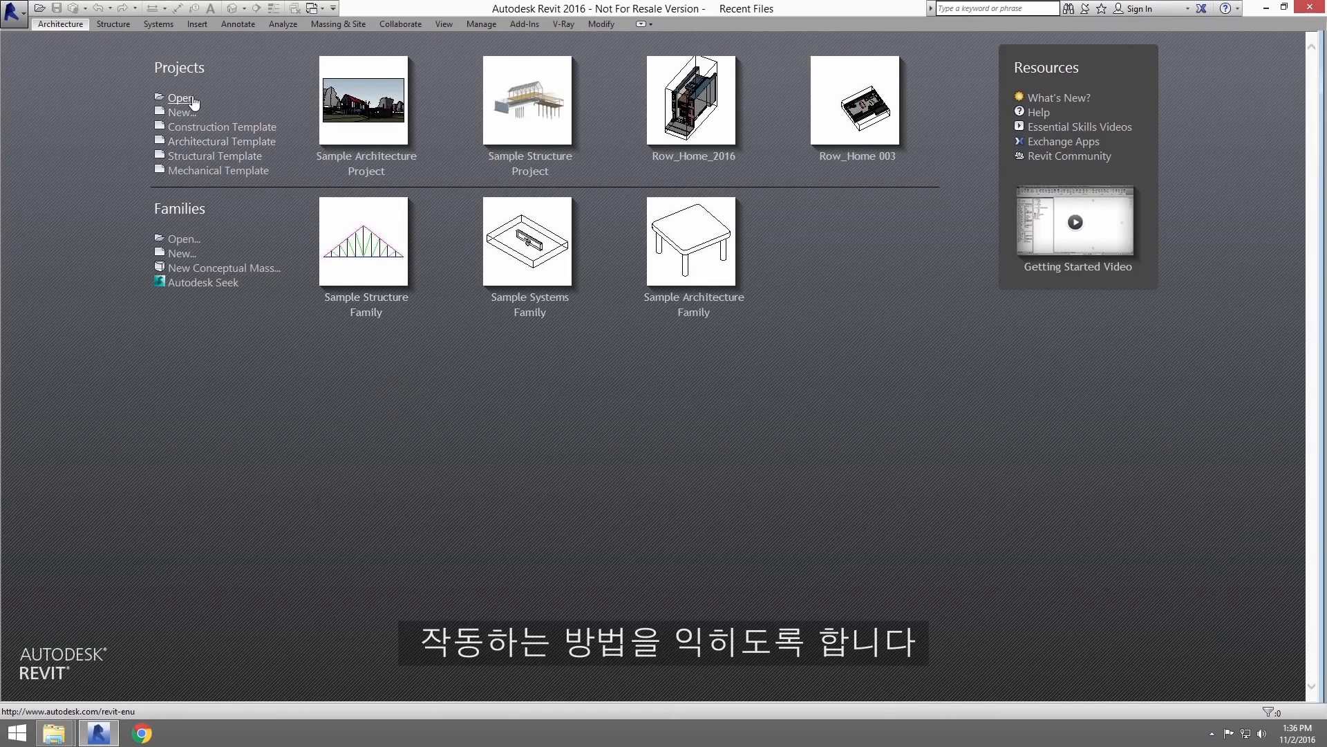
# Step: Browse Program Files > Autodesk > Revit 2016 > Samples and select rac_basic_sample_project.rvt
pyautogui.click(180, 97)
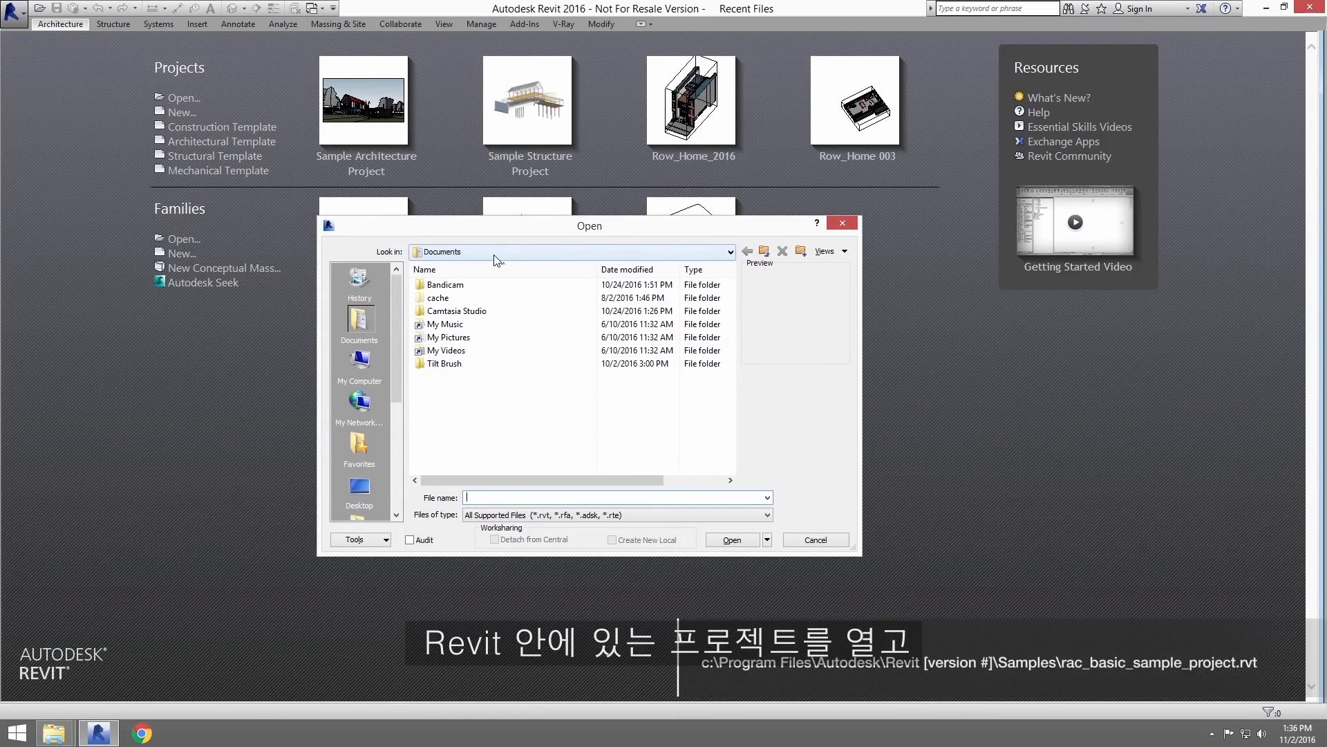
pyautogui.click(730, 252)
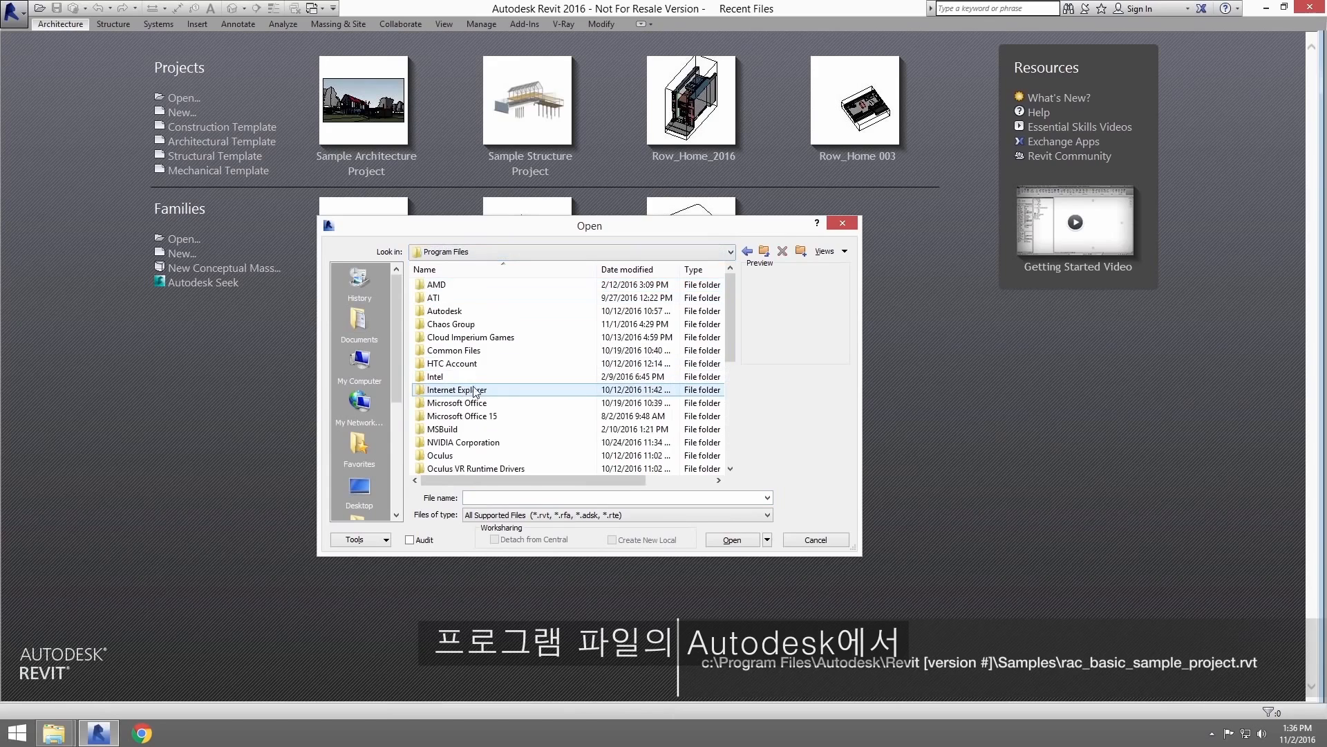
pyautogui.doubleClick(444, 311)
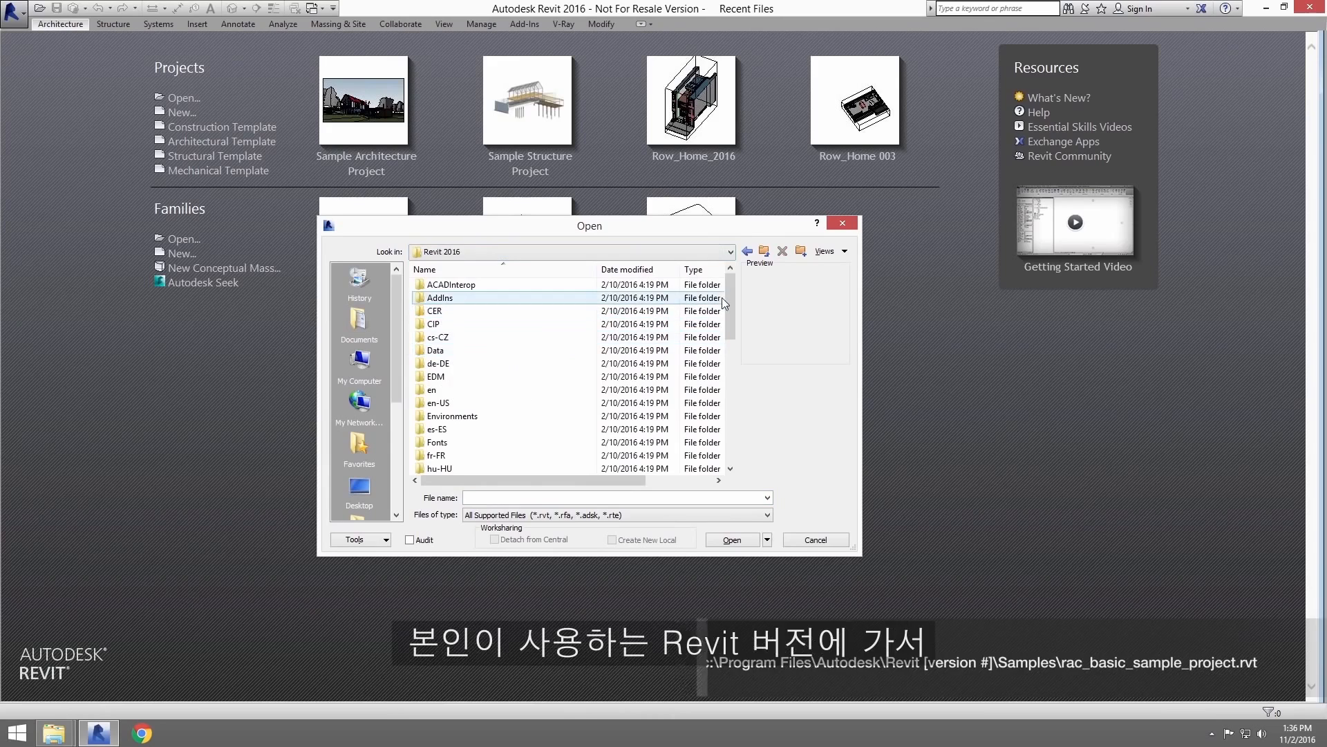
pyautogui.scroll(-3)
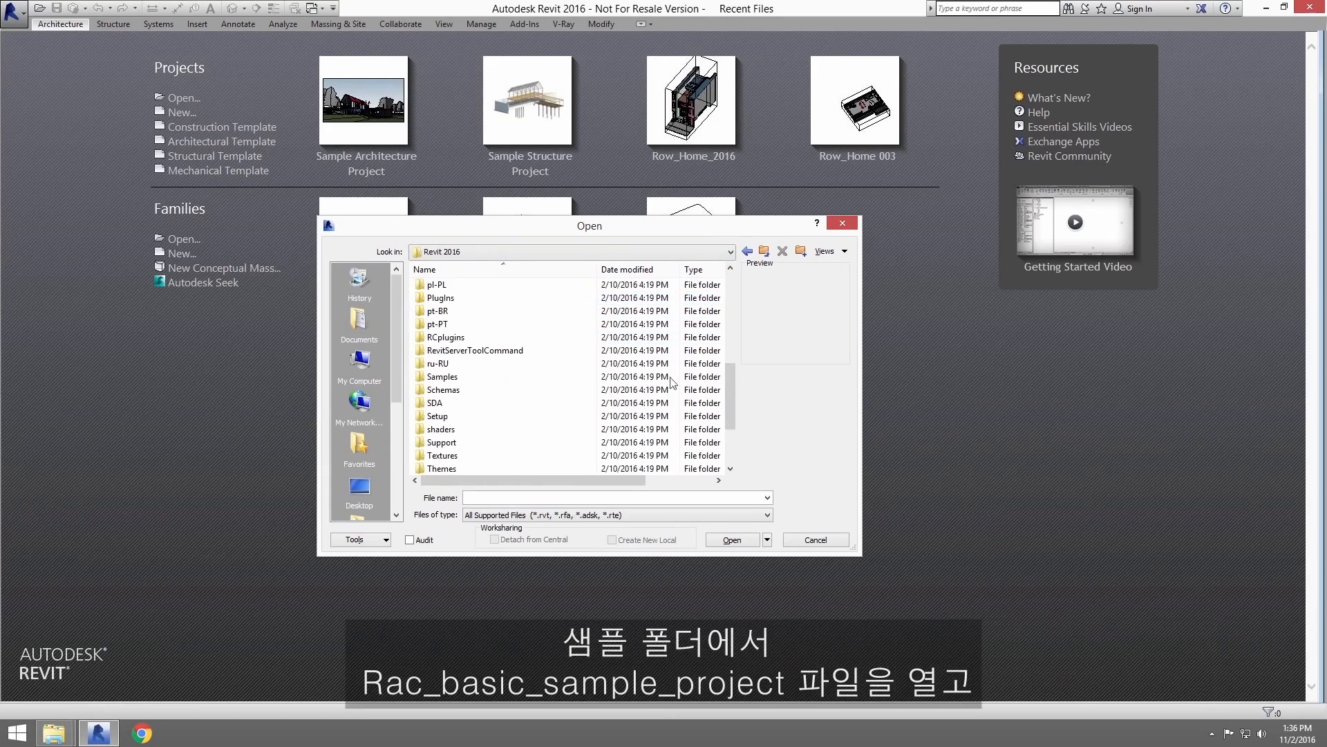
pyautogui.doubleClick(442, 376)
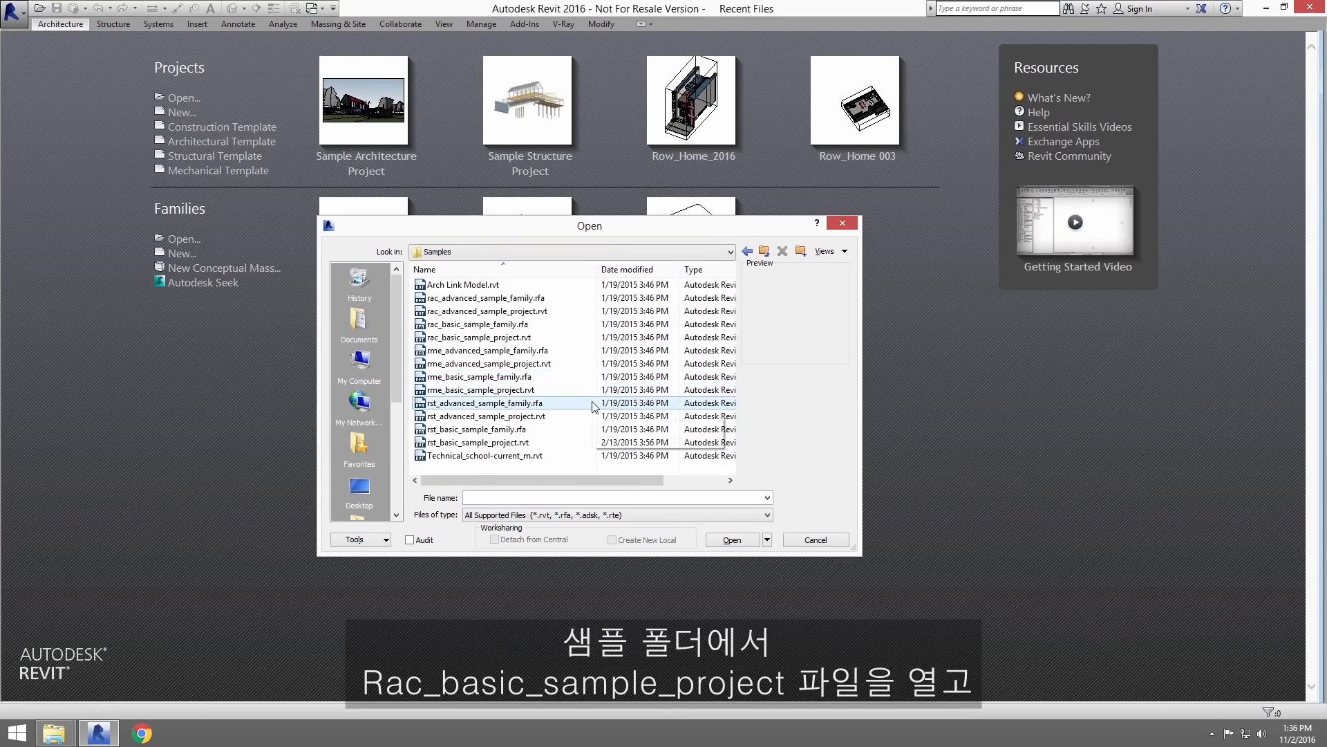
pyautogui.click(479, 337)
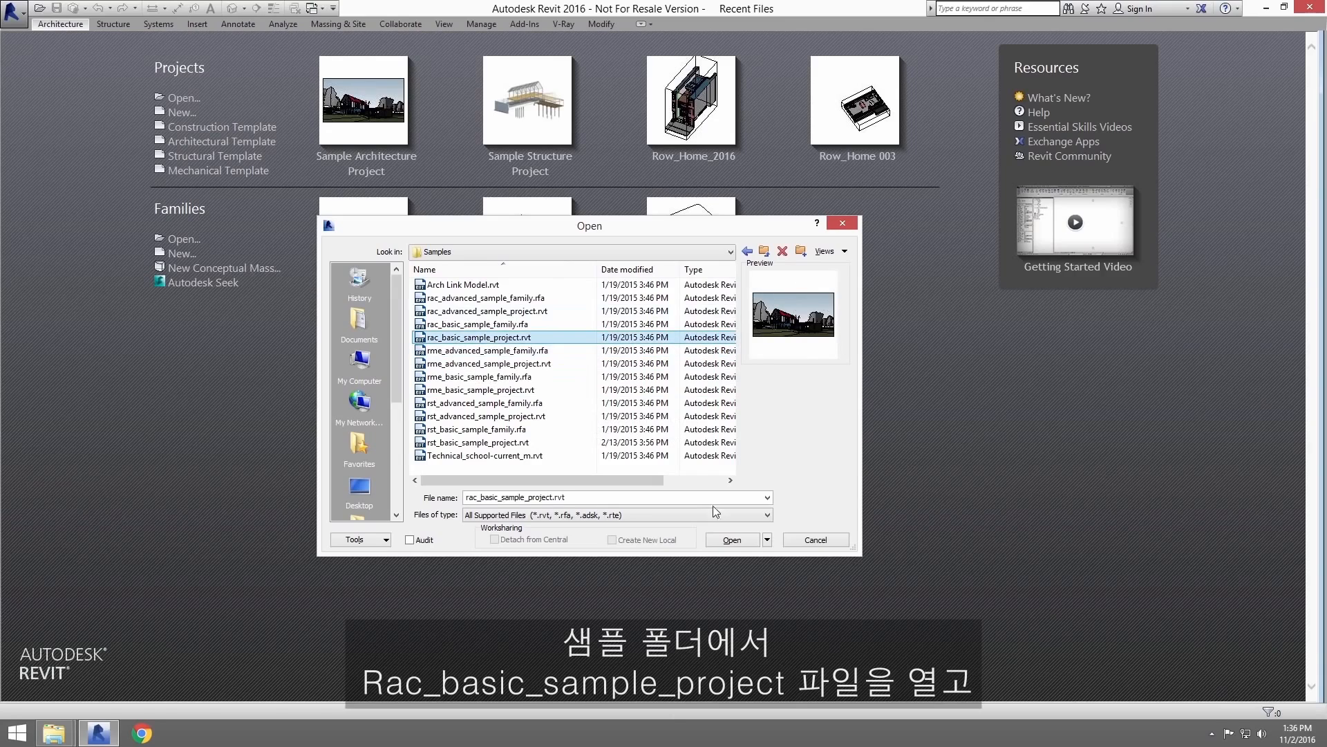
# Step: Open the sample project and show the From Yard 3D view with shadows turned off
pyautogui.click(731, 539)
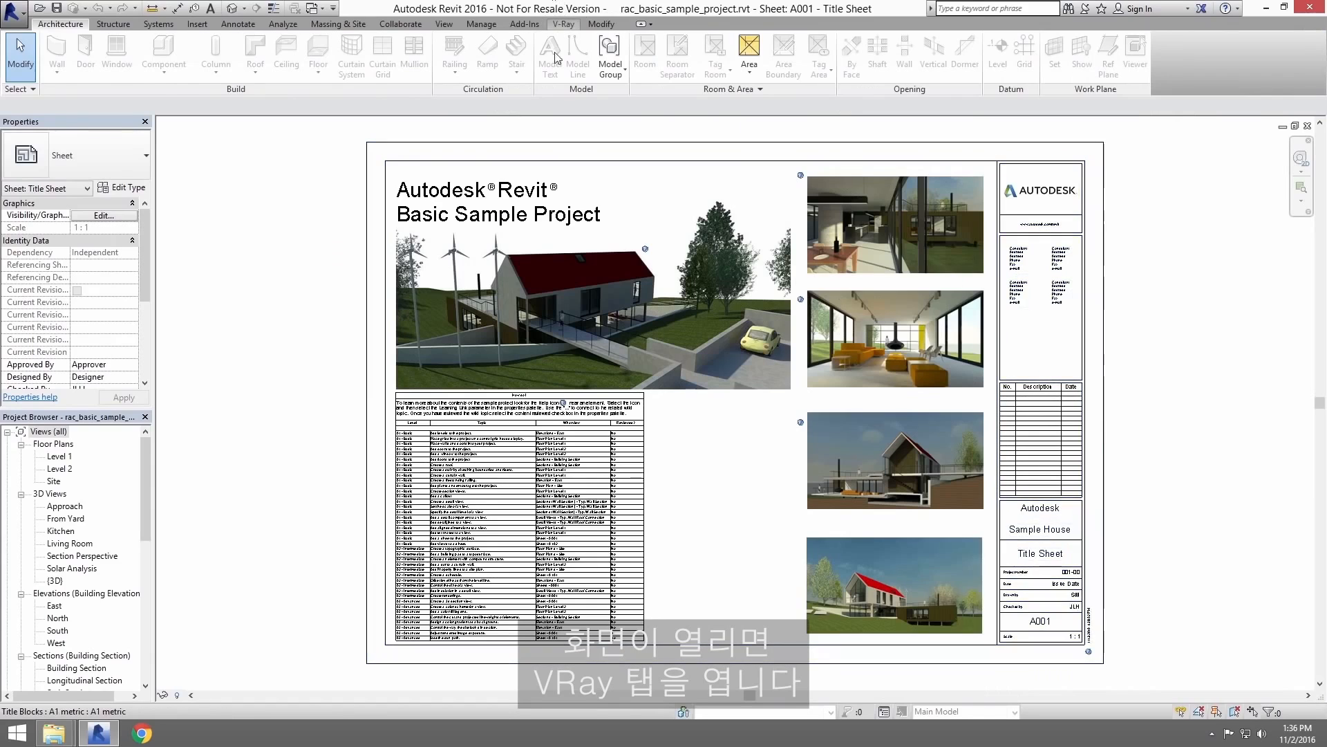
pyautogui.click(563, 24)
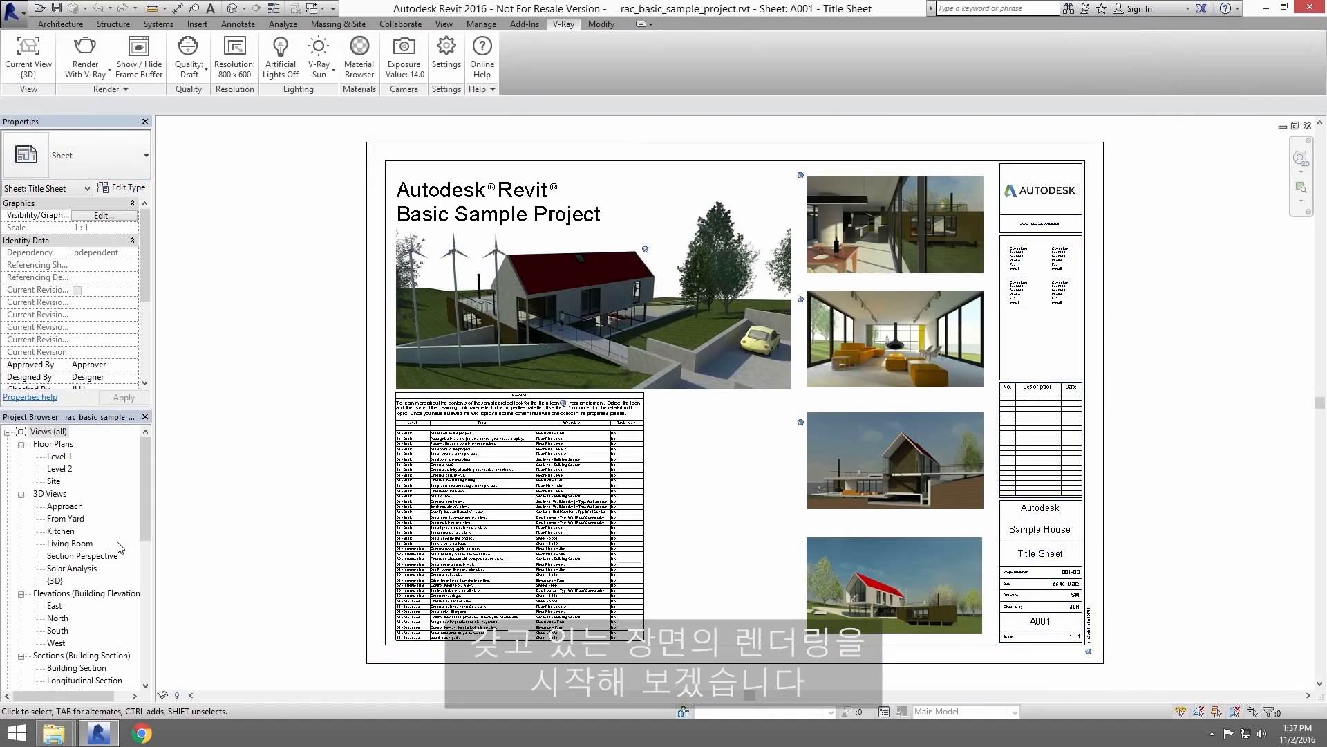
pyautogui.doubleClick(67, 519)
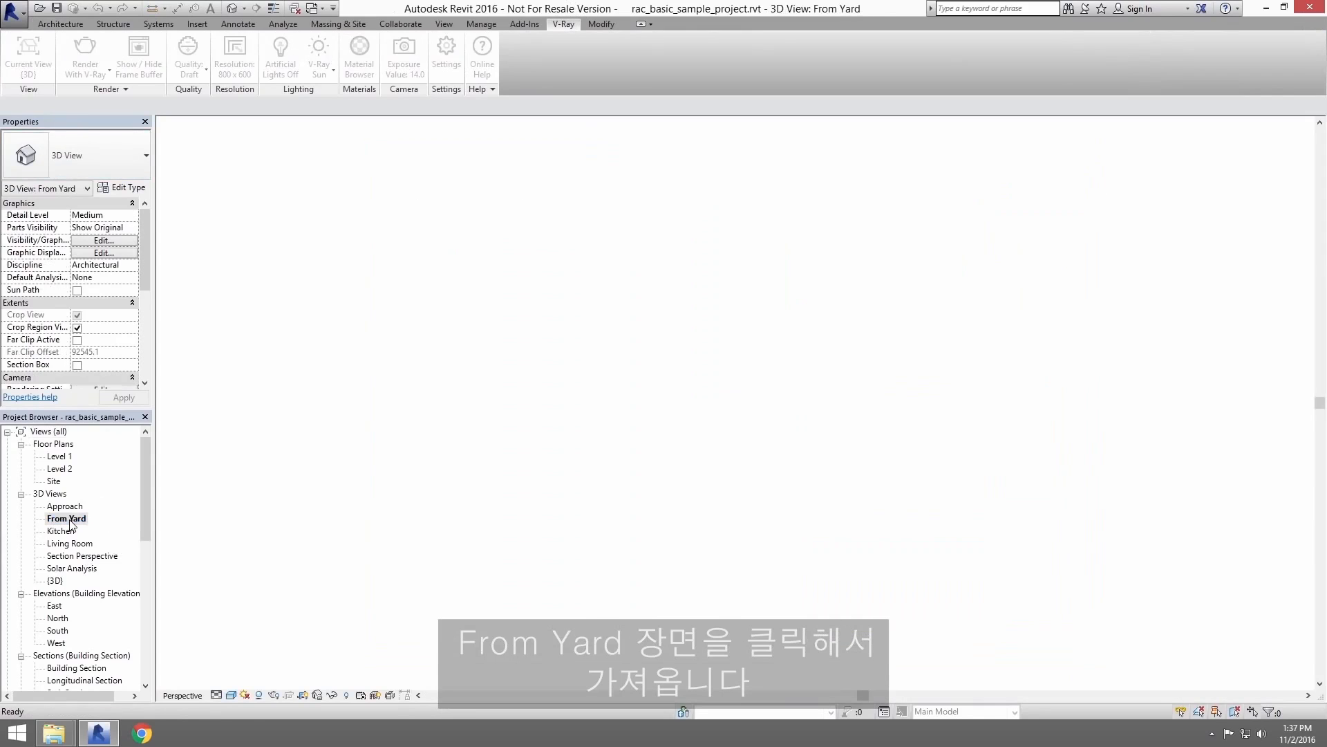
pyautogui.doubleClick(66, 518)
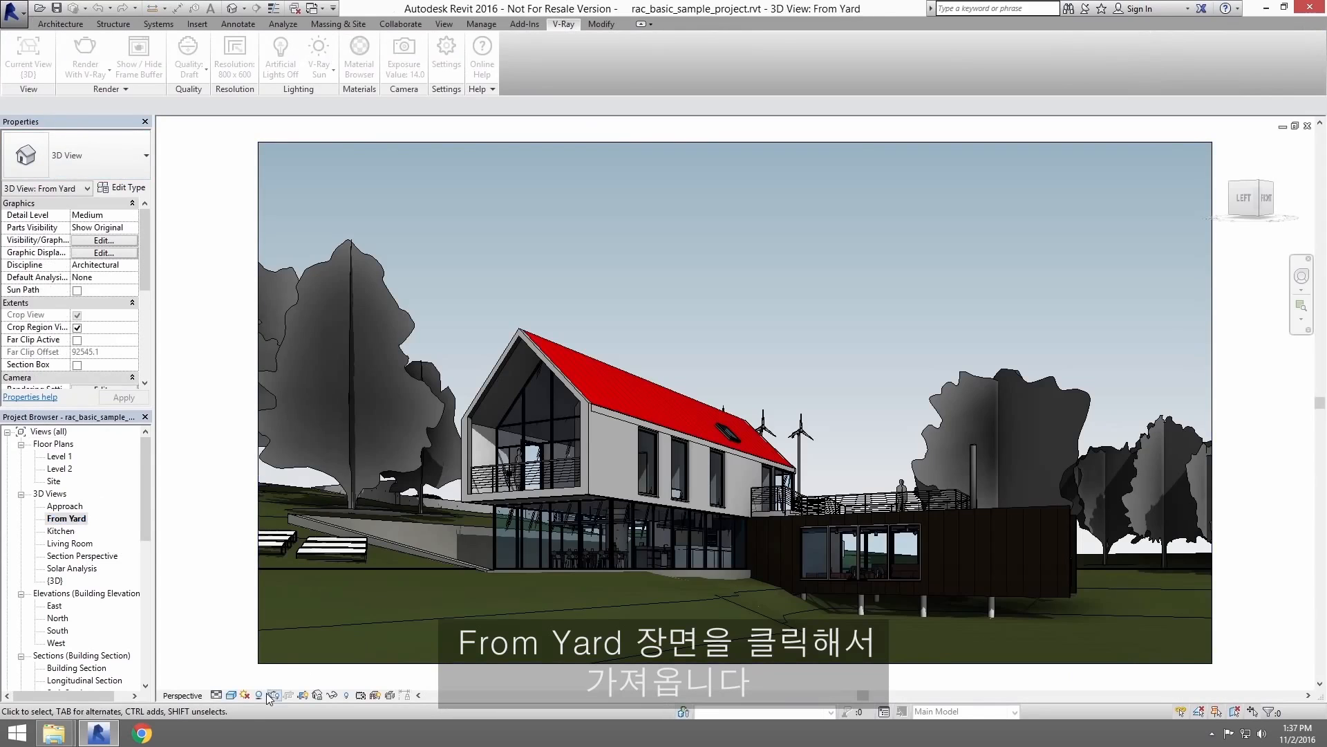
pyautogui.click(272, 694)
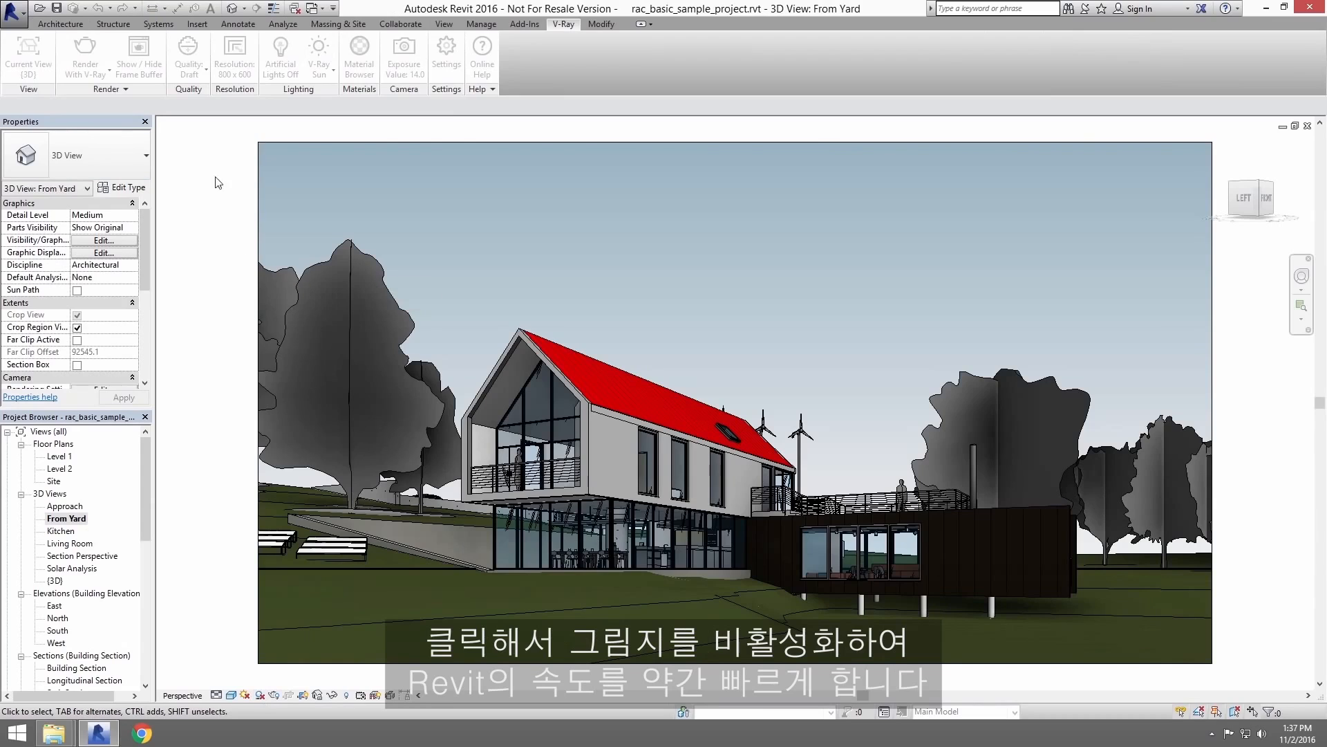
pyautogui.moveTo(218, 136)
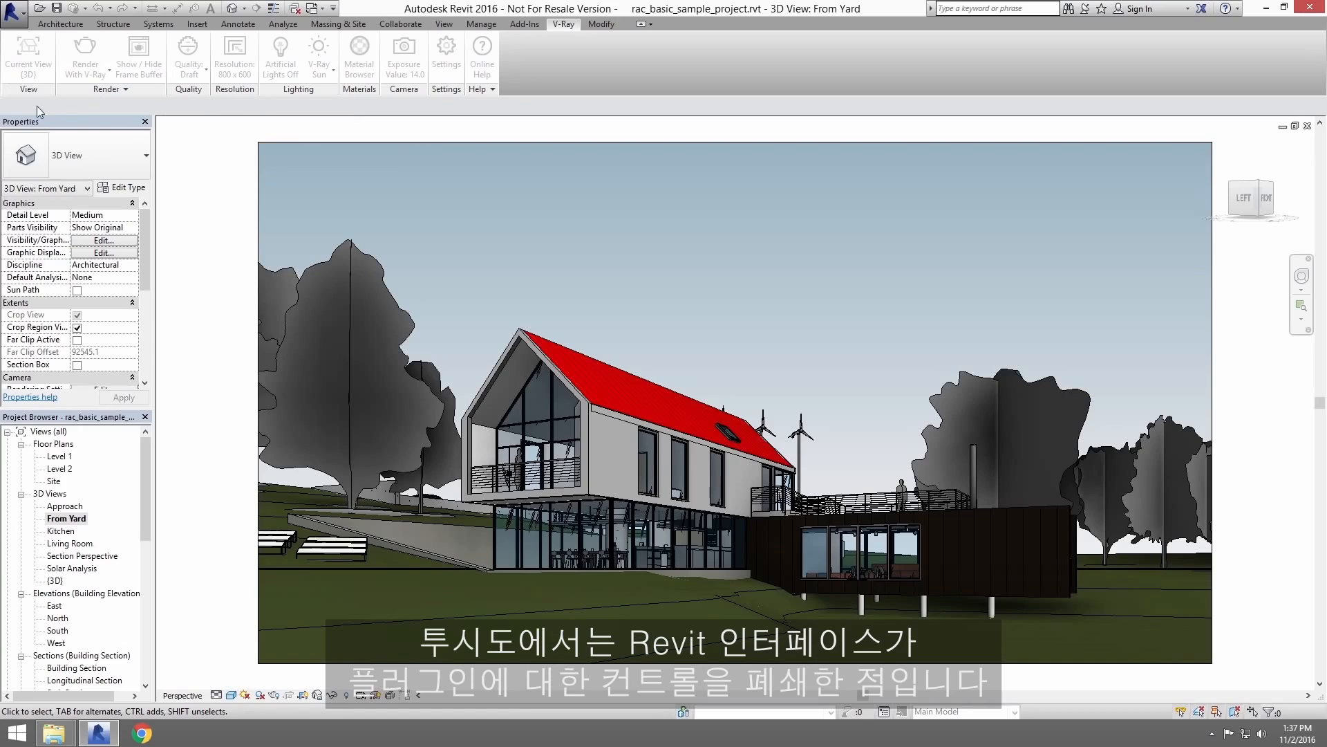
pyautogui.moveTo(495, 116)
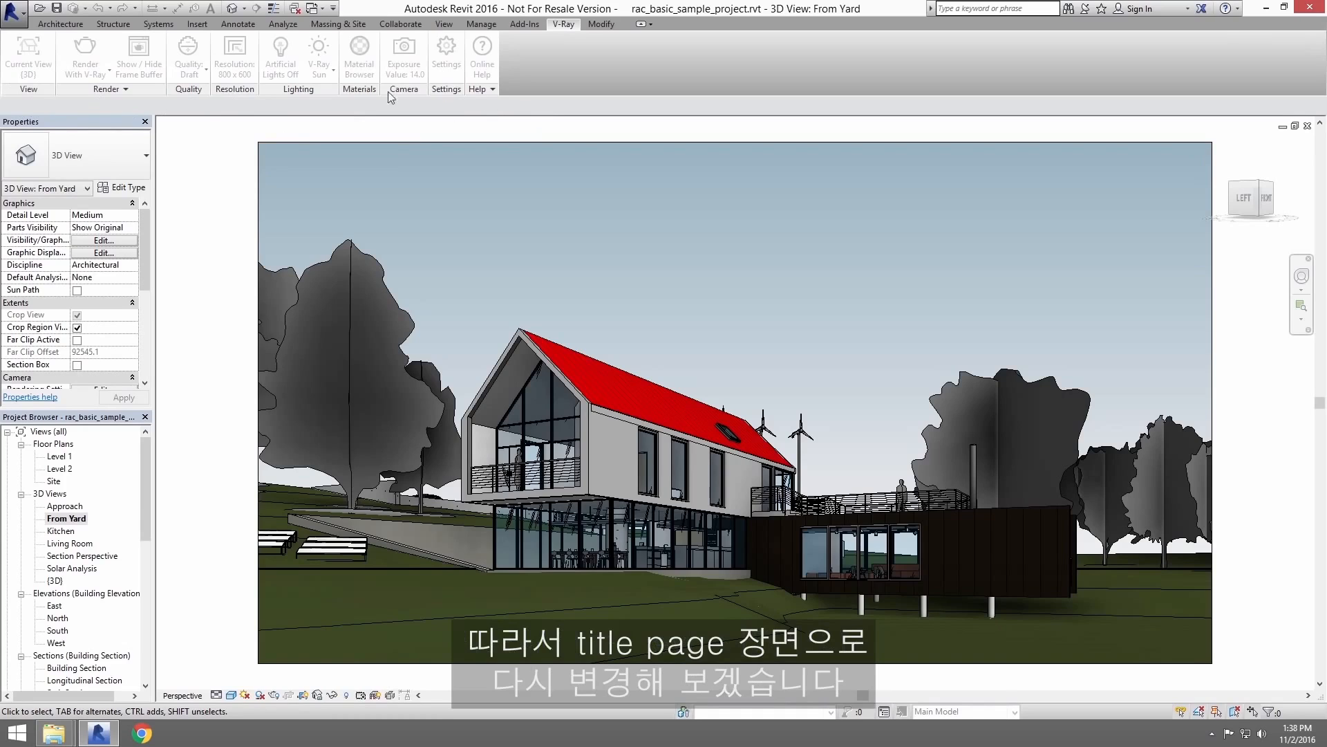
# Step: Switch windows back to the A001 Title Sheet
pyautogui.click(314, 8)
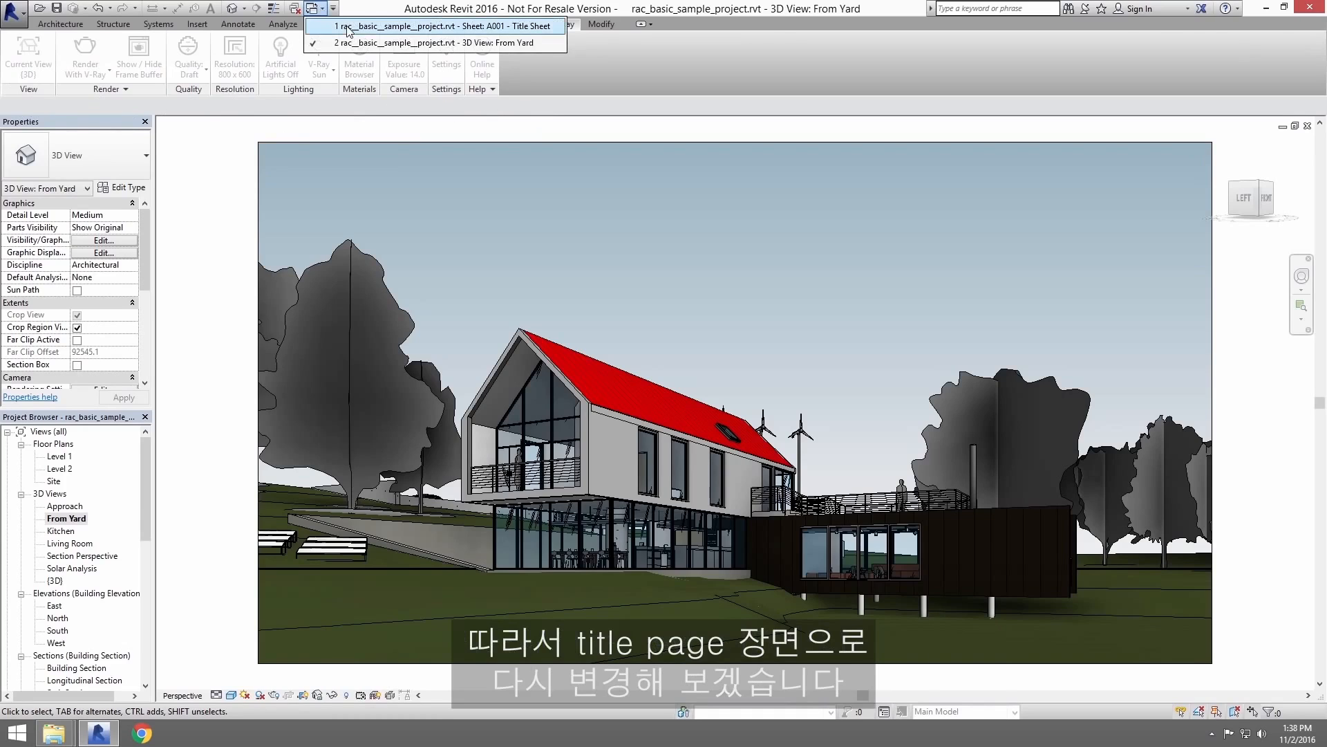
pyautogui.click(433, 26)
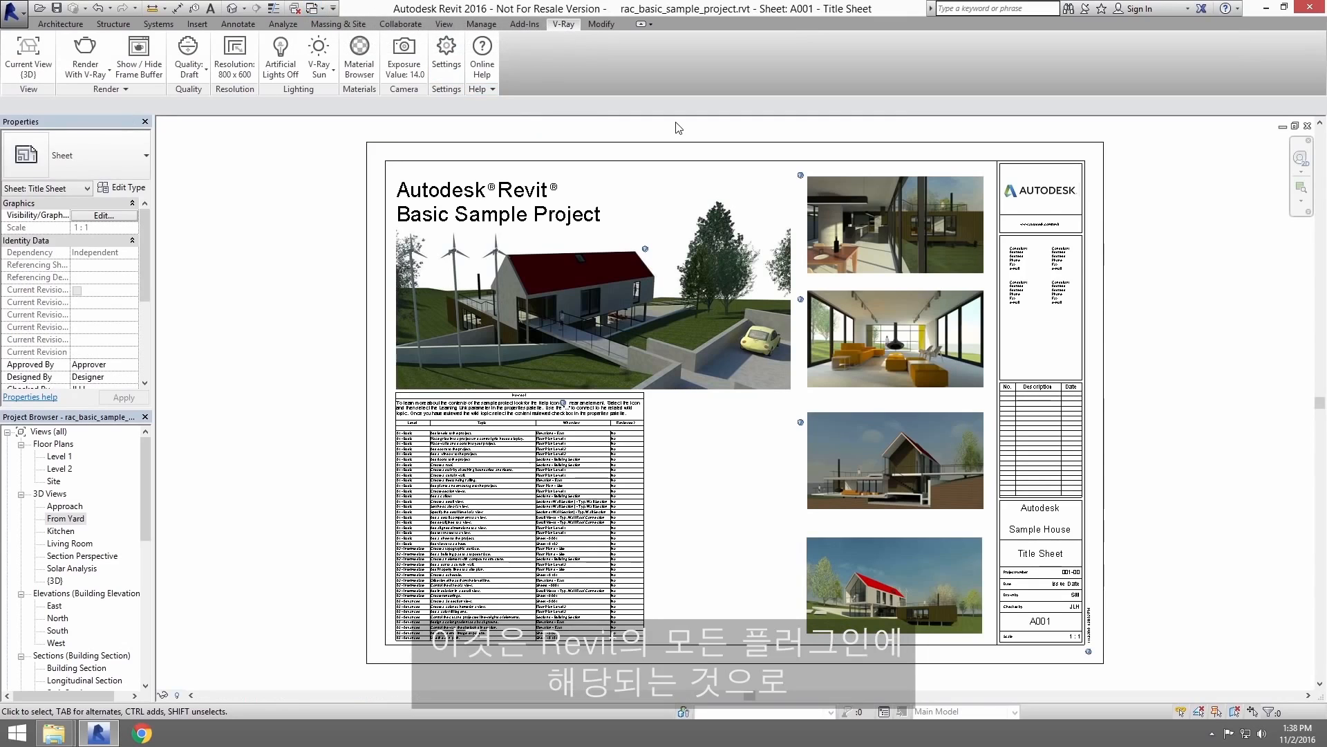
pyautogui.moveTo(637, 142)
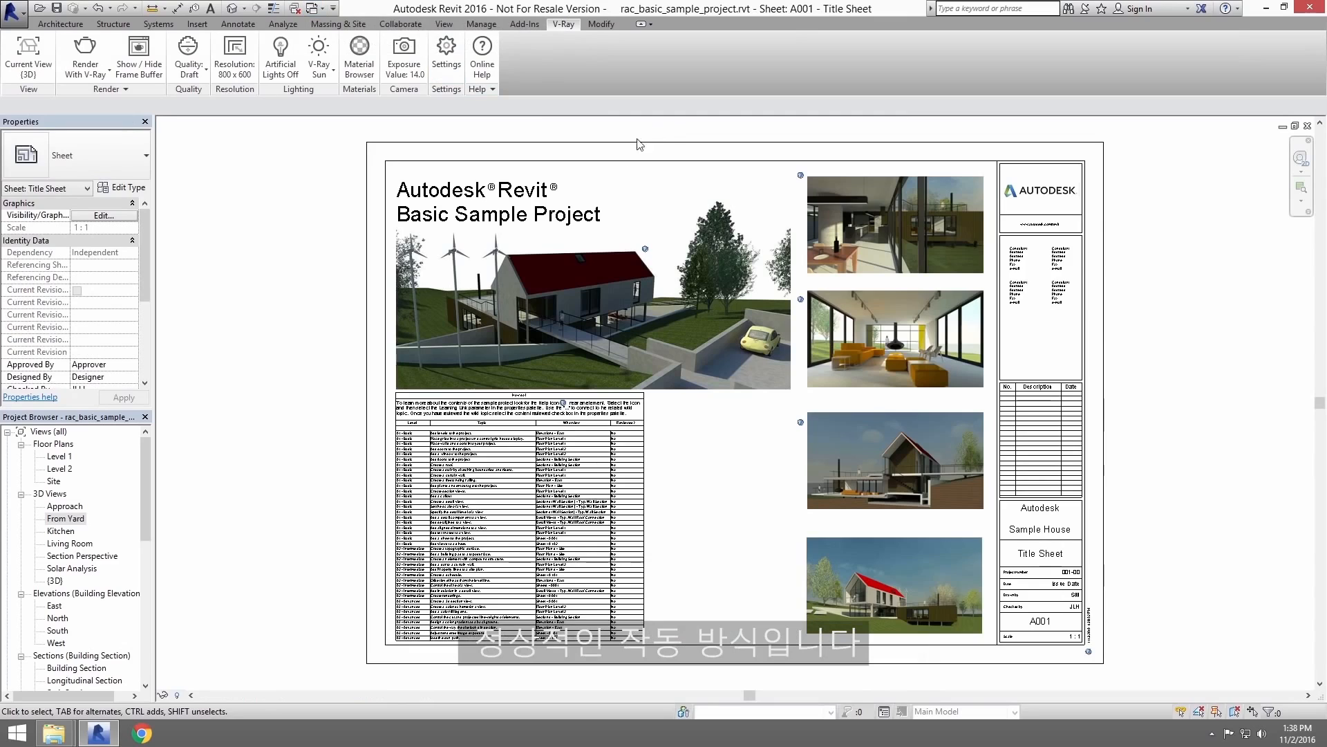
pyautogui.moveTo(38, 115)
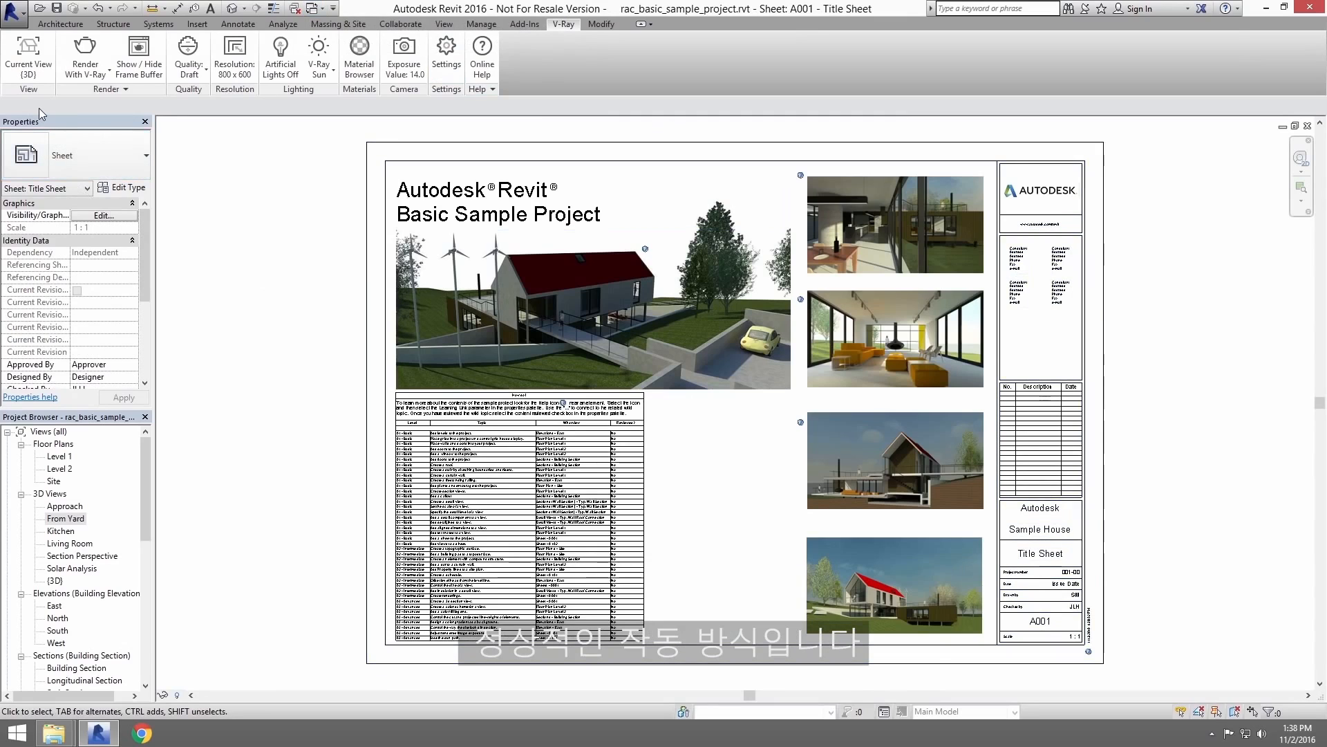
# Step: Set From Yard as the V-Ray current view and bring up the Resolution dialog
pyautogui.click(27, 57)
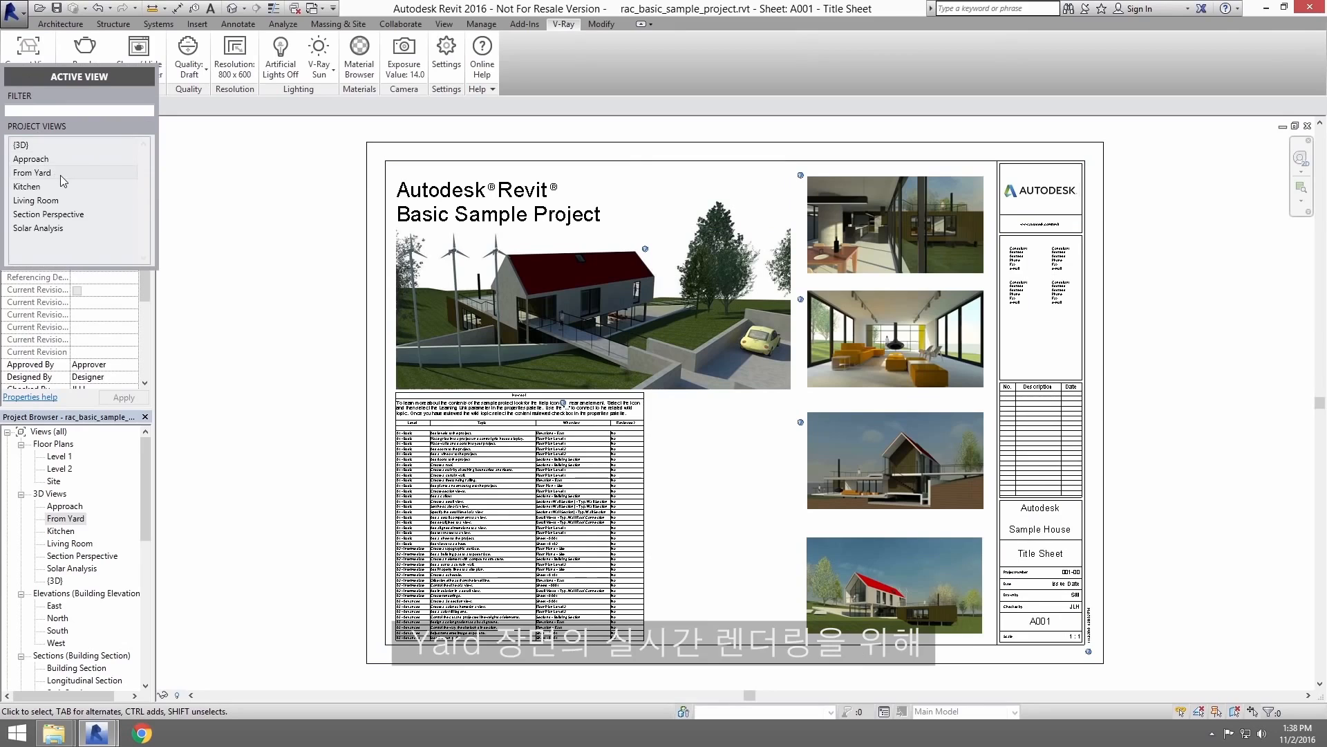
pyautogui.click(188, 60)
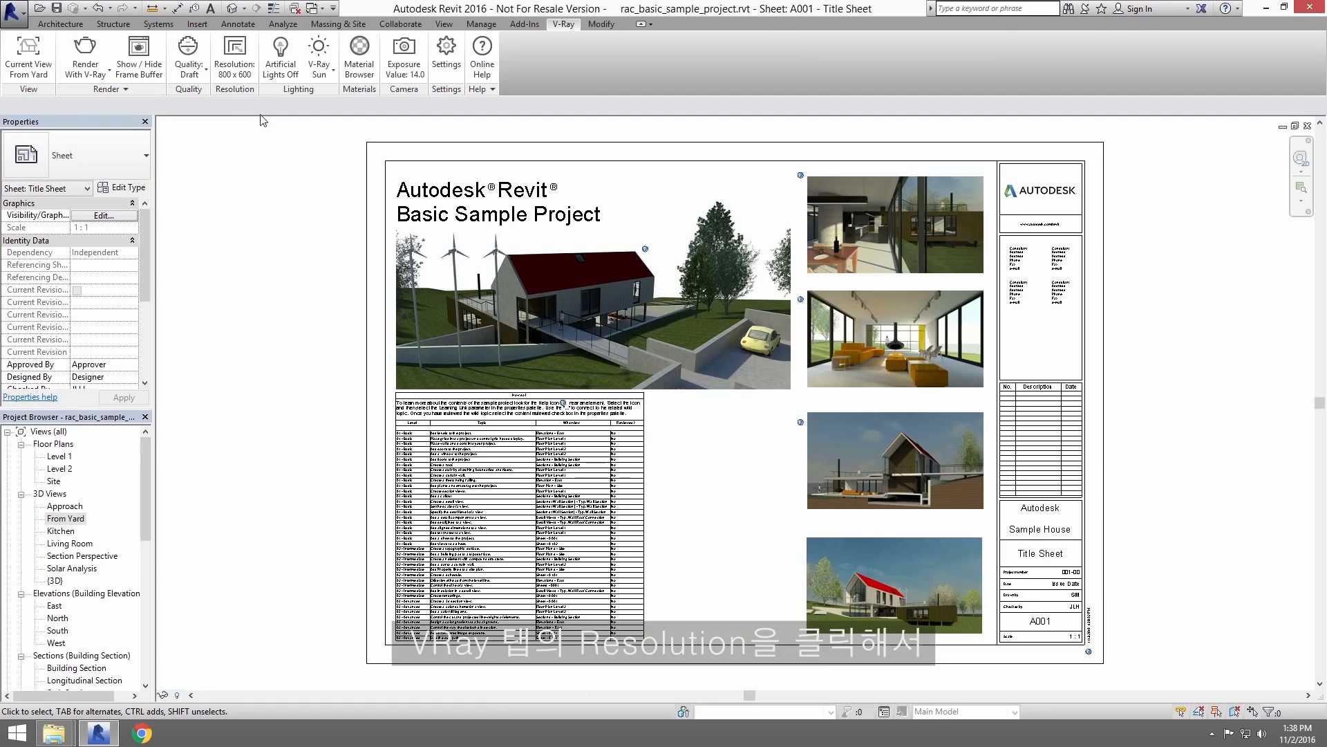
pyautogui.click(235, 60)
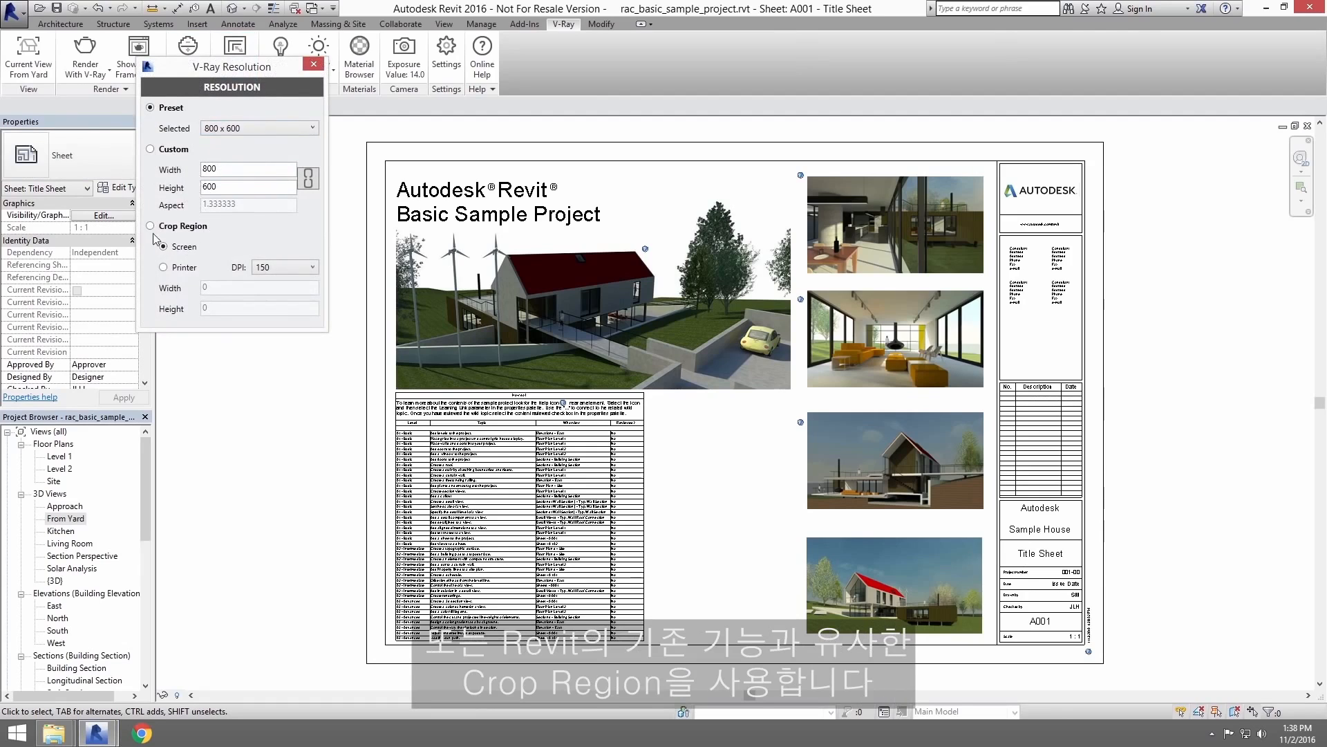
# Step: Choose the 800 x 450 resolution preset and leave artificial lights switched off
pyautogui.click(152, 226)
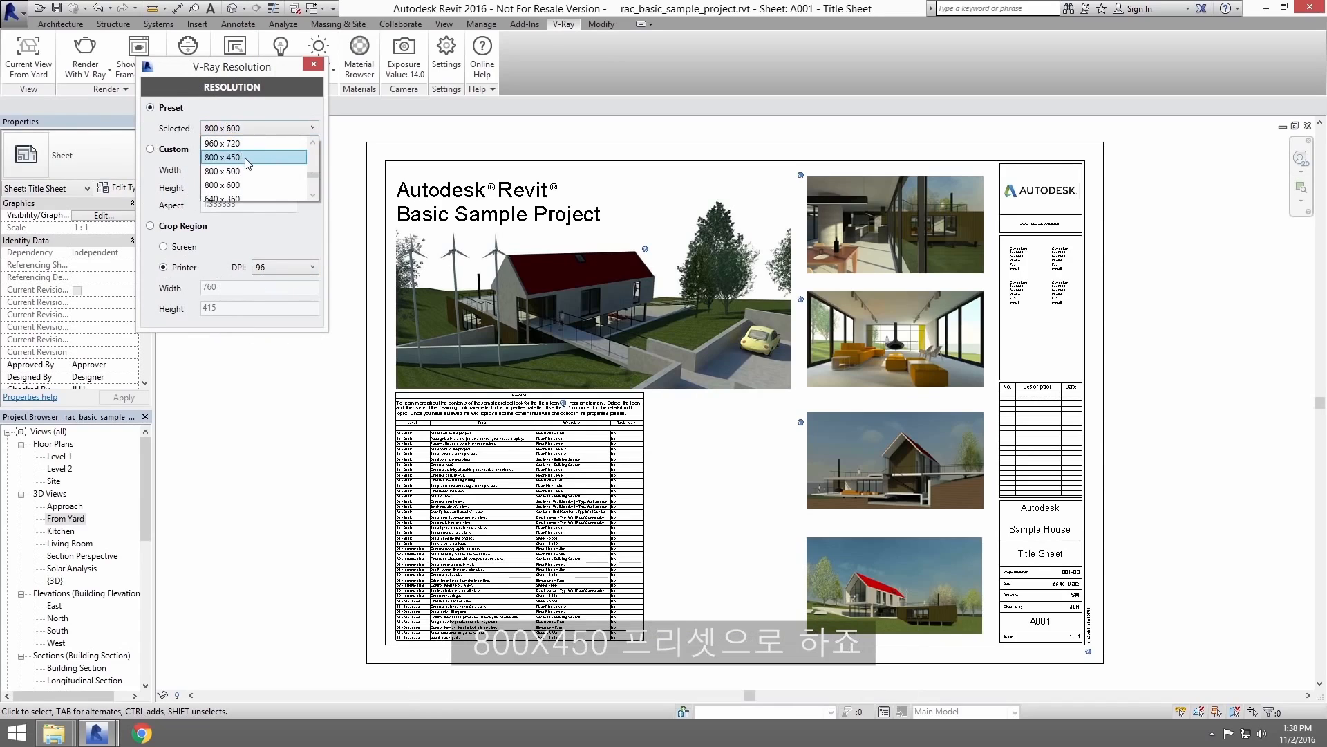
pyautogui.click(222, 158)
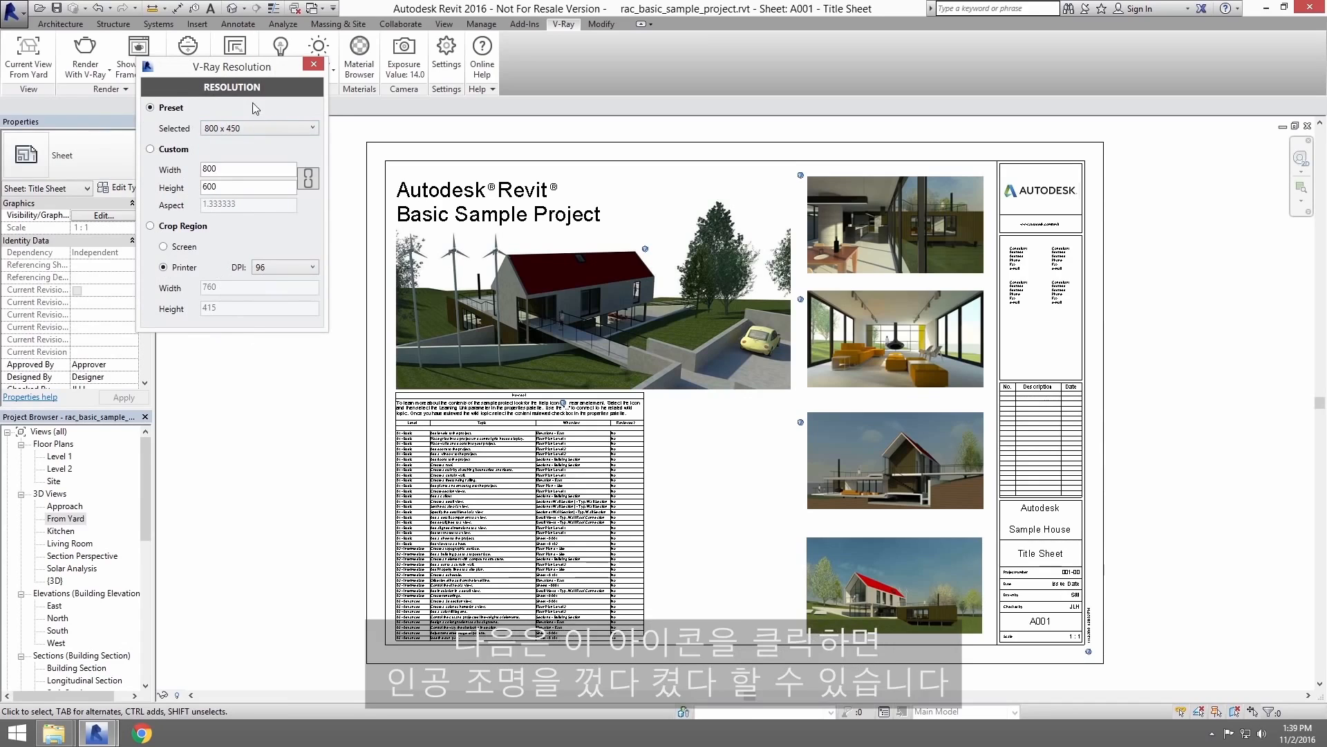
pyautogui.click(314, 64)
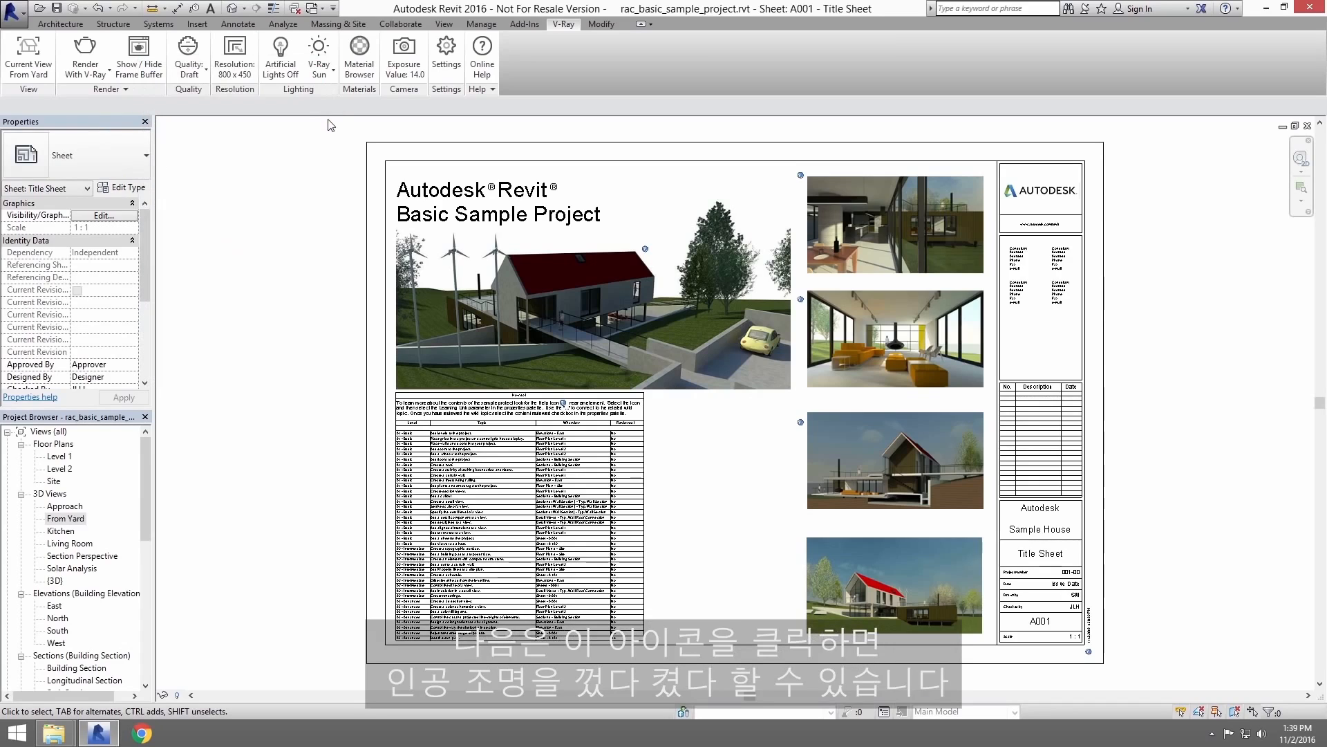
pyautogui.click(281, 58)
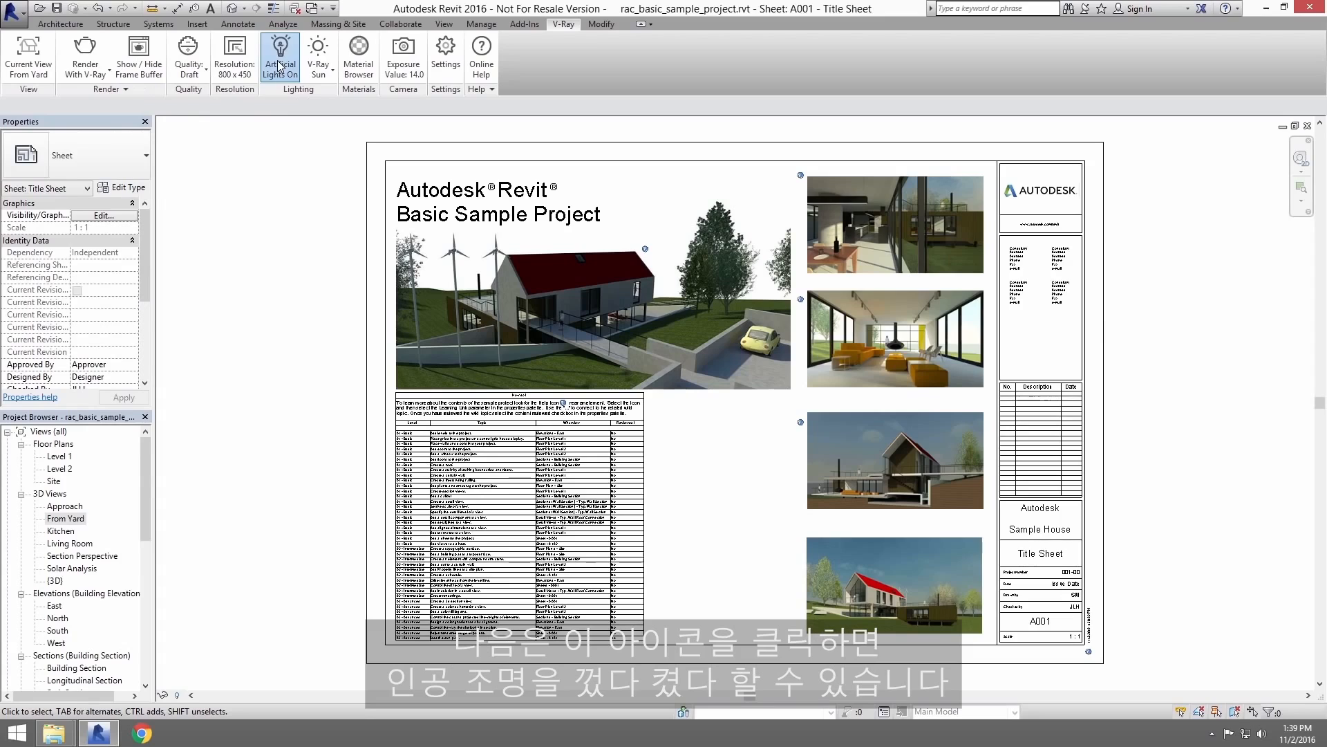
pyautogui.click(280, 57)
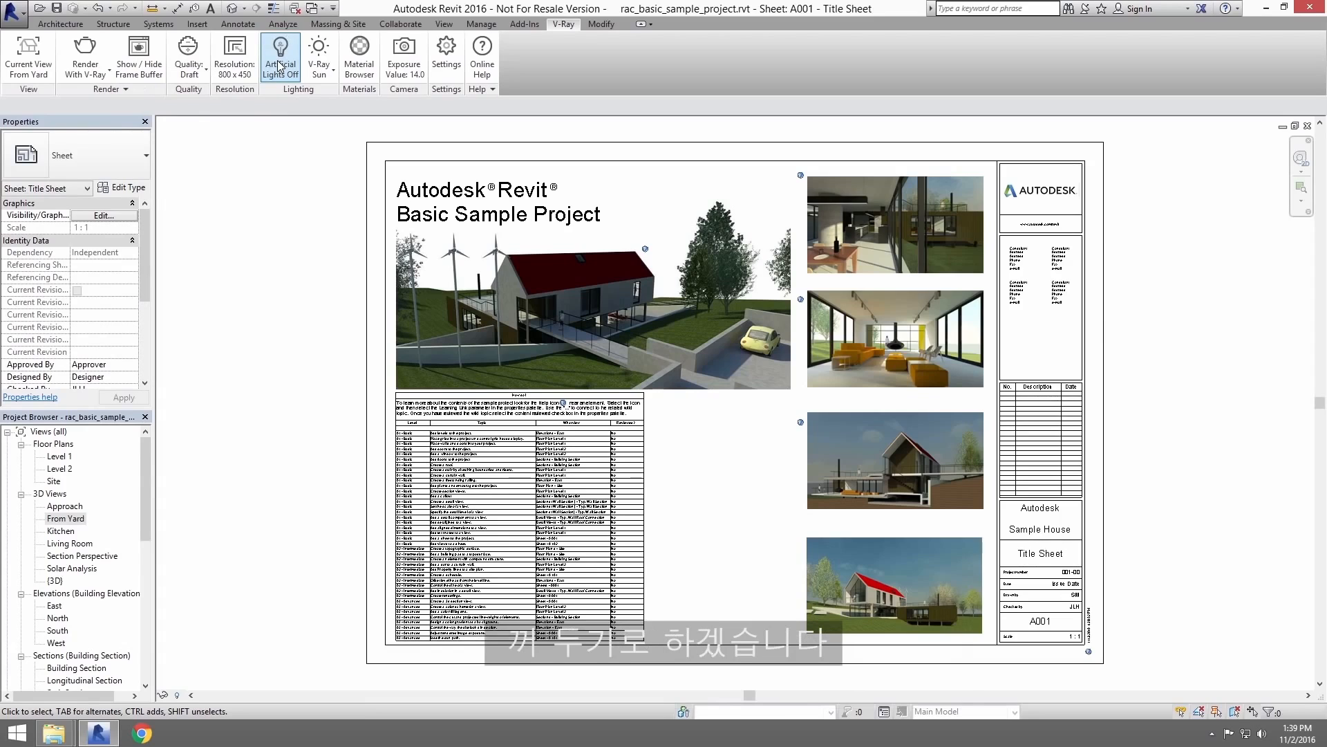
pyautogui.moveTo(320, 55)
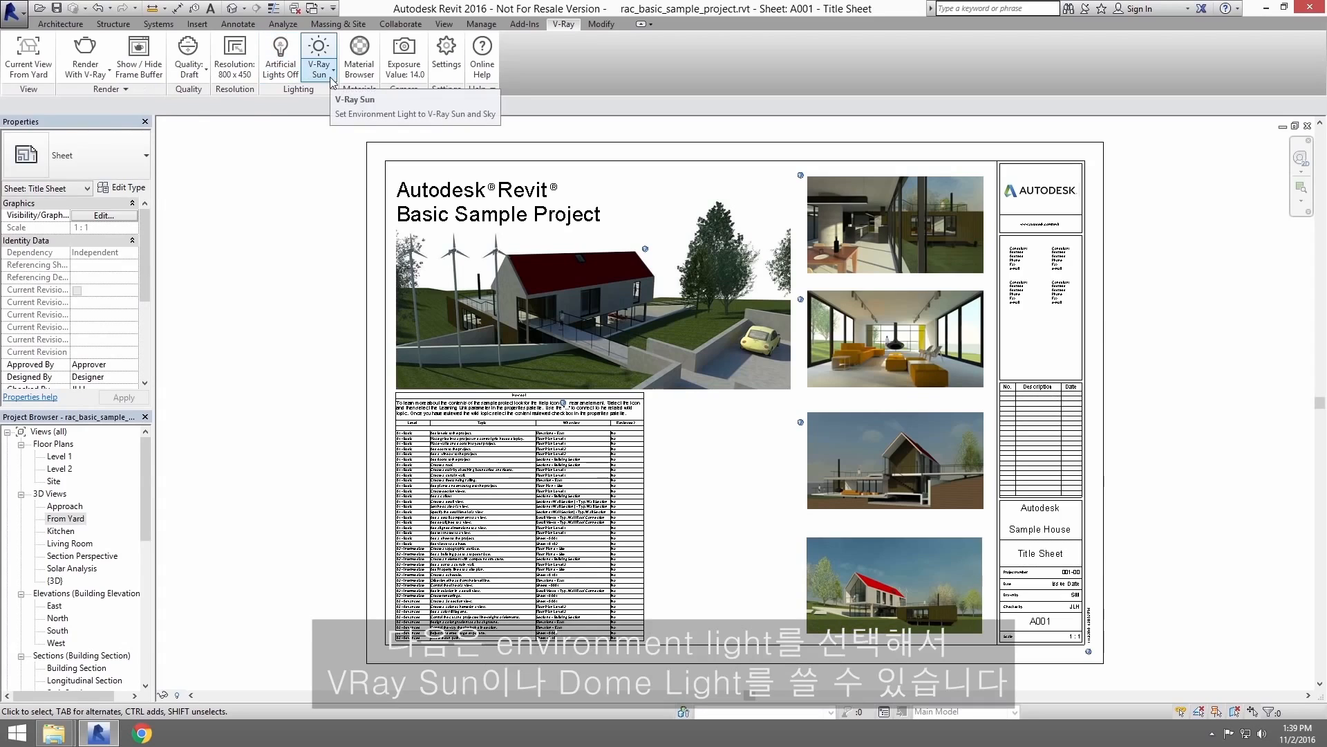
# Step: Use V-Ray Sun environment lighting at intensity 1.00, size 2.00, and close its settings
pyautogui.click(318, 55)
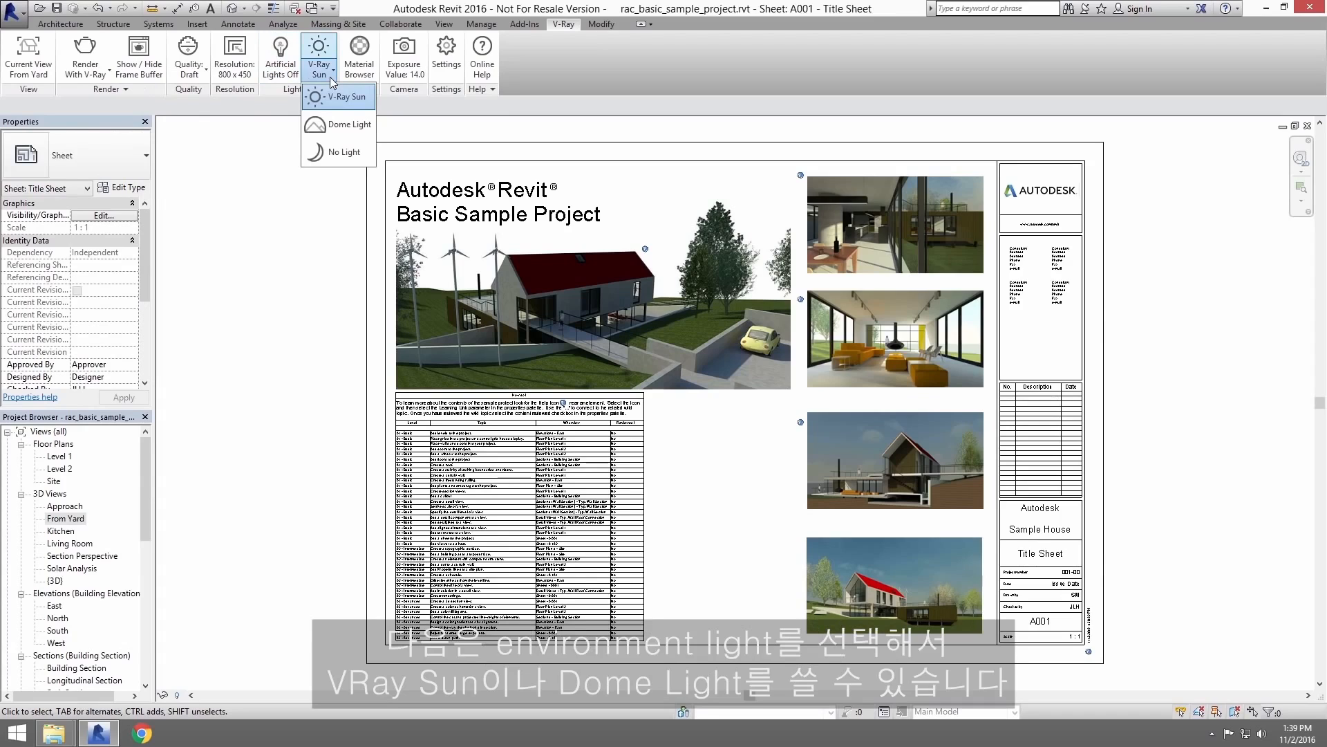
pyautogui.moveTo(333, 125)
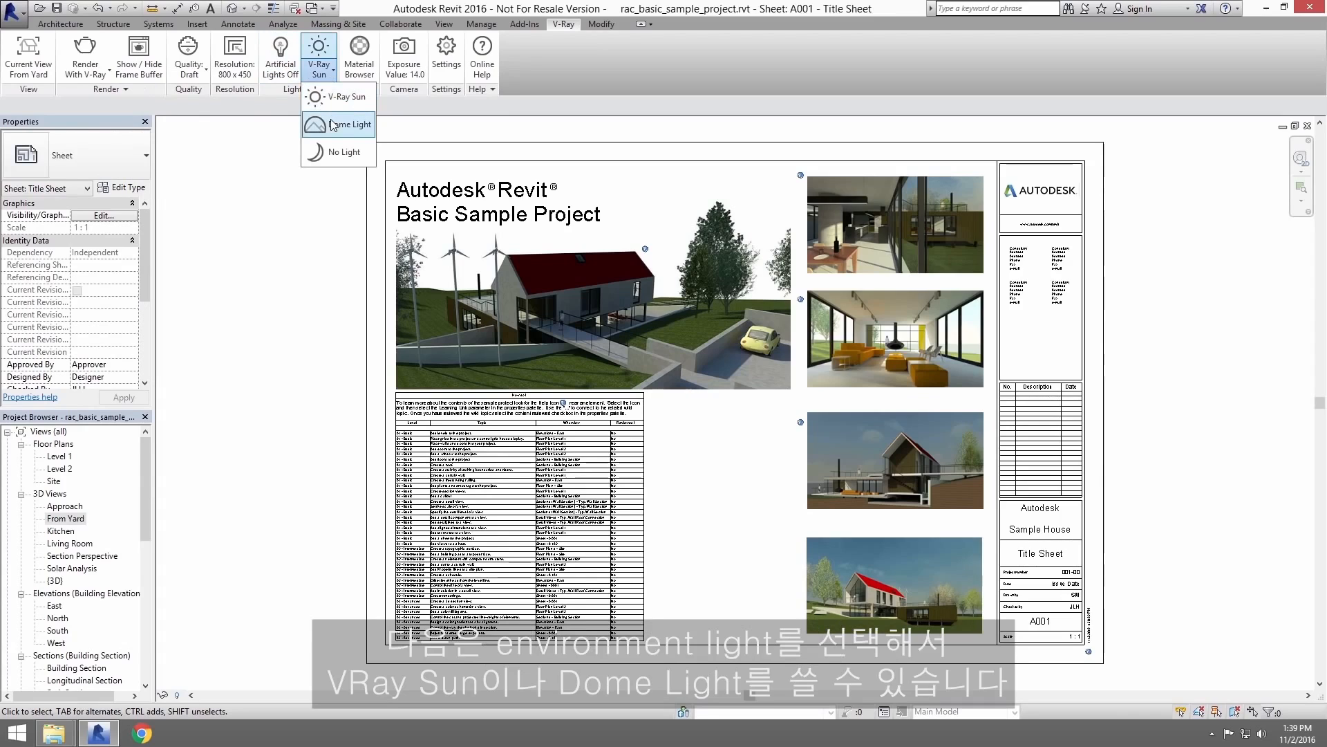
pyautogui.moveTo(337, 124)
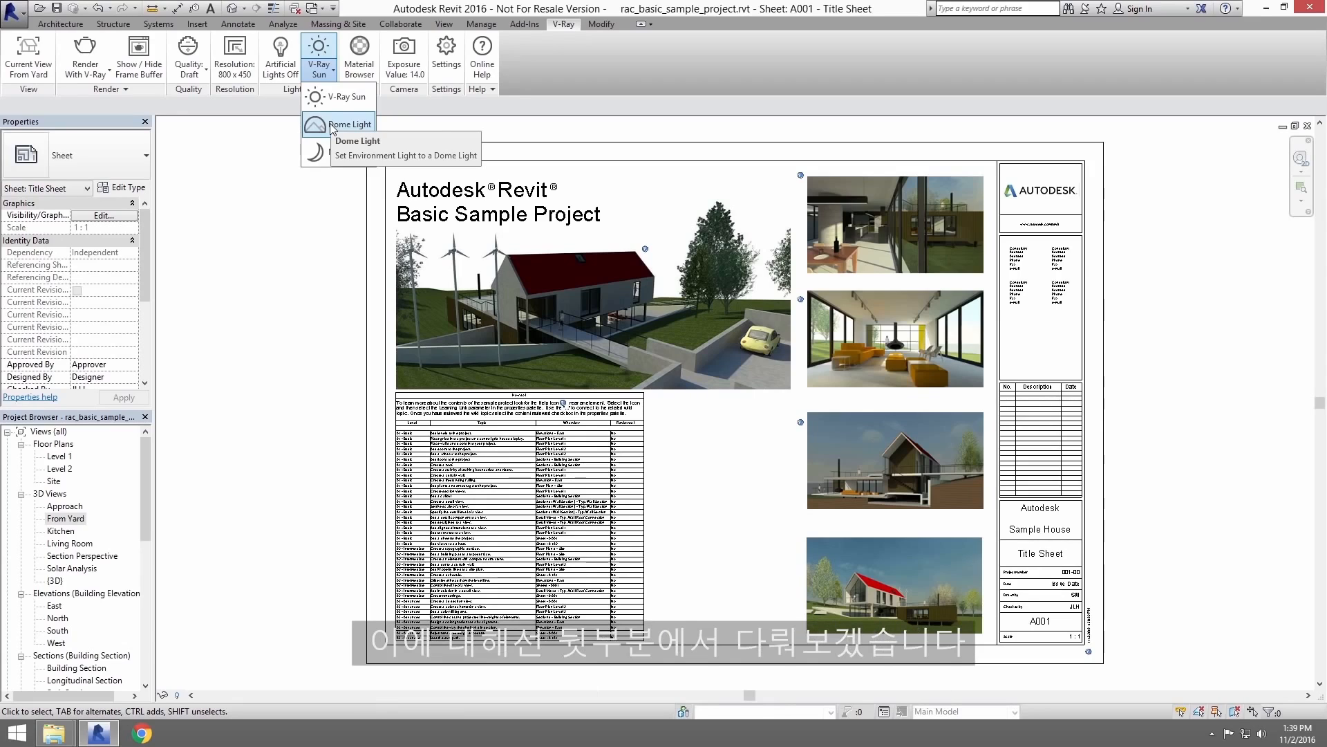
pyautogui.moveTo(338, 157)
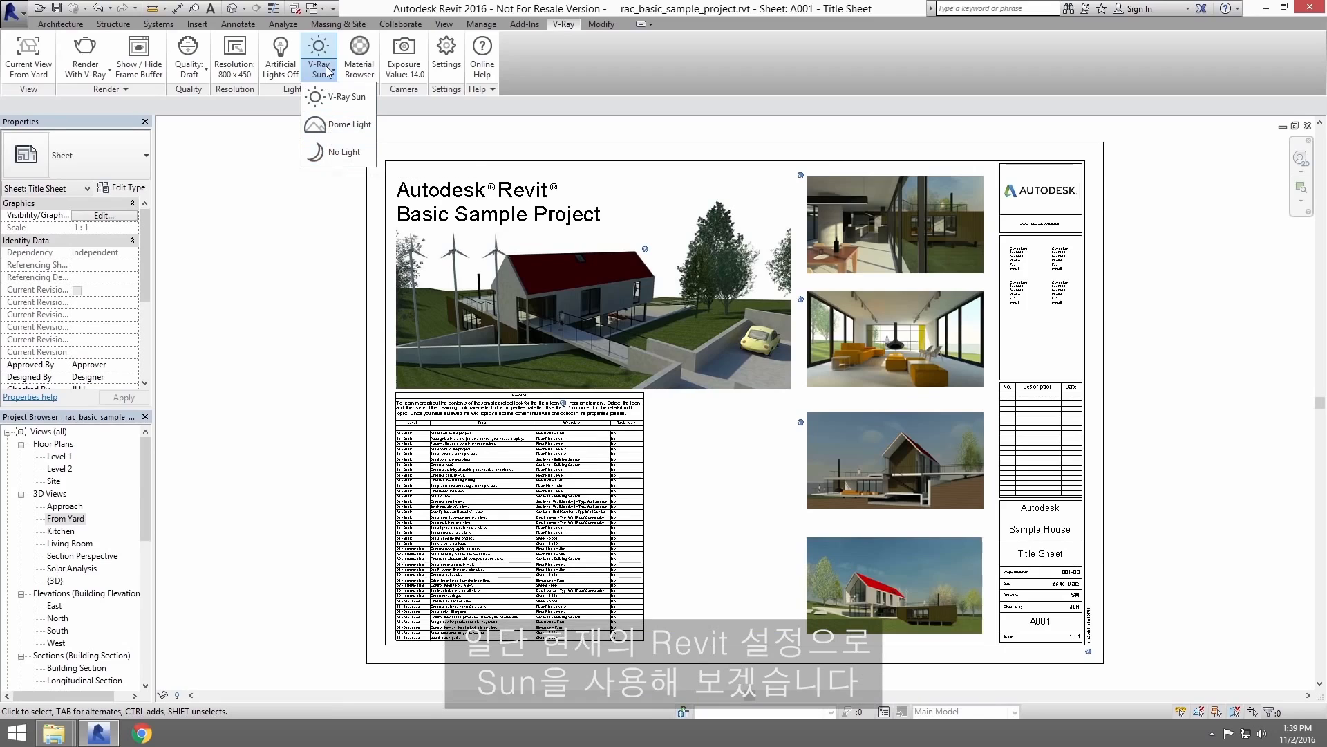
pyautogui.click(343, 97)
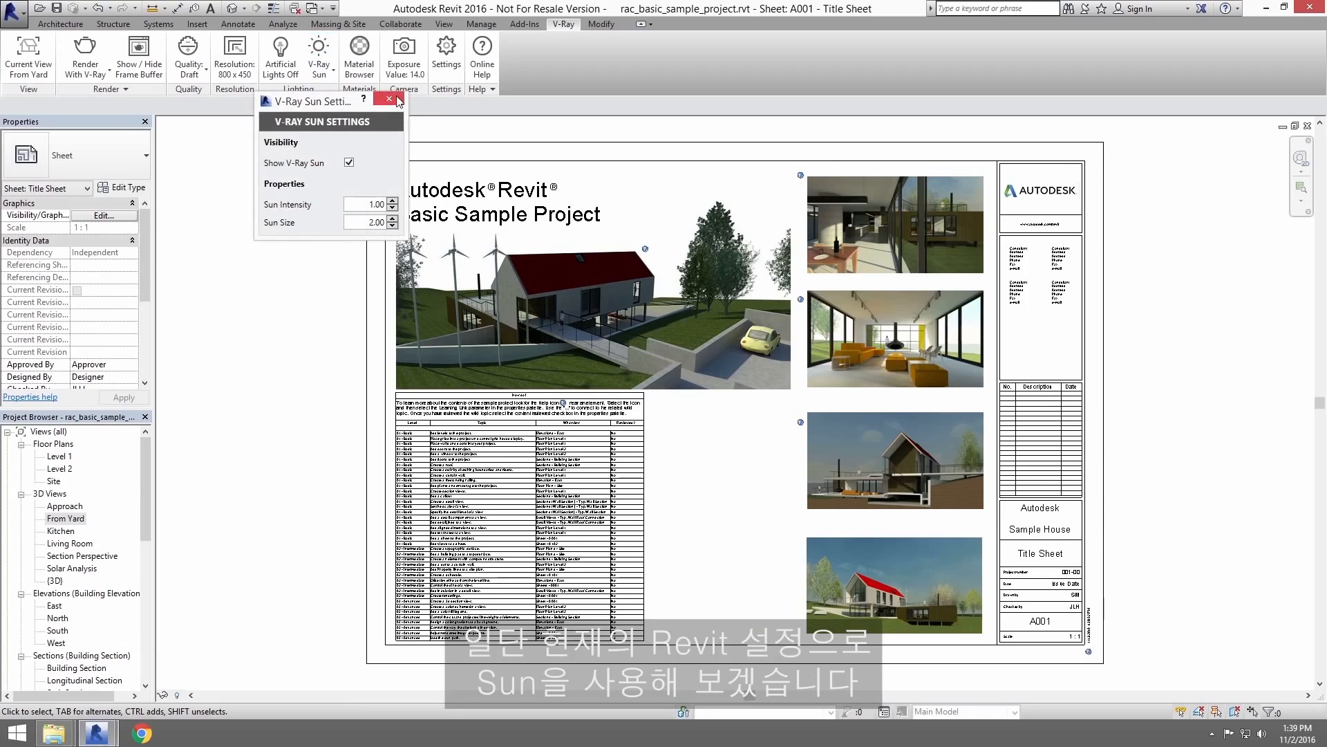
pyautogui.click(387, 100)
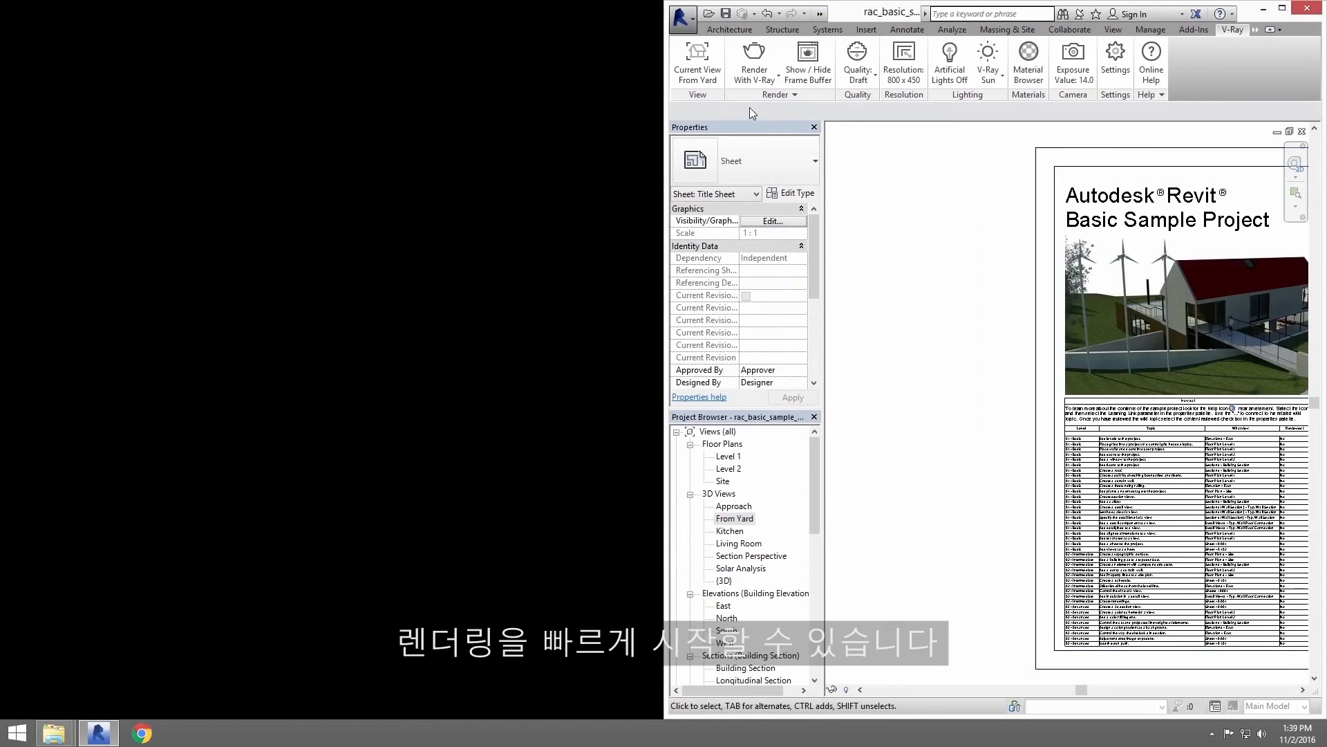
pyautogui.moveTo(474, 216)
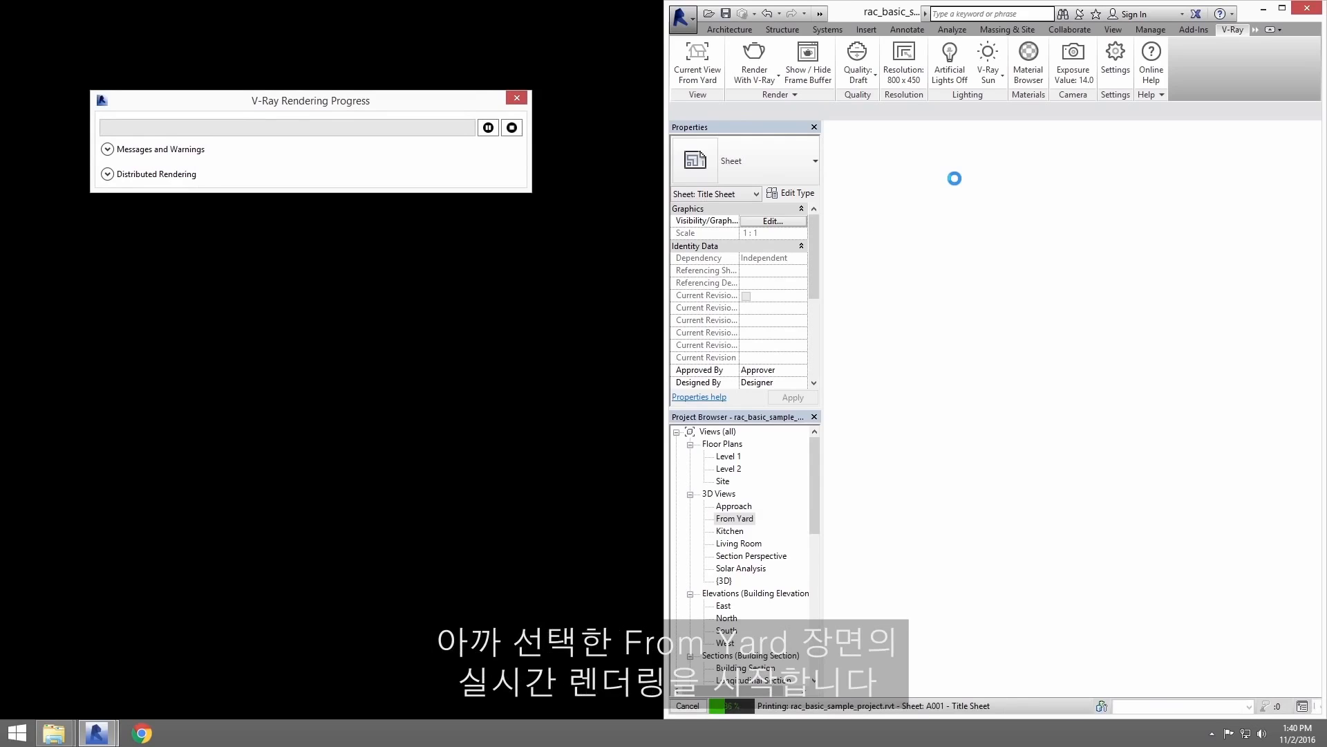
# Step: Stop the real-time V-Ray render and close the rendering progress window
pyautogui.click(752, 62)
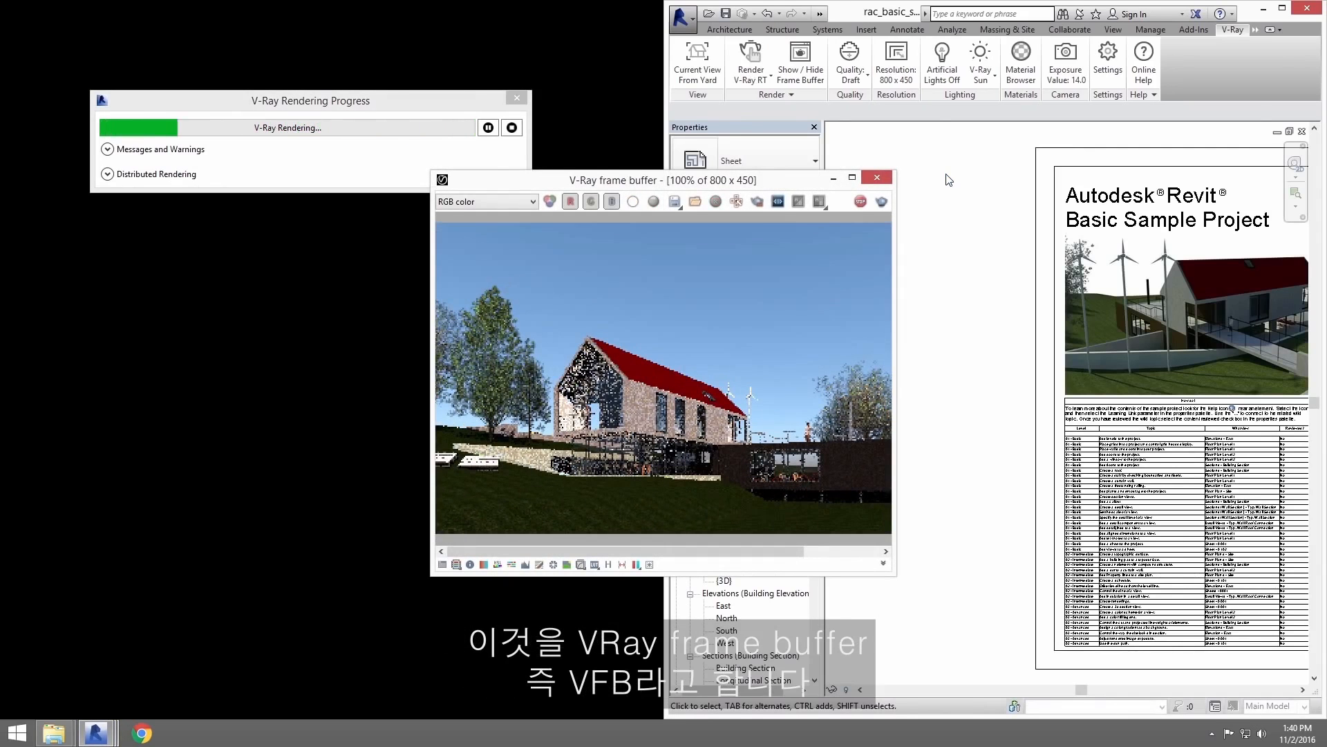
pyautogui.click(877, 179)
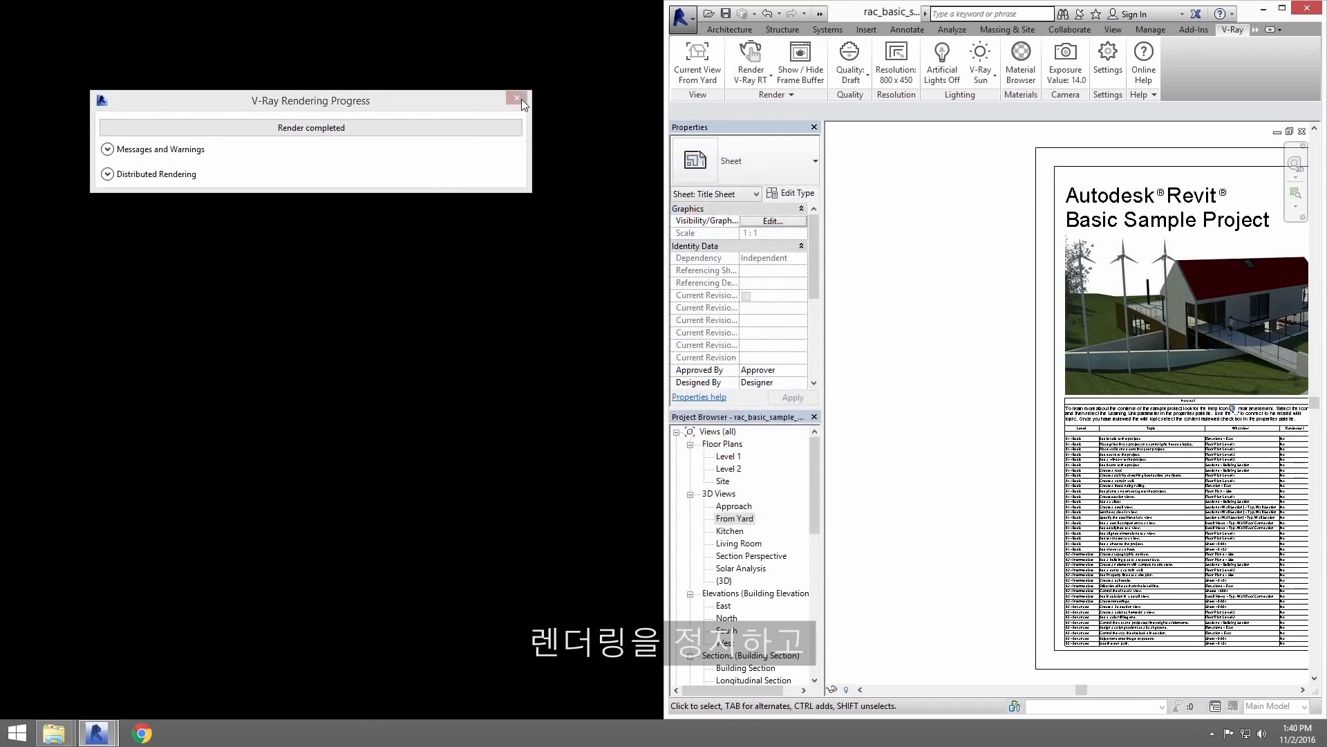
pyautogui.click(518, 99)
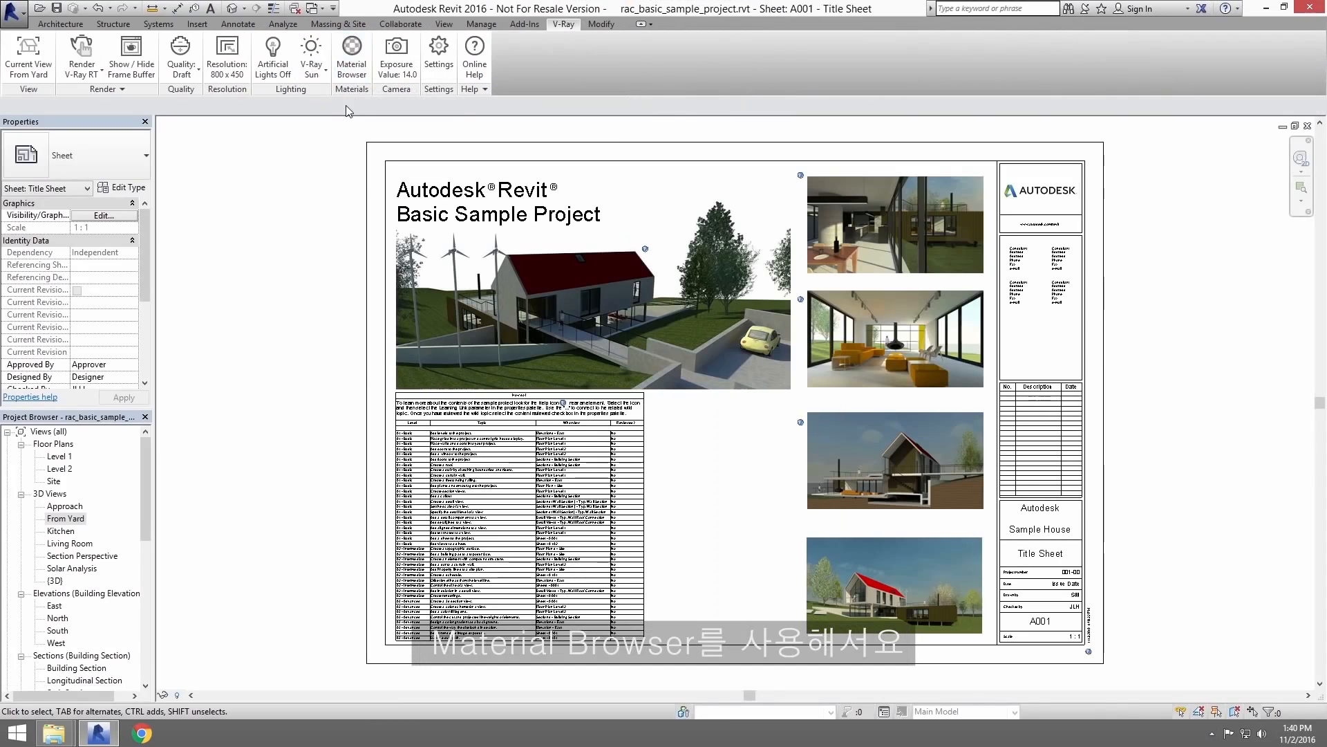
# Step: Filter the V-Ray material browser for 'grass' and start choosing a V-Ray material for Grass
pyautogui.click(349, 59)
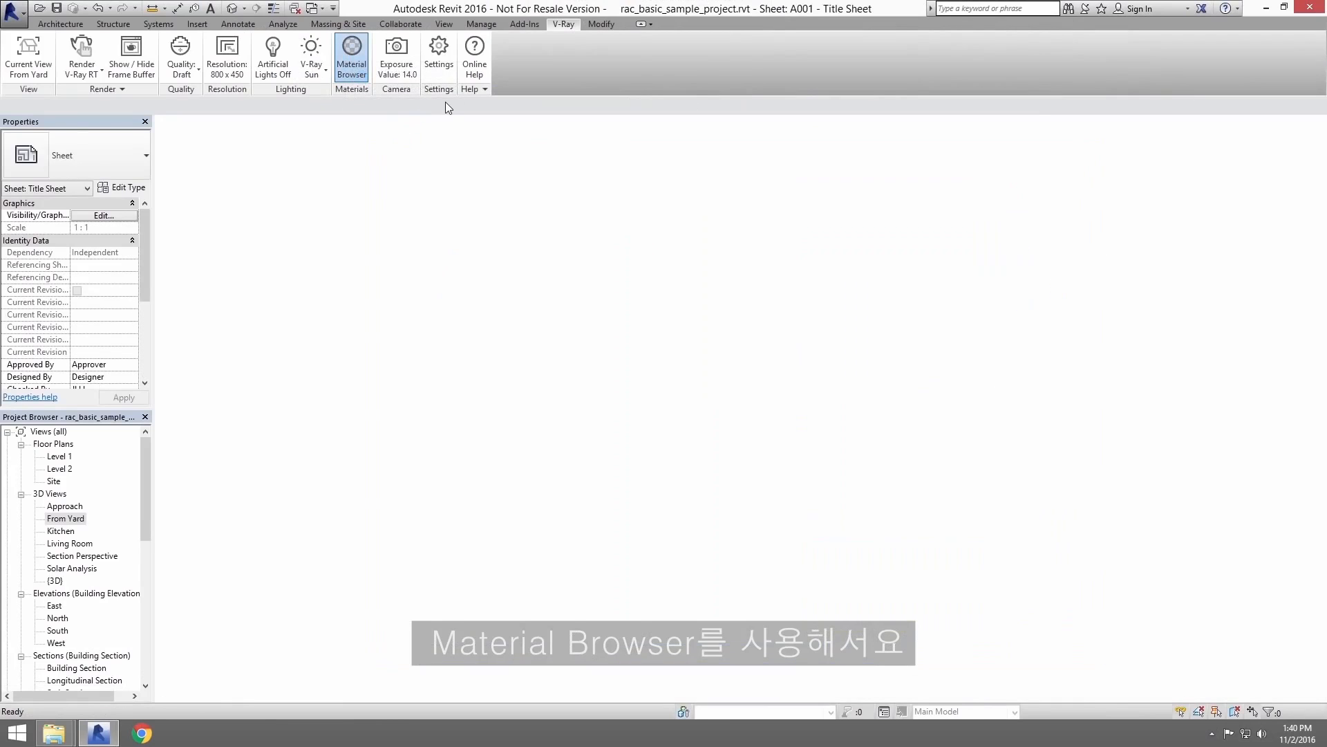
pyautogui.click(351, 56)
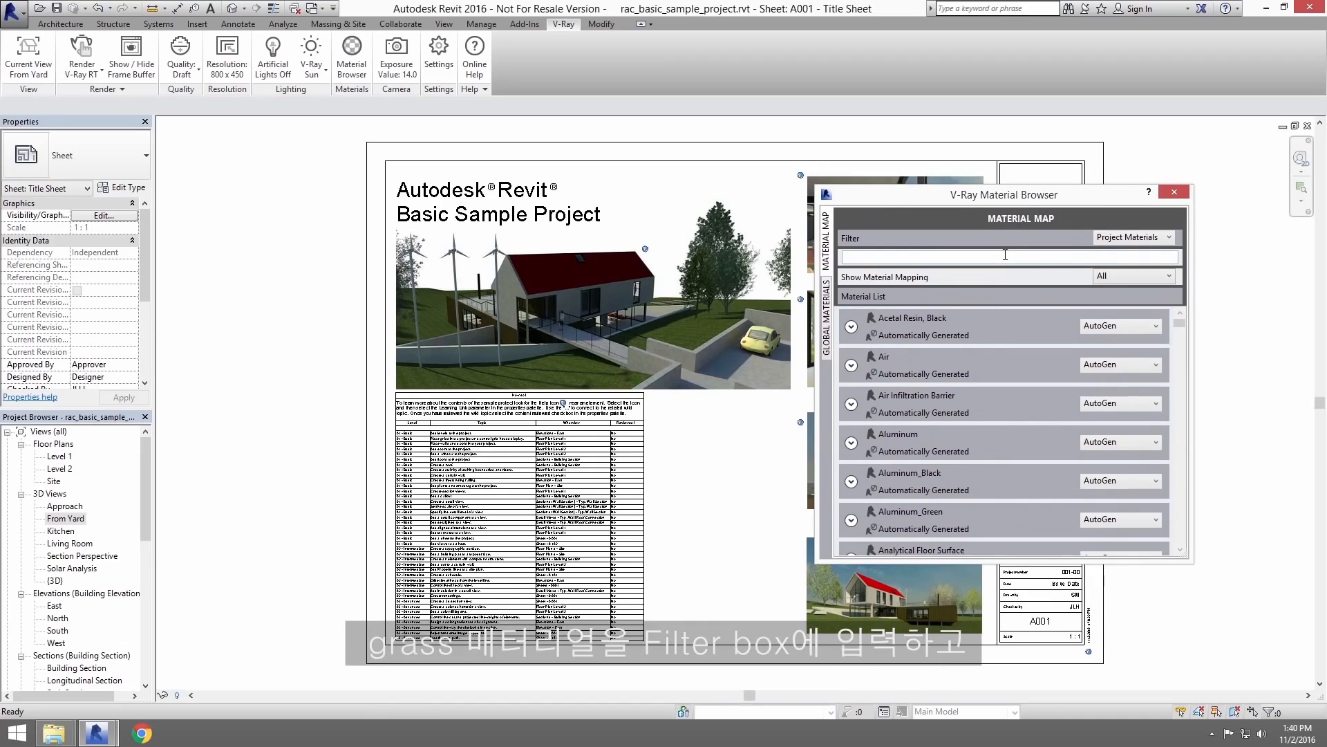
pyautogui.write('grass')
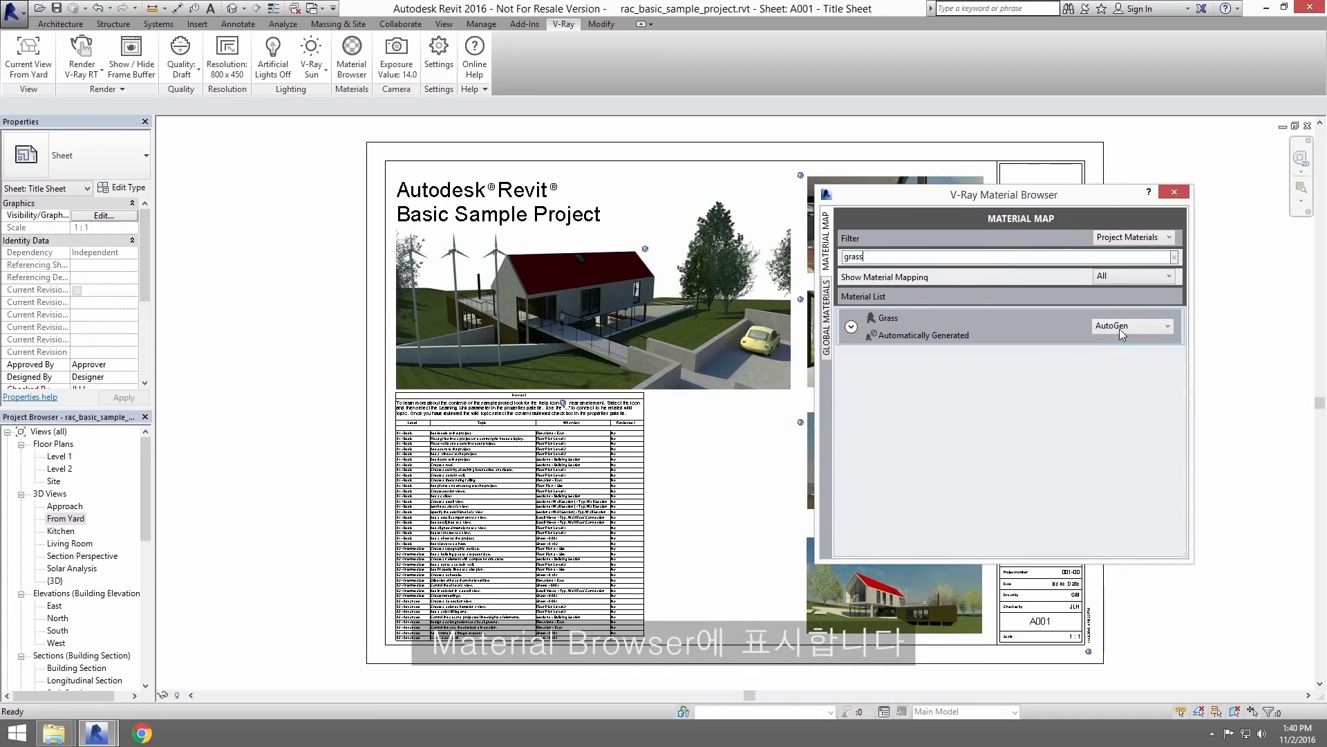
pyautogui.moveTo(1040, 341)
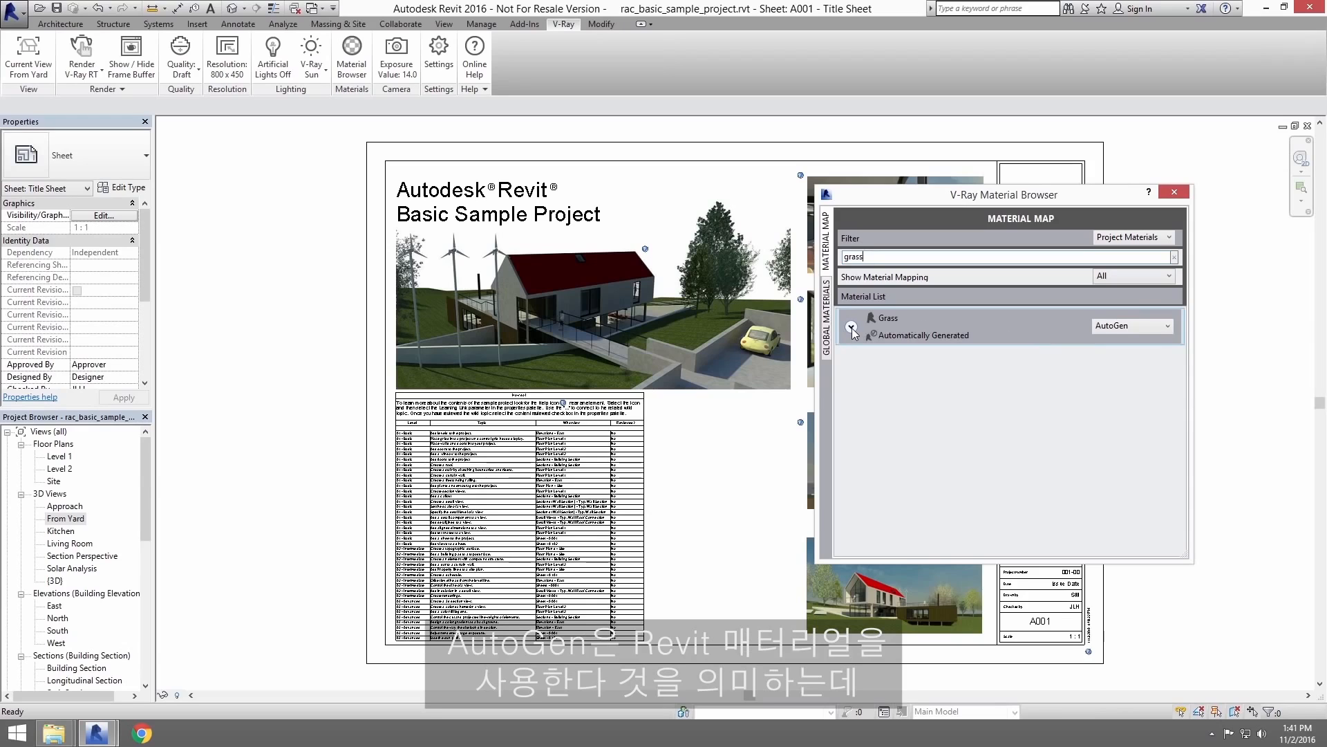
pyautogui.click(1167, 326)
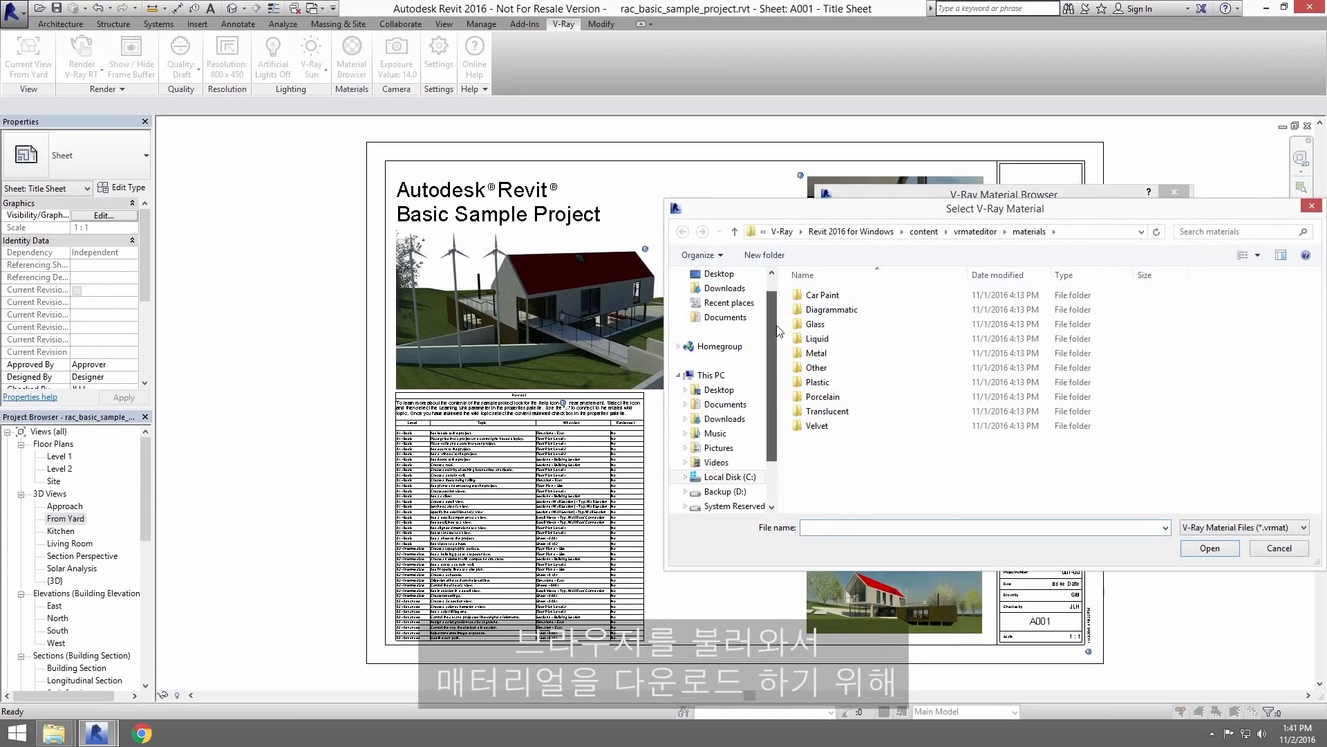
# Step: Load Green_Grass_Dark.vrmat from the Desktop Grass folder as the Grass material
pyautogui.click(719, 293)
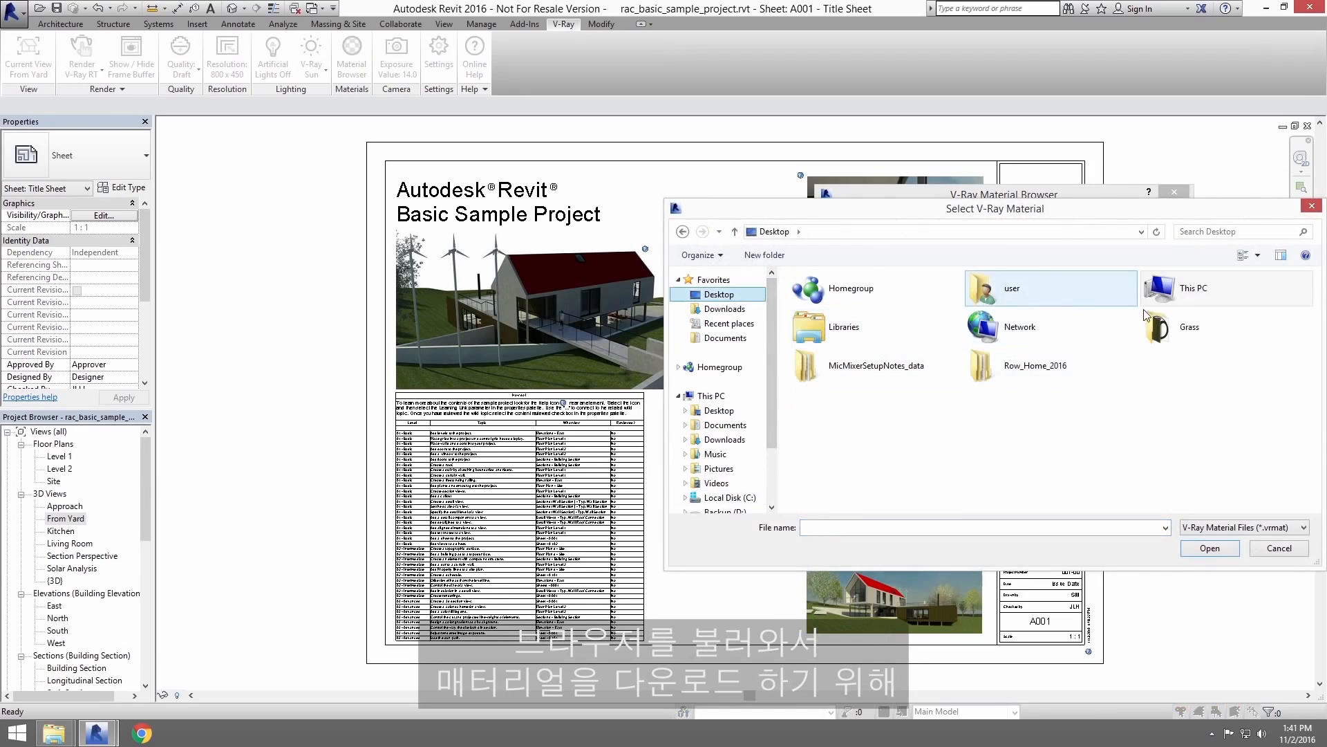
pyautogui.doubleClick(1189, 311)
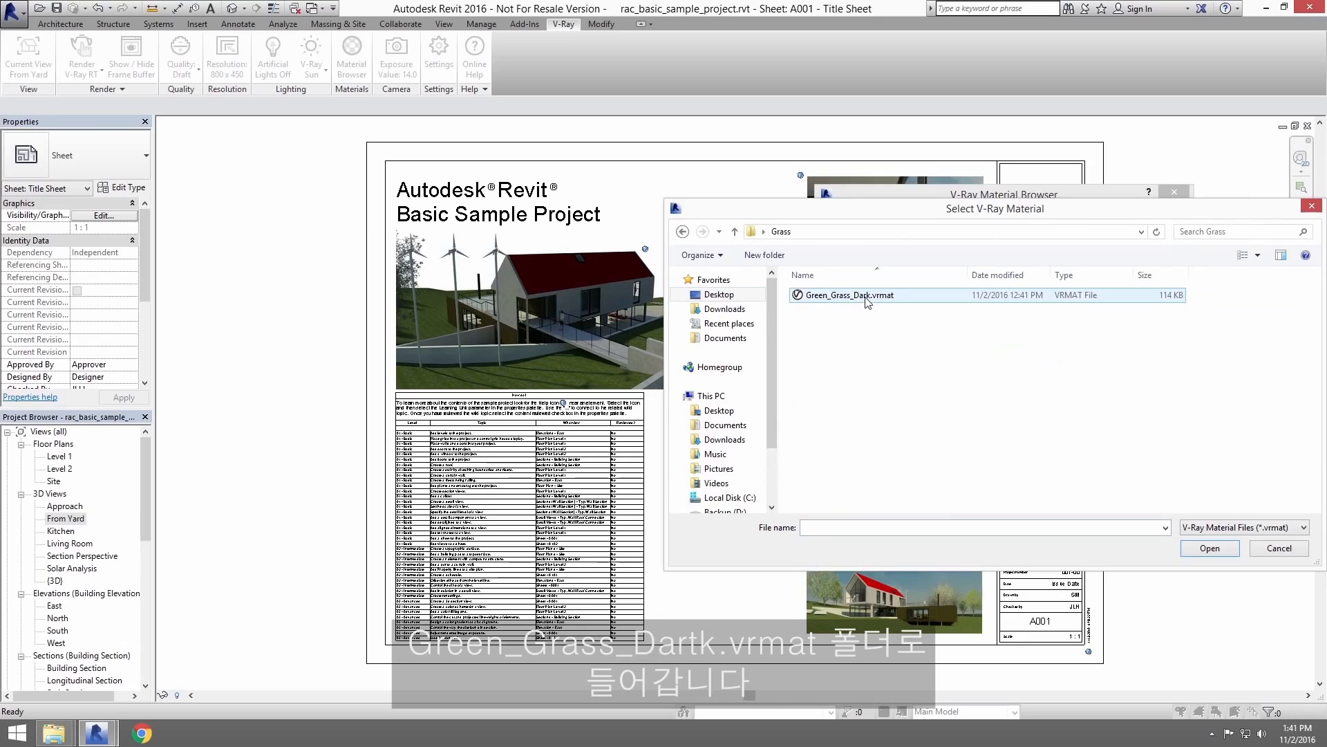
pyautogui.click(847, 294)
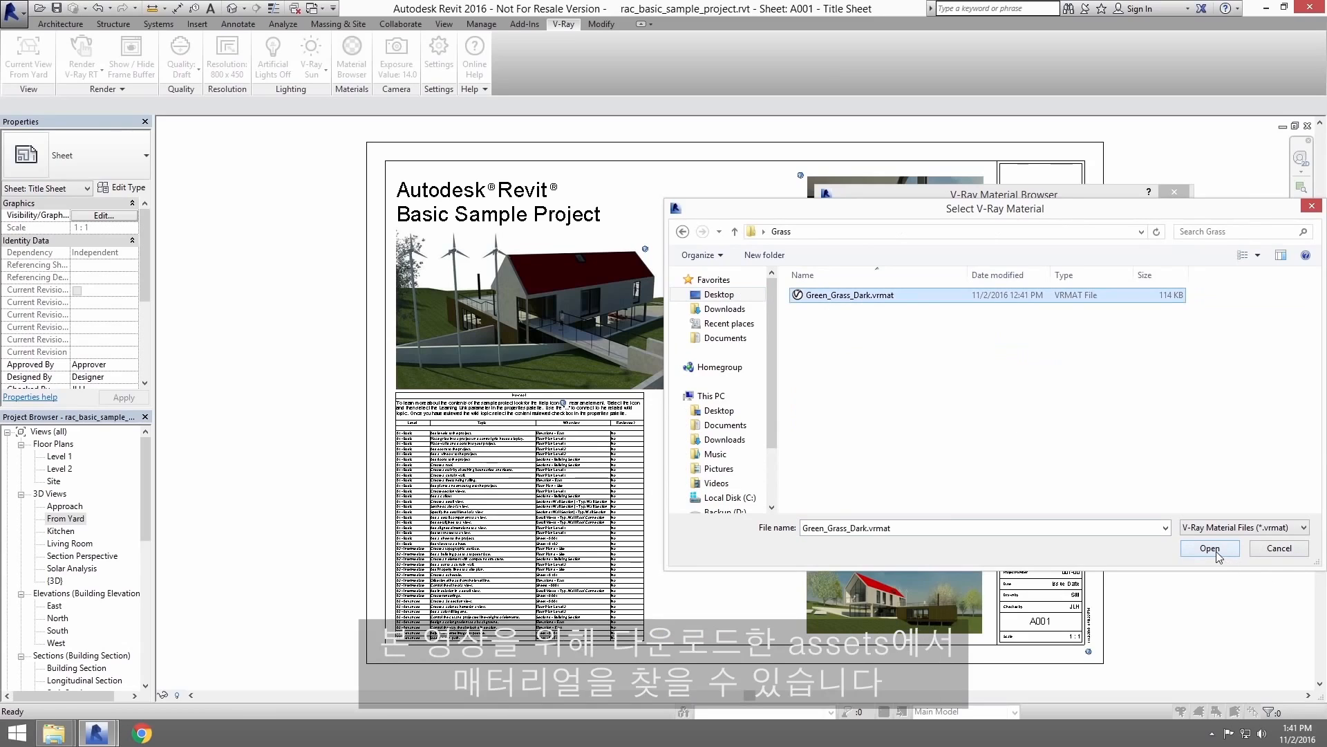
pyautogui.click(1209, 548)
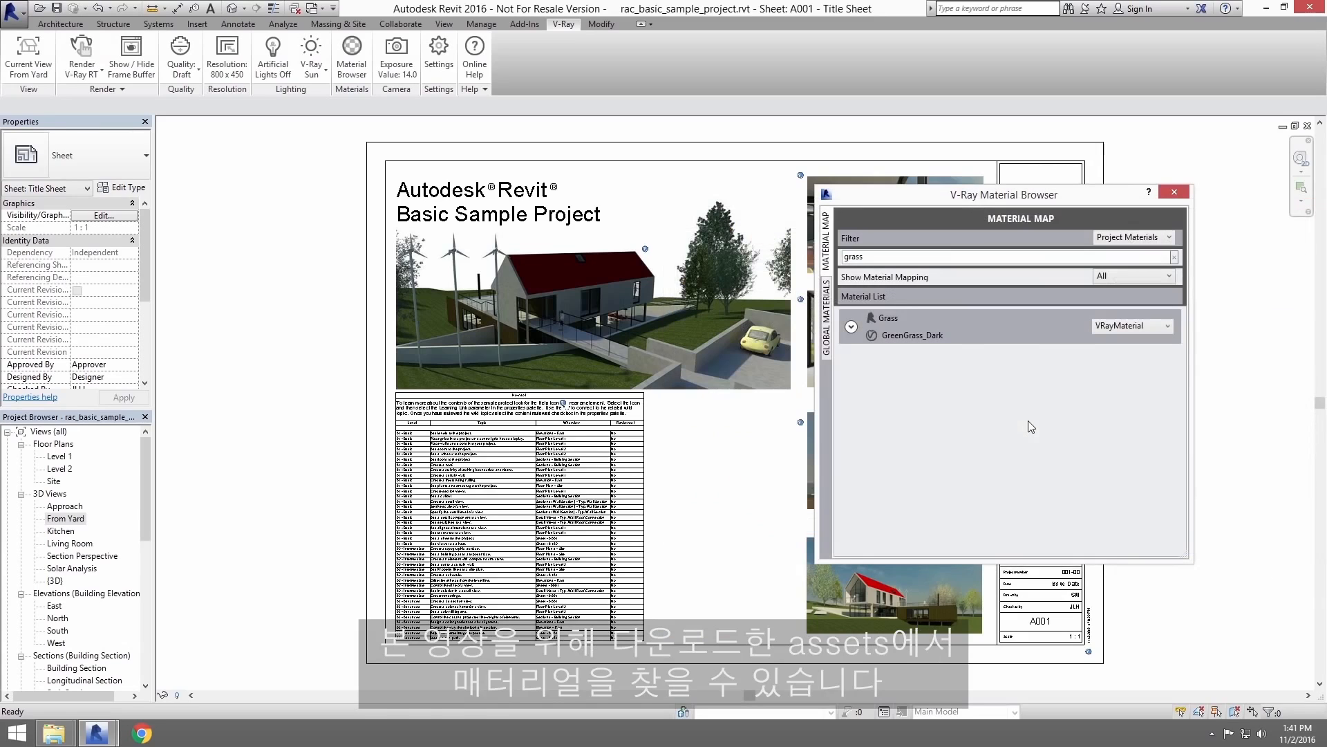
# Step: Set the Grass mapping sample size to 10000 x 10000 mm with rotation 39 and close the browser
pyautogui.click(912, 335)
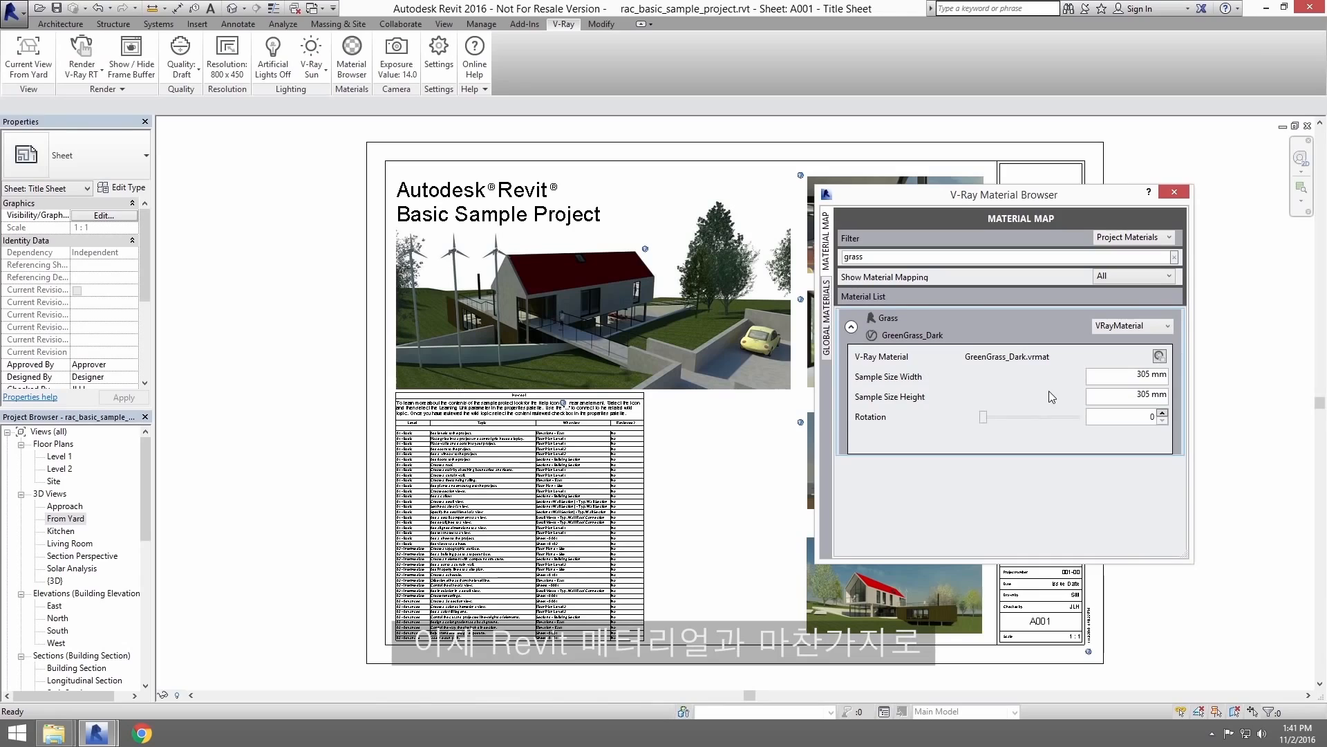
pyautogui.tripleClick(1125, 375)
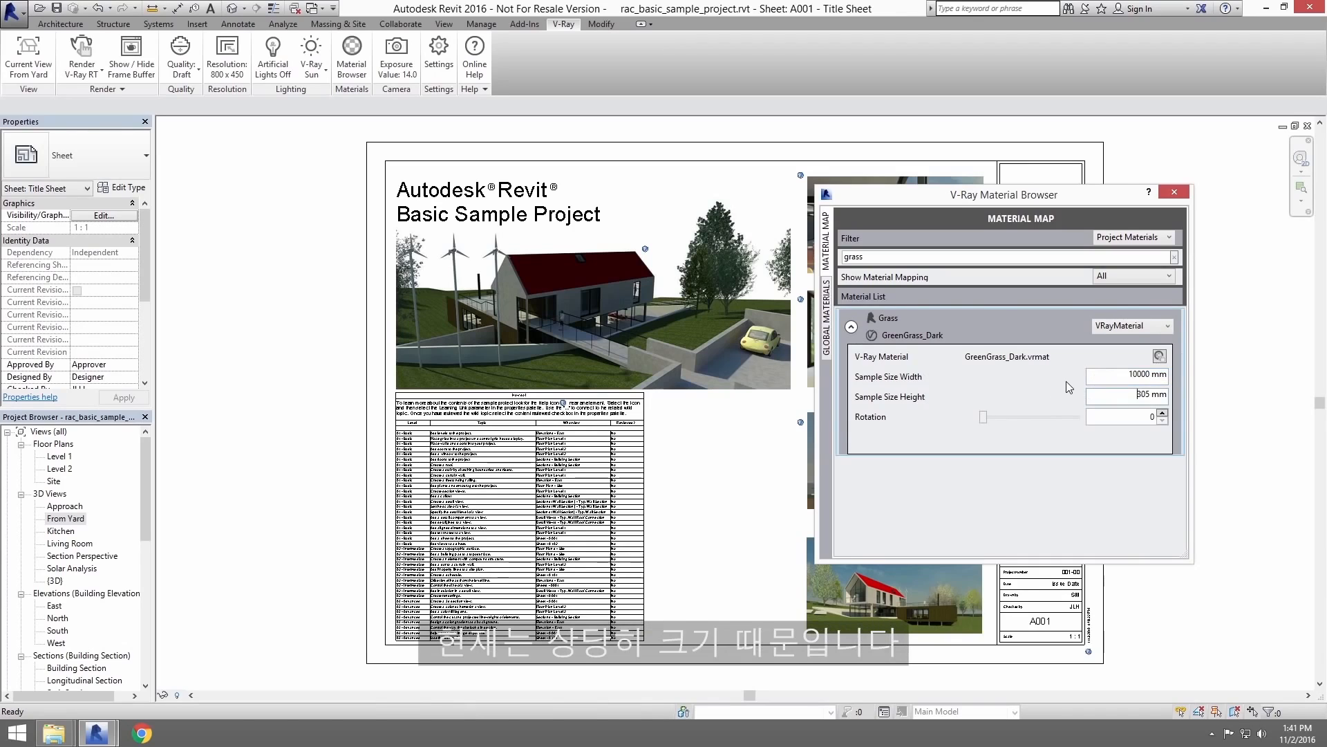
pyautogui.write('10000')
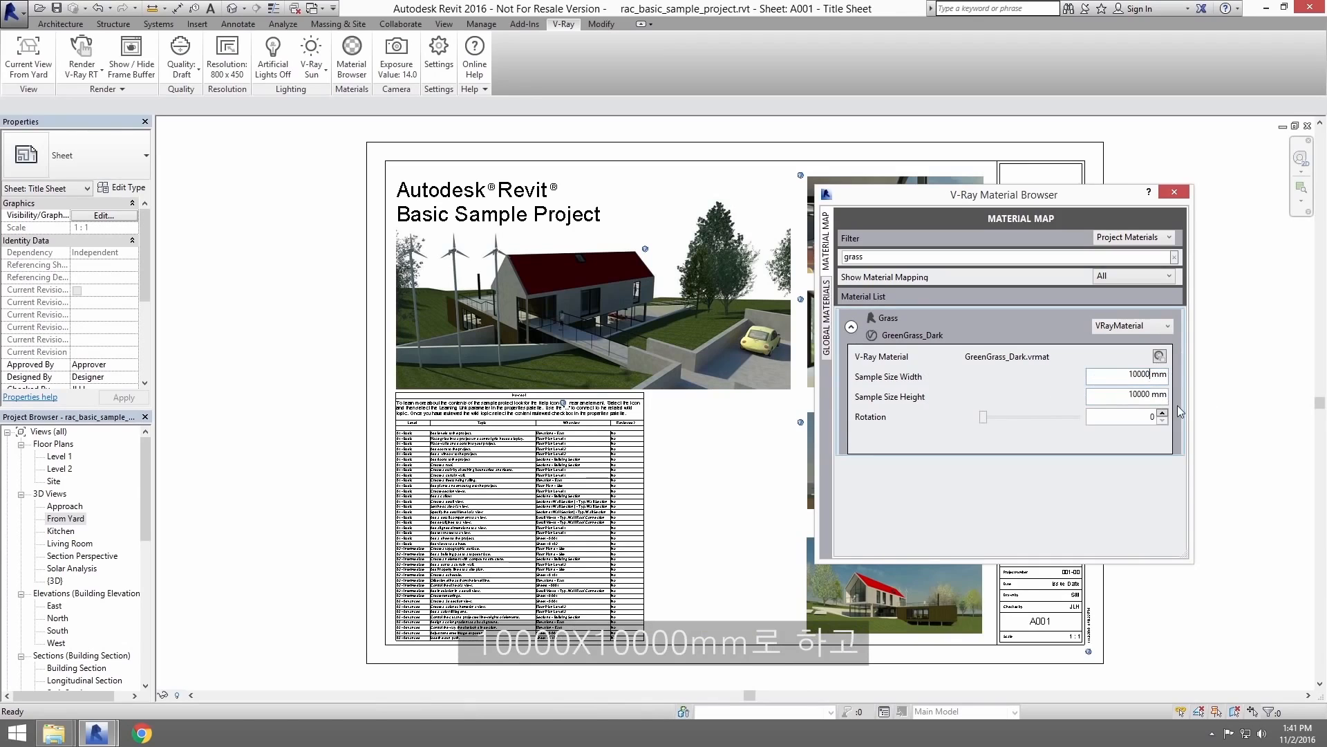
pyautogui.moveTo(997, 450)
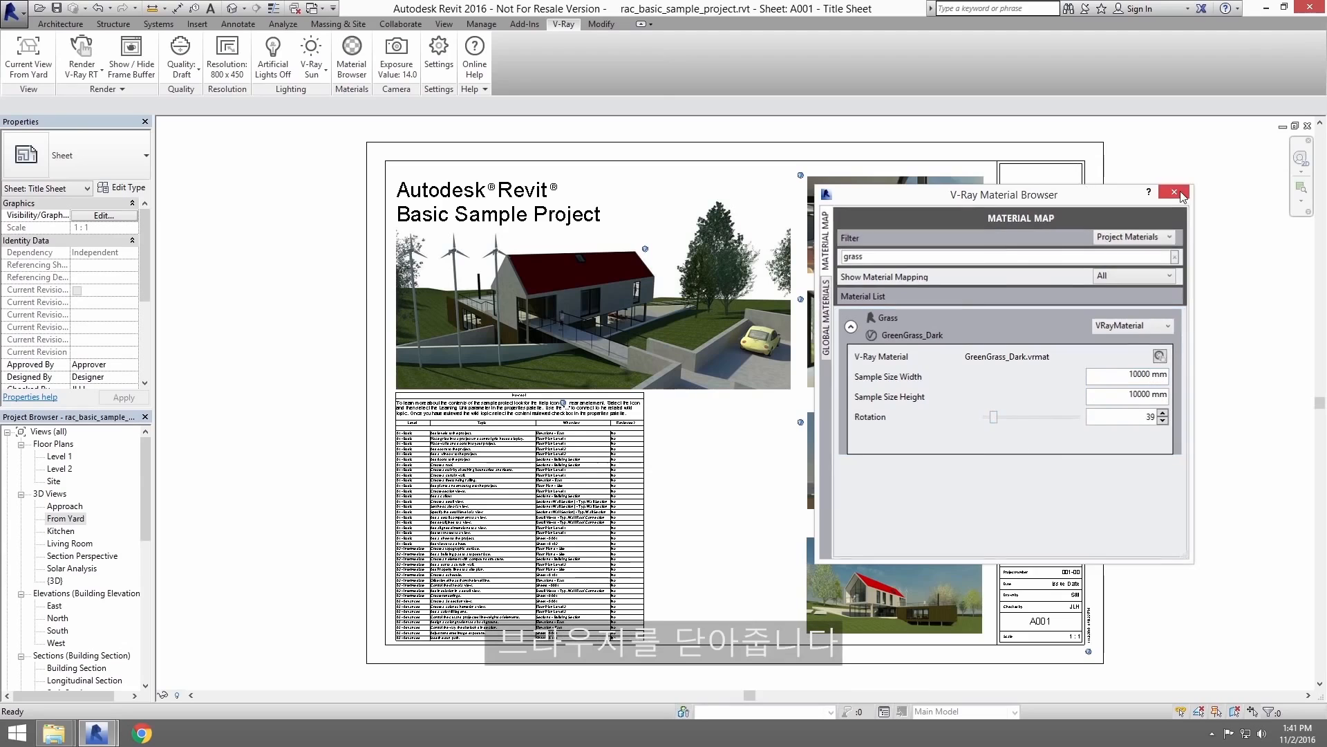
pyautogui.click(1174, 194)
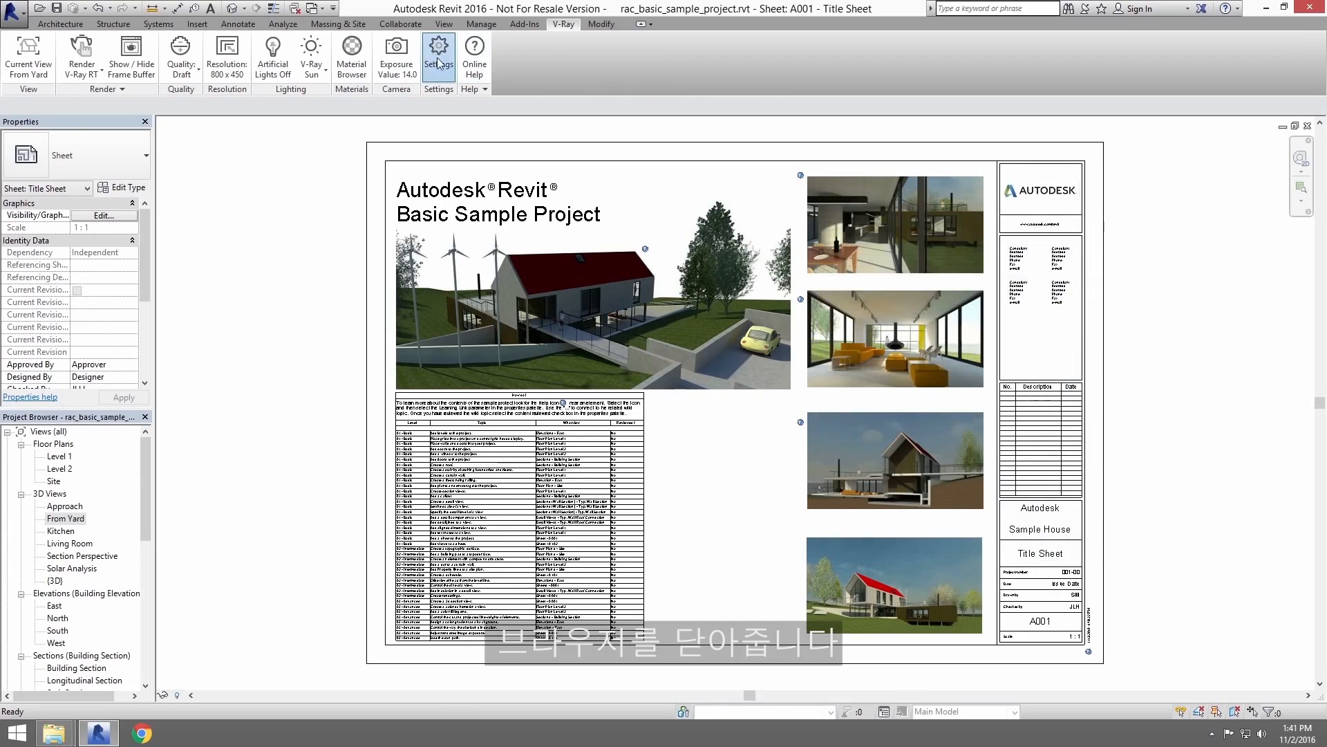
# Step: Switch the V-Ray RT engine from CPU to GPU Cuda and close the settings
pyautogui.click(439, 51)
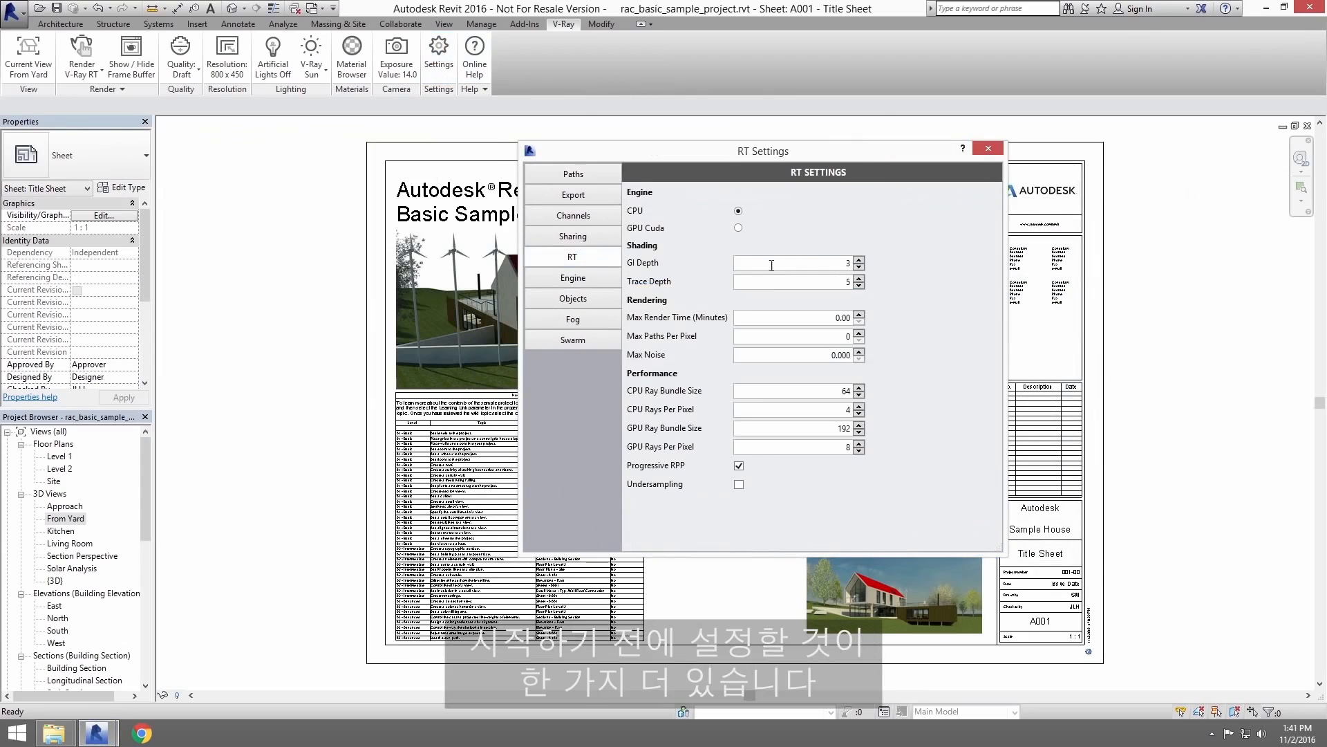
pyautogui.moveTo(855, 241)
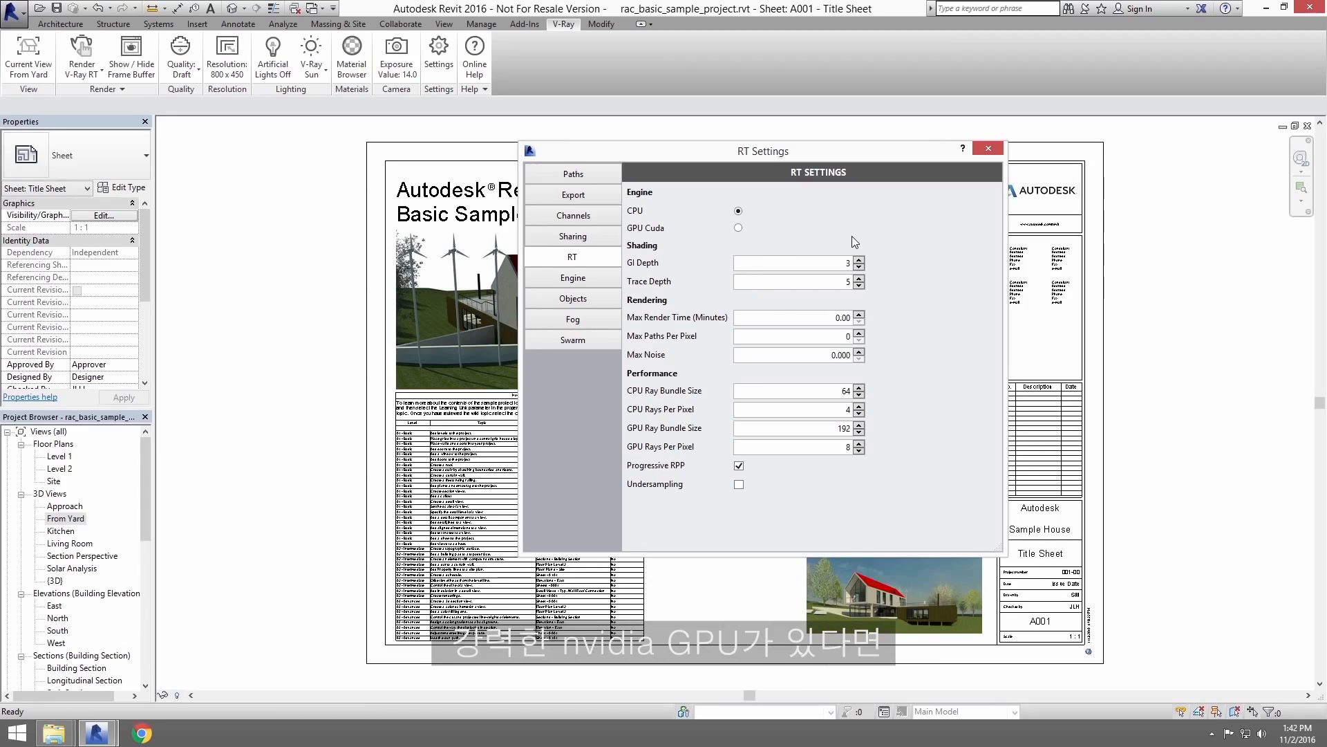
pyautogui.moveTo(741, 231)
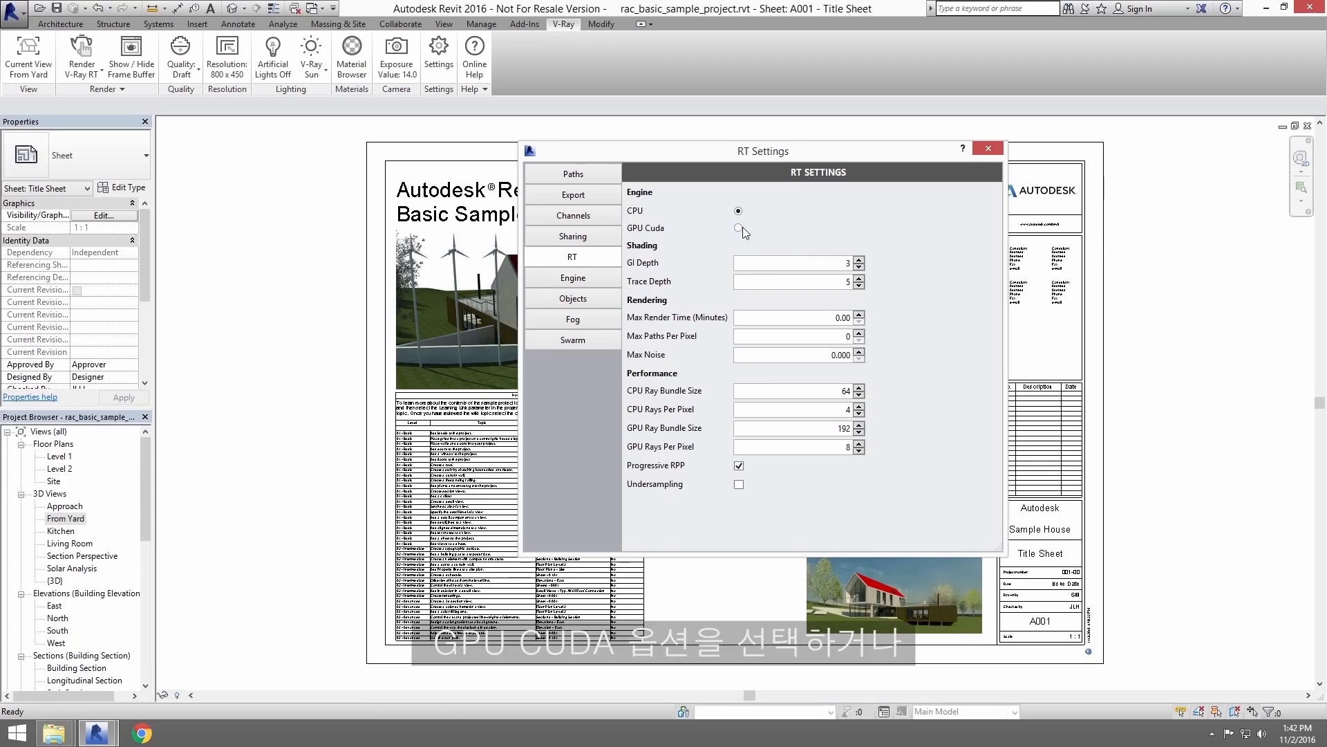
pyautogui.click(737, 228)
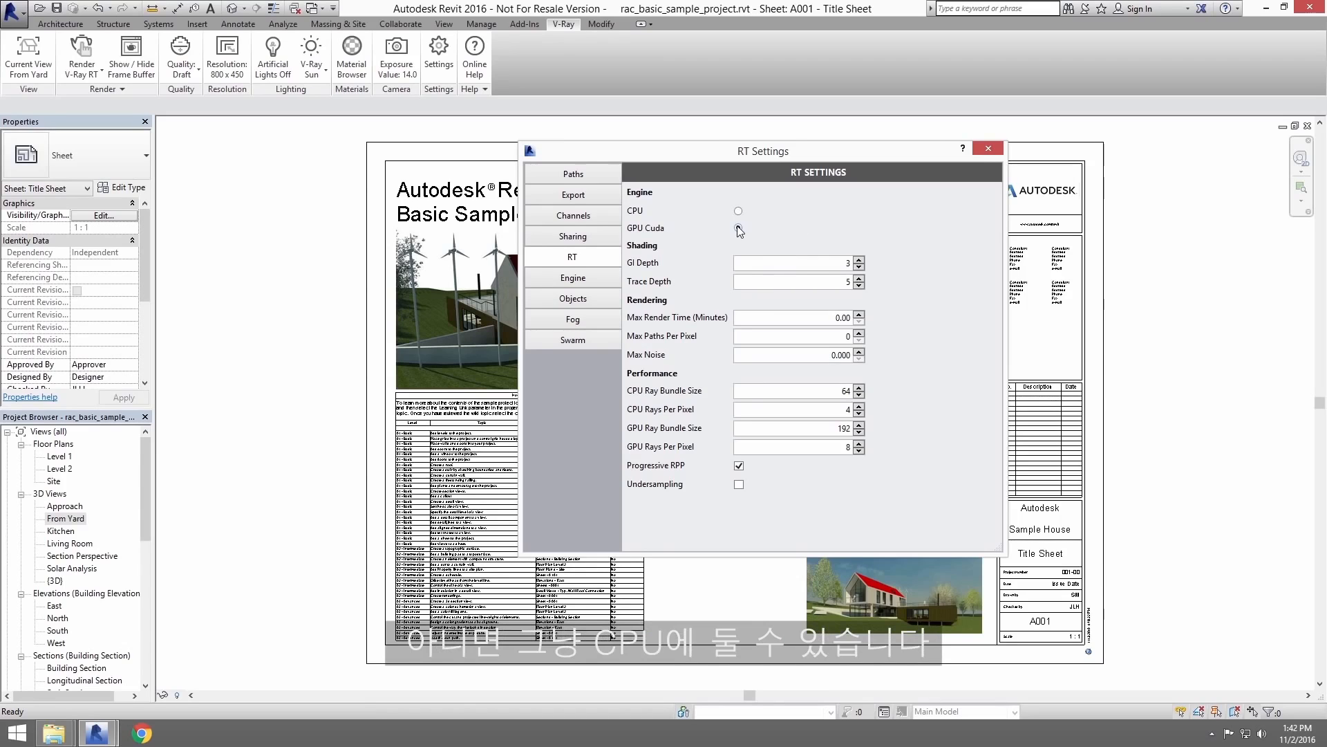
pyautogui.click(738, 228)
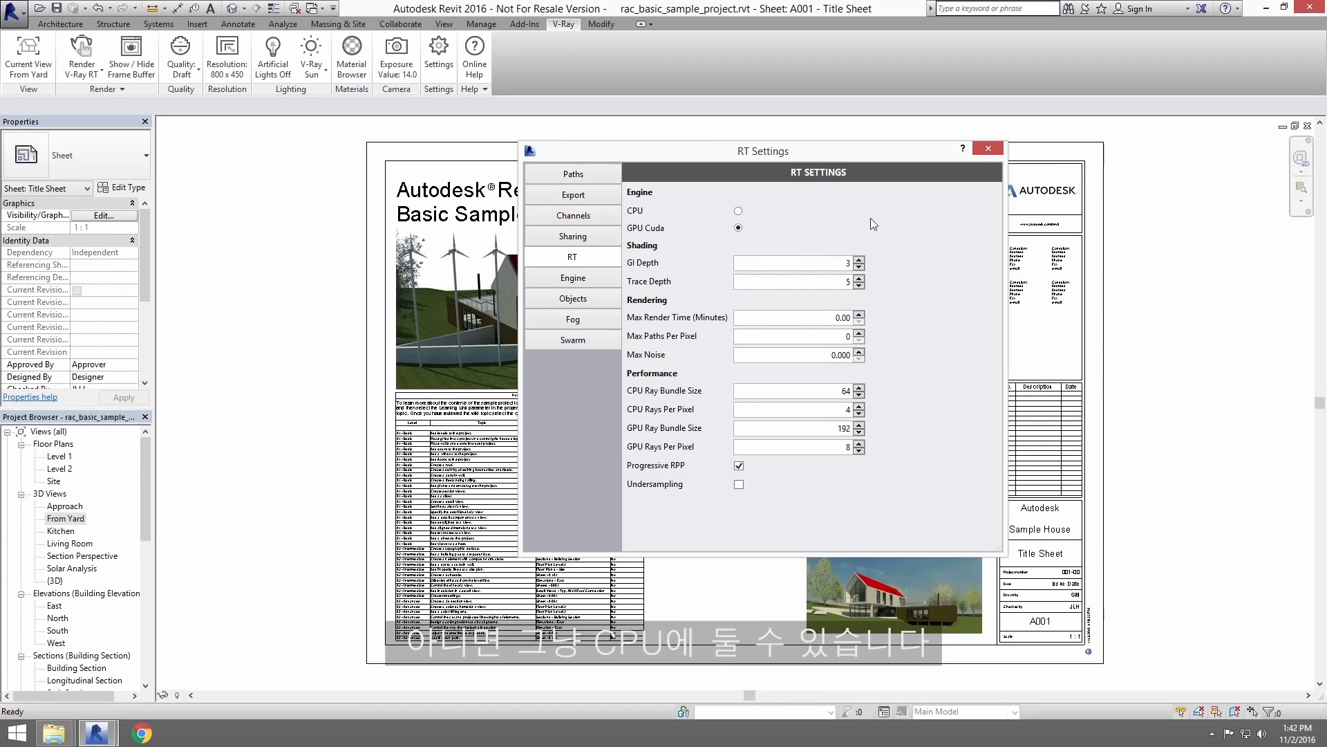
pyautogui.click(986, 148)
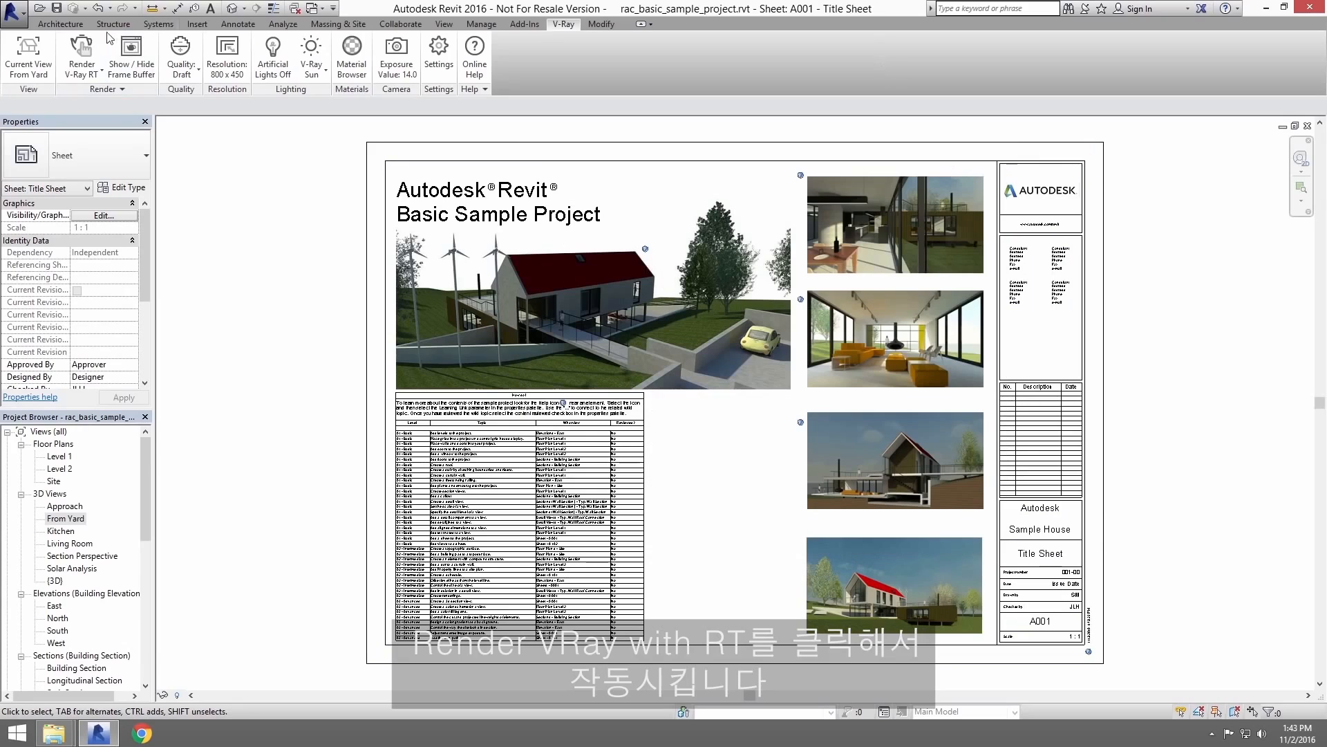
# Step: Start the V-Ray RT render and switch to the 3D View: From Yard window alongside it
pyautogui.click(81, 58)
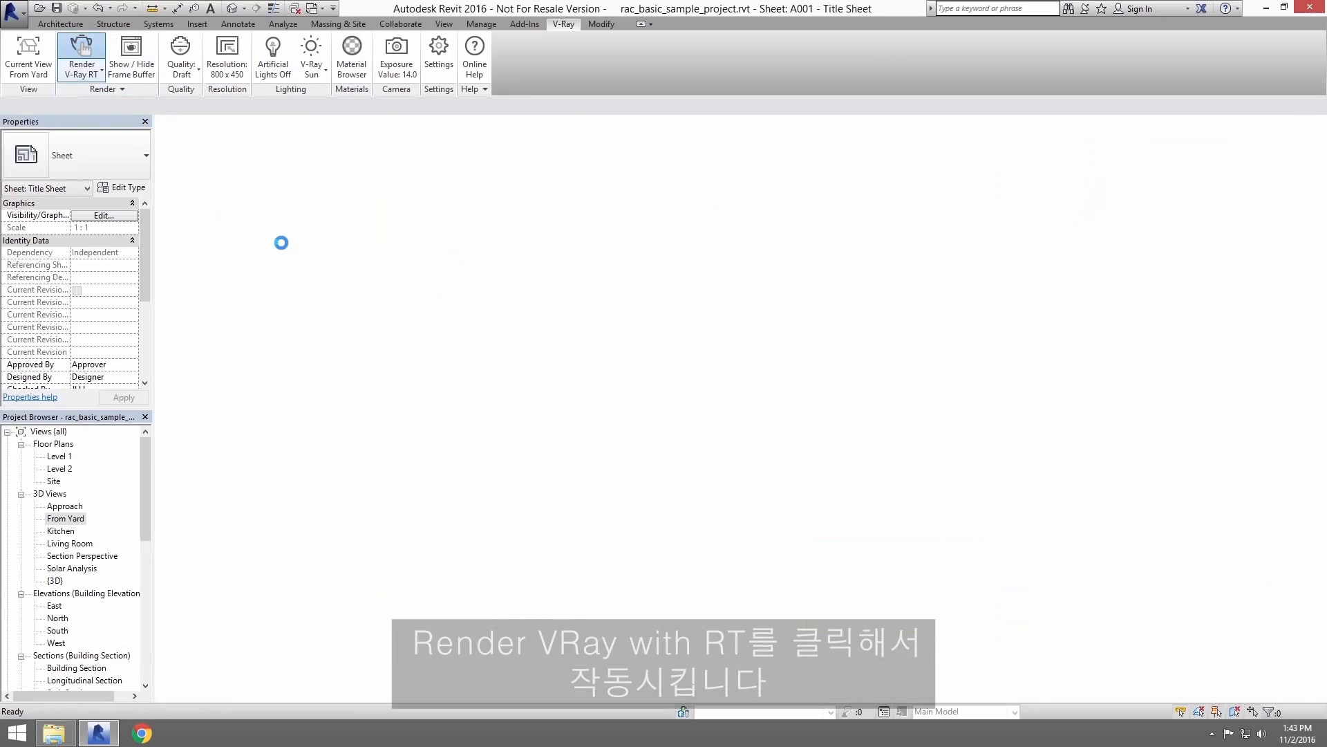
pyautogui.click(80, 58)
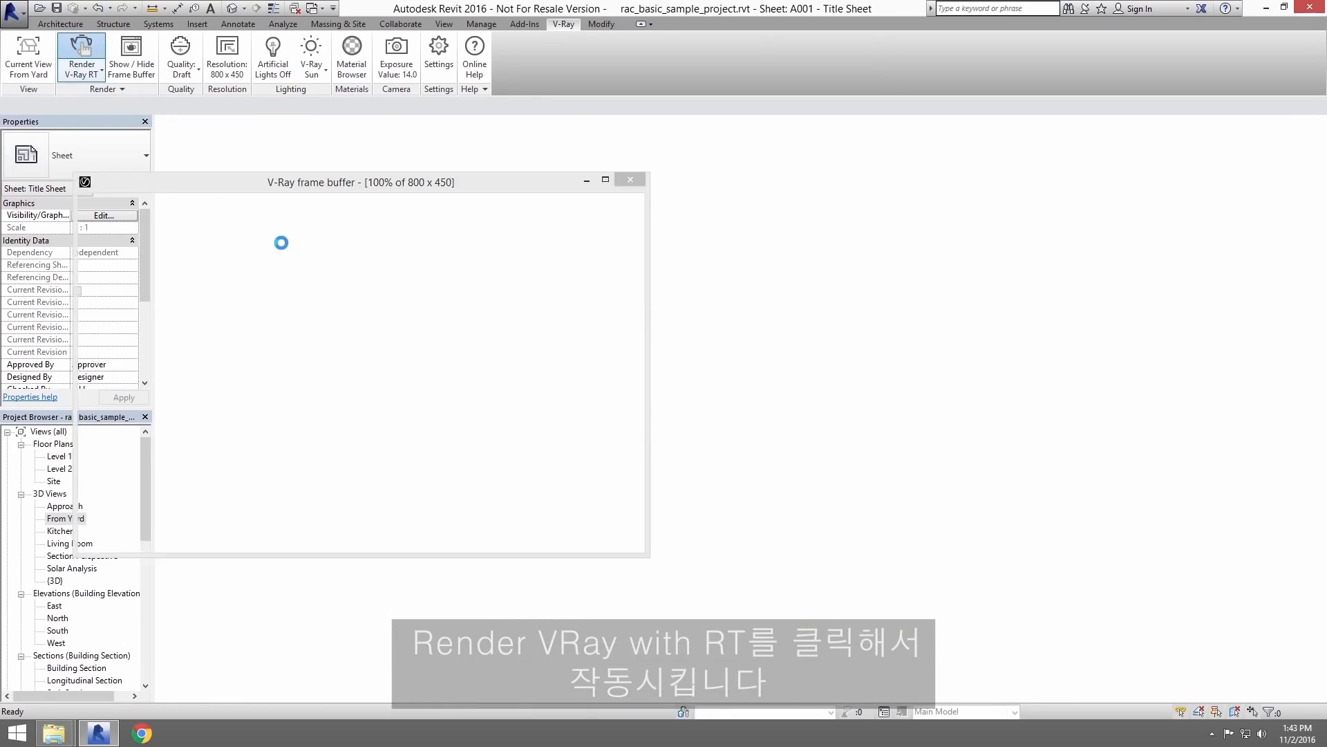
pyautogui.click(80, 57)
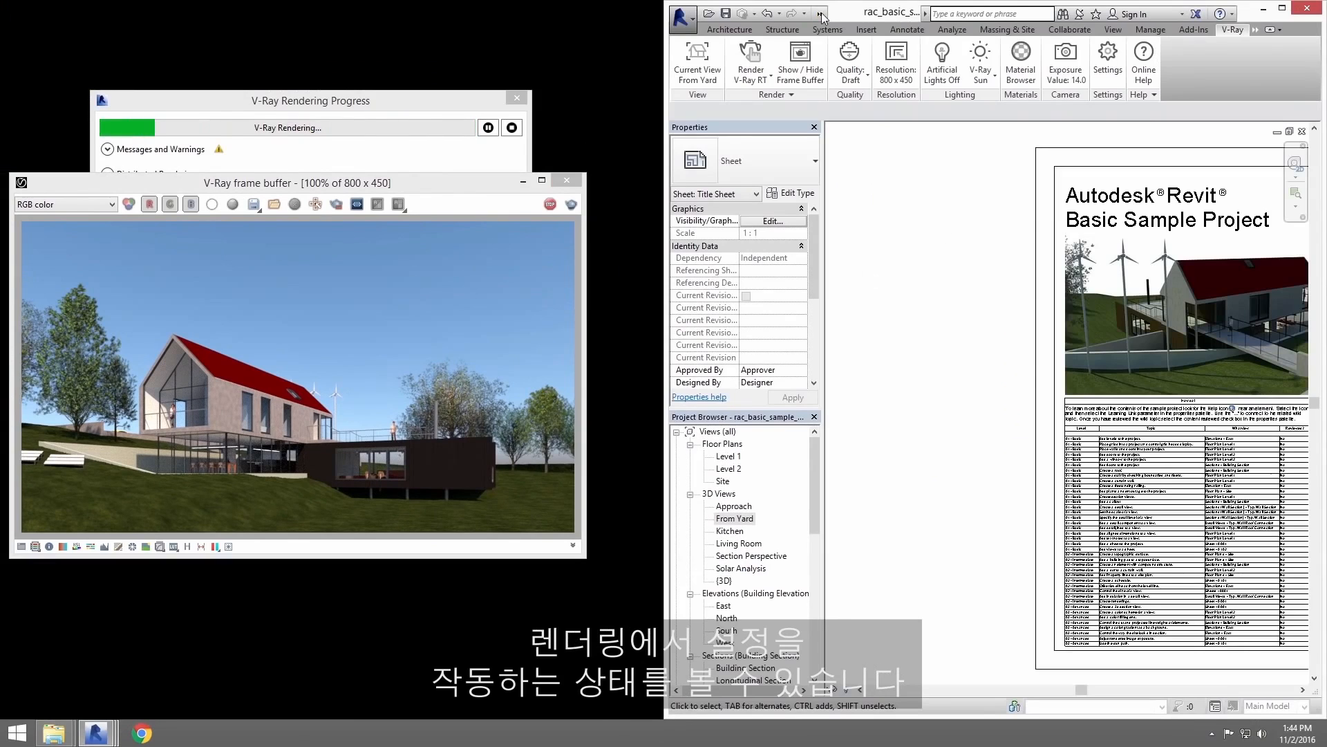
pyautogui.click(986, 32)
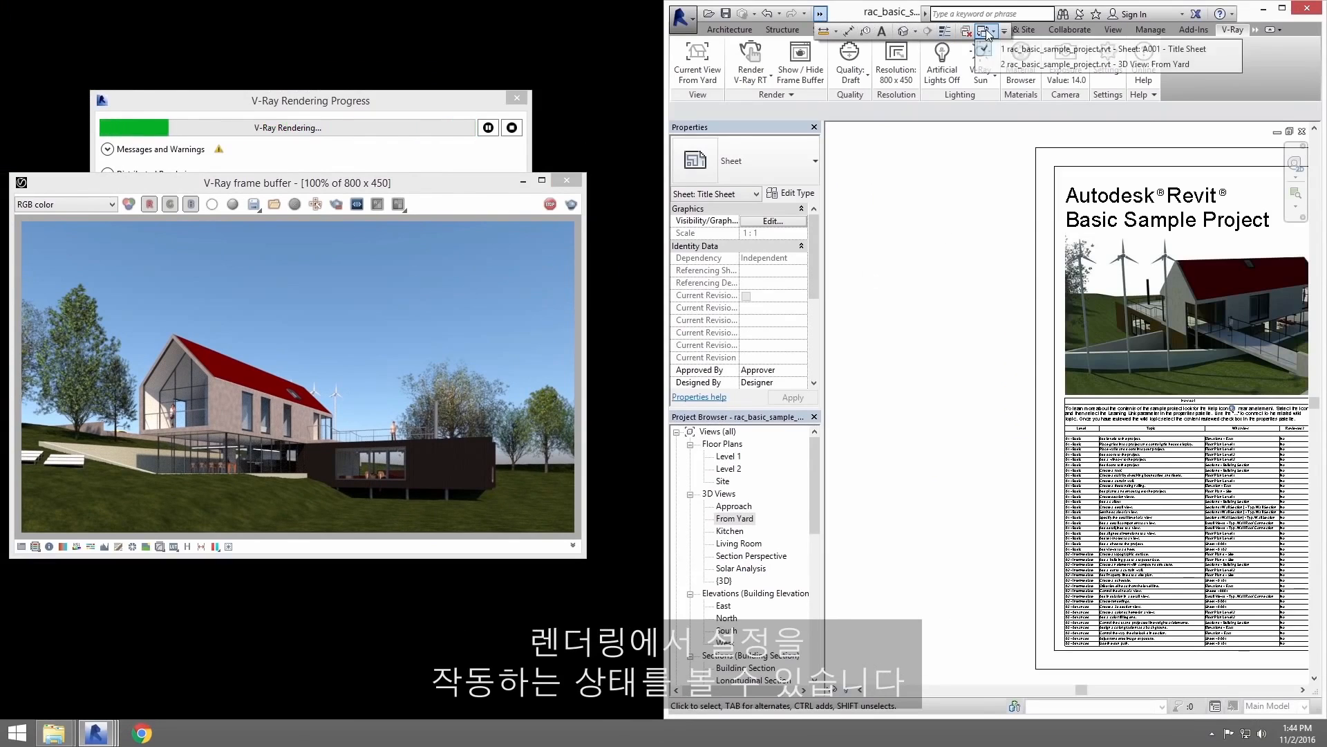
pyautogui.click(1095, 65)
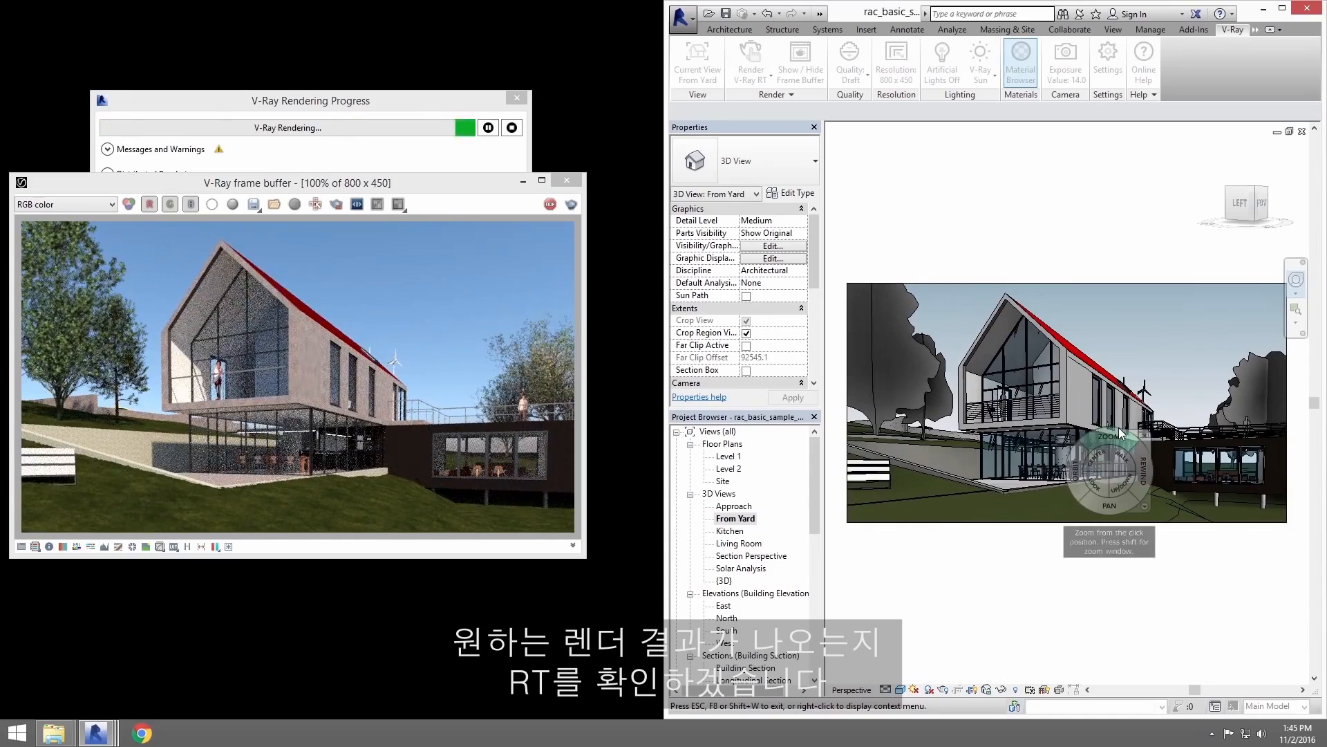
pyautogui.moveTo(1080, 447)
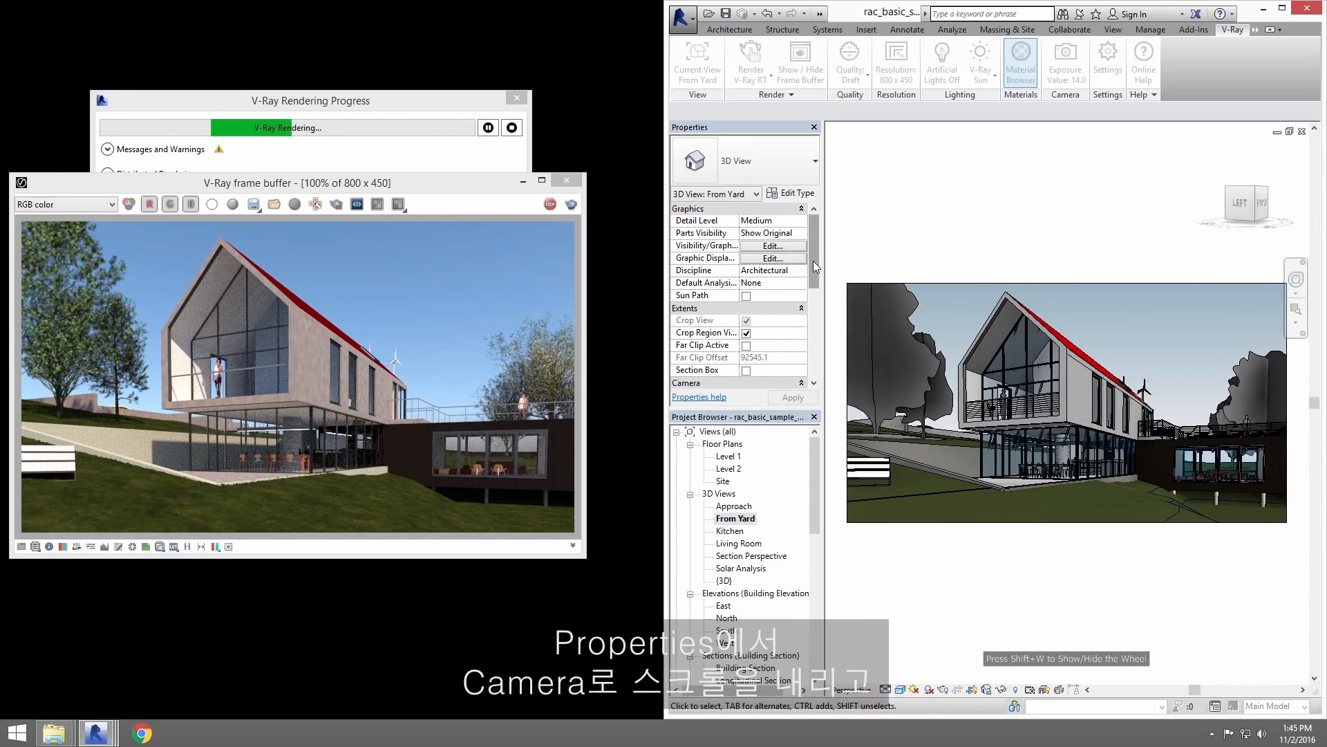
# Step: Change the view's rendering sun date to 8/20/2010 at 3:00 PM in Boston and apply it
pyautogui.scroll(-3)
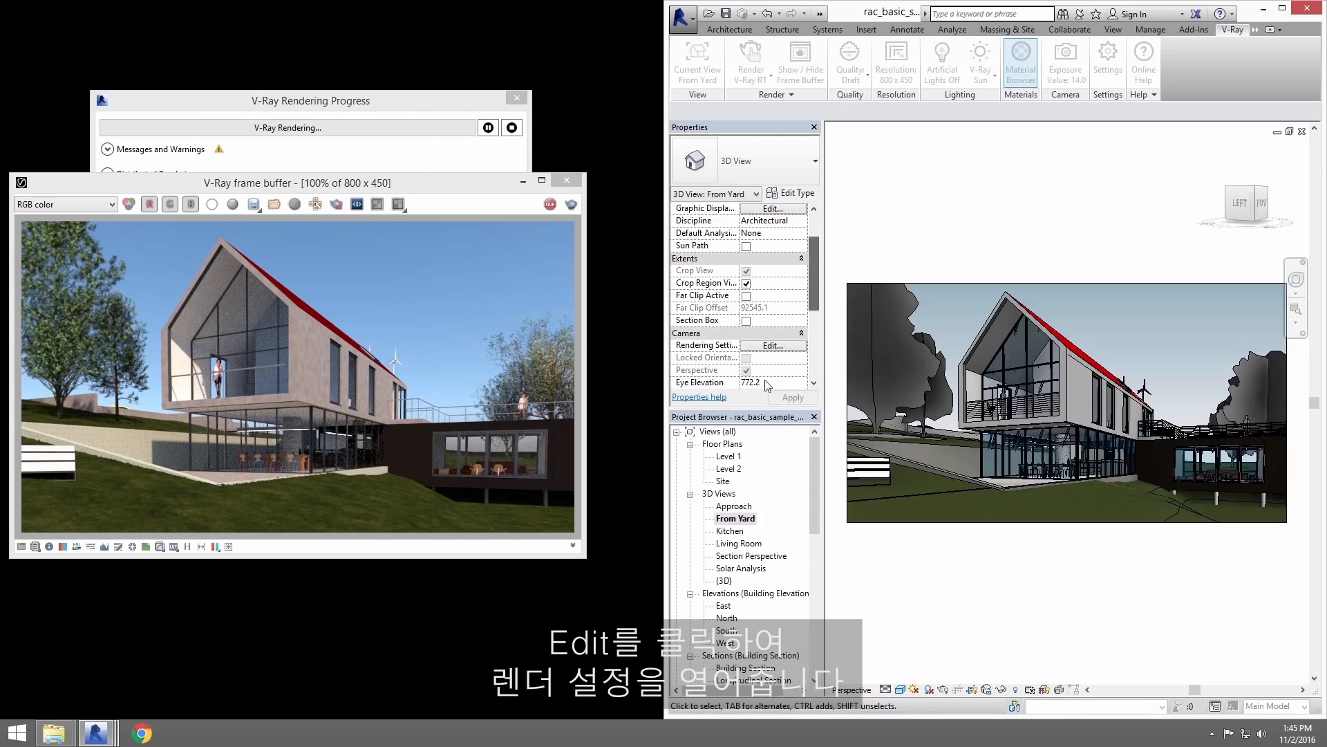
pyautogui.click(771, 346)
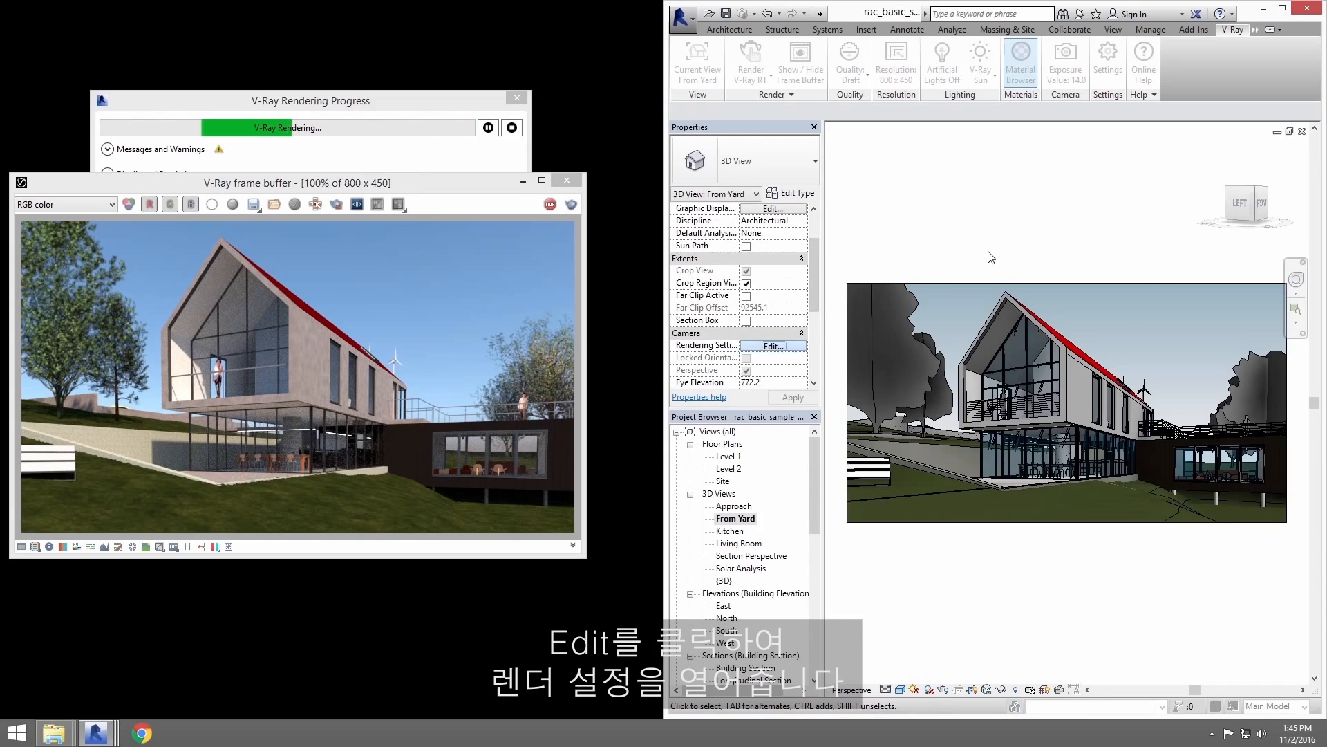
pyautogui.click(770, 346)
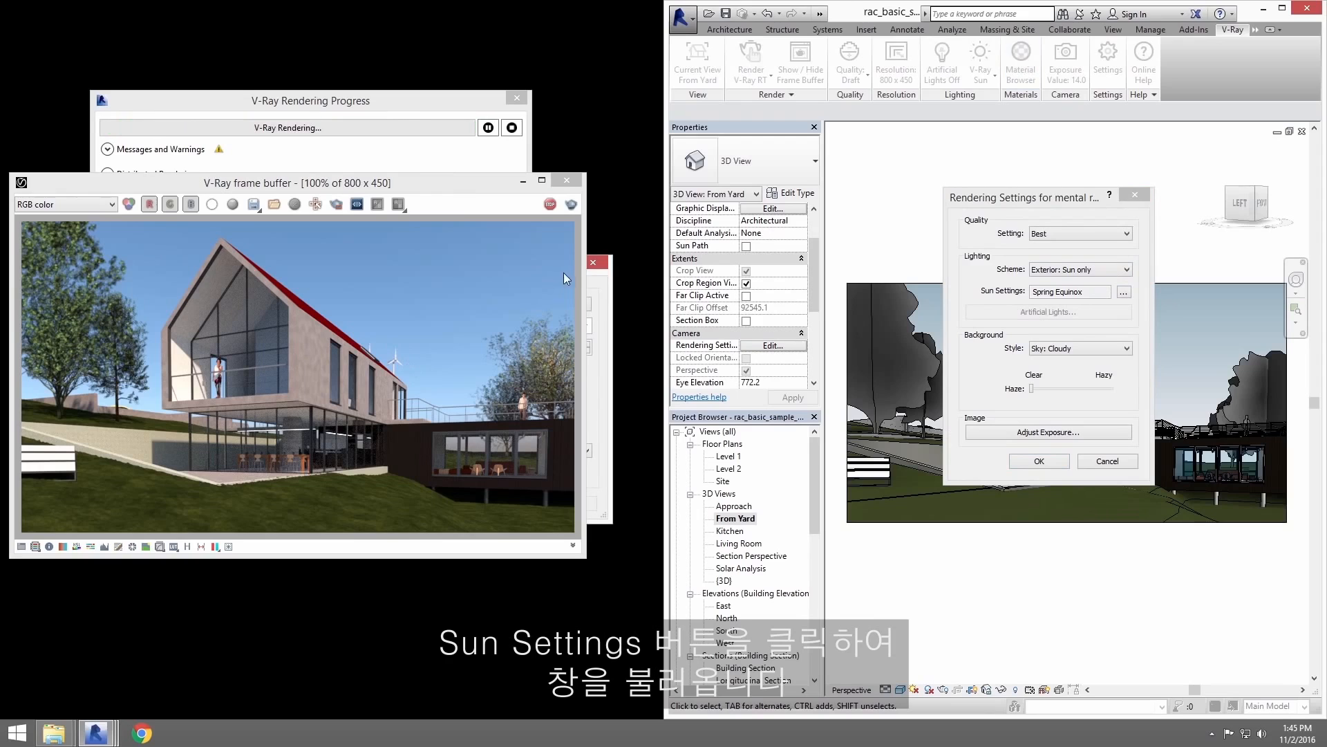
pyautogui.click(1123, 292)
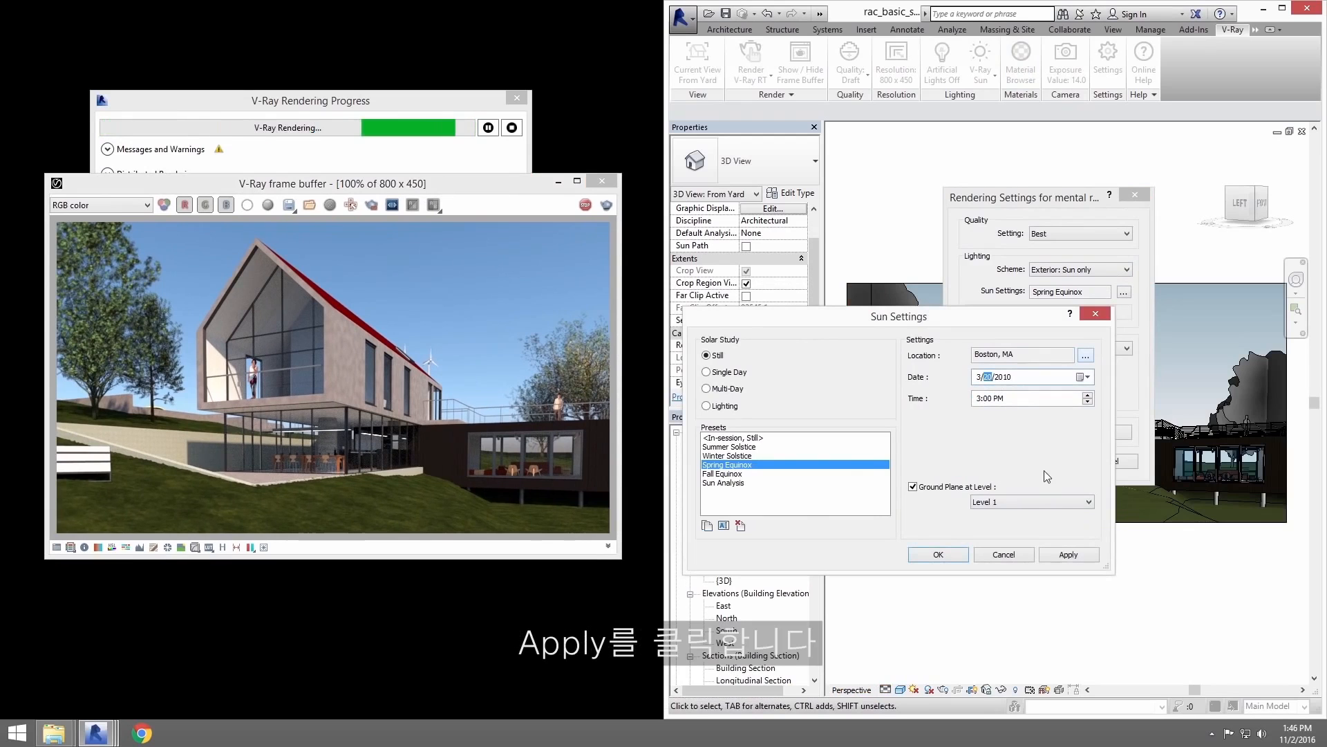
pyautogui.click(1068, 555)
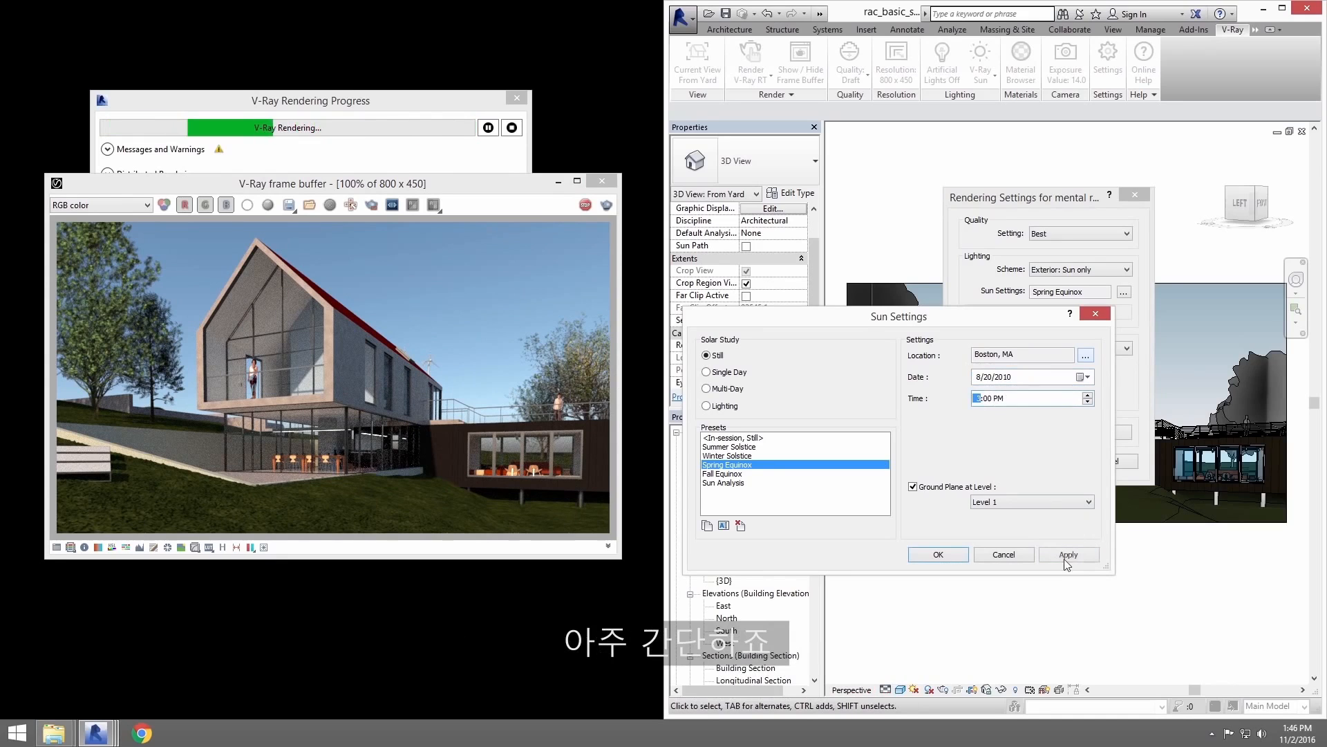
pyautogui.click(1067, 553)
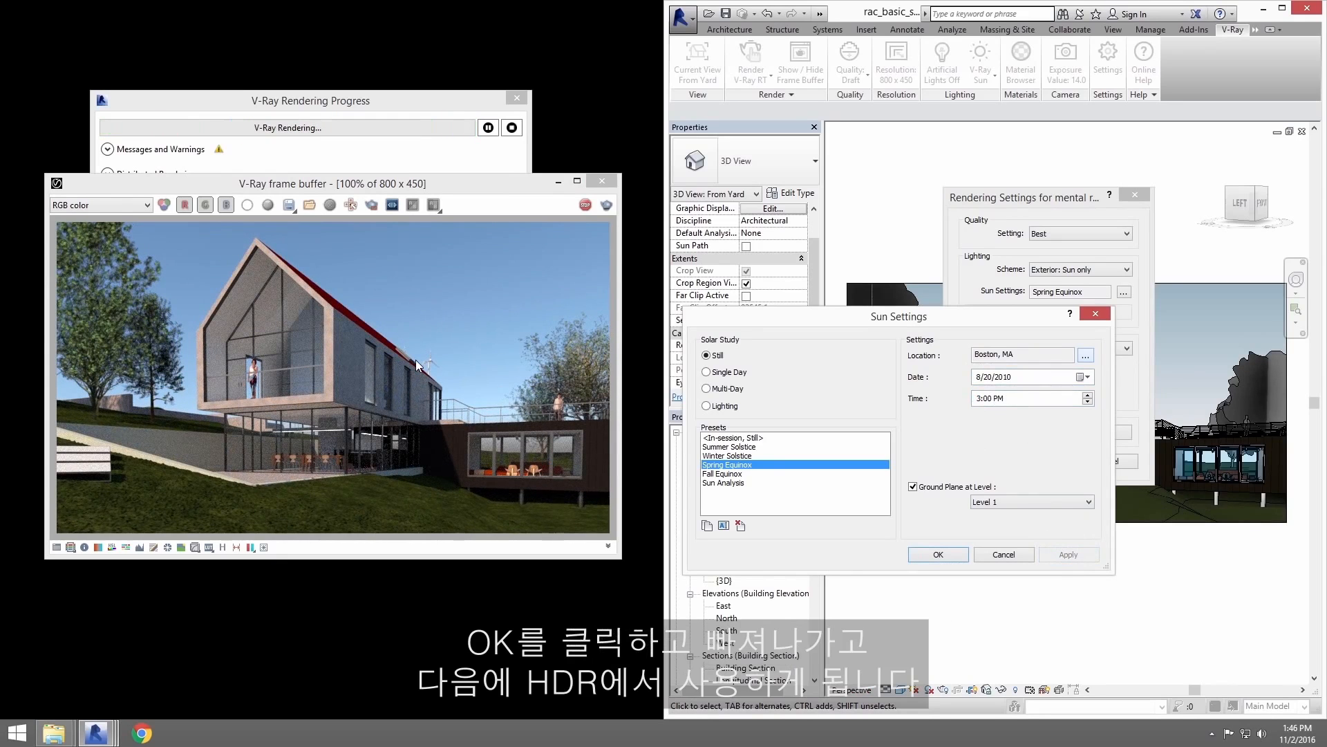
pyautogui.click(938, 553)
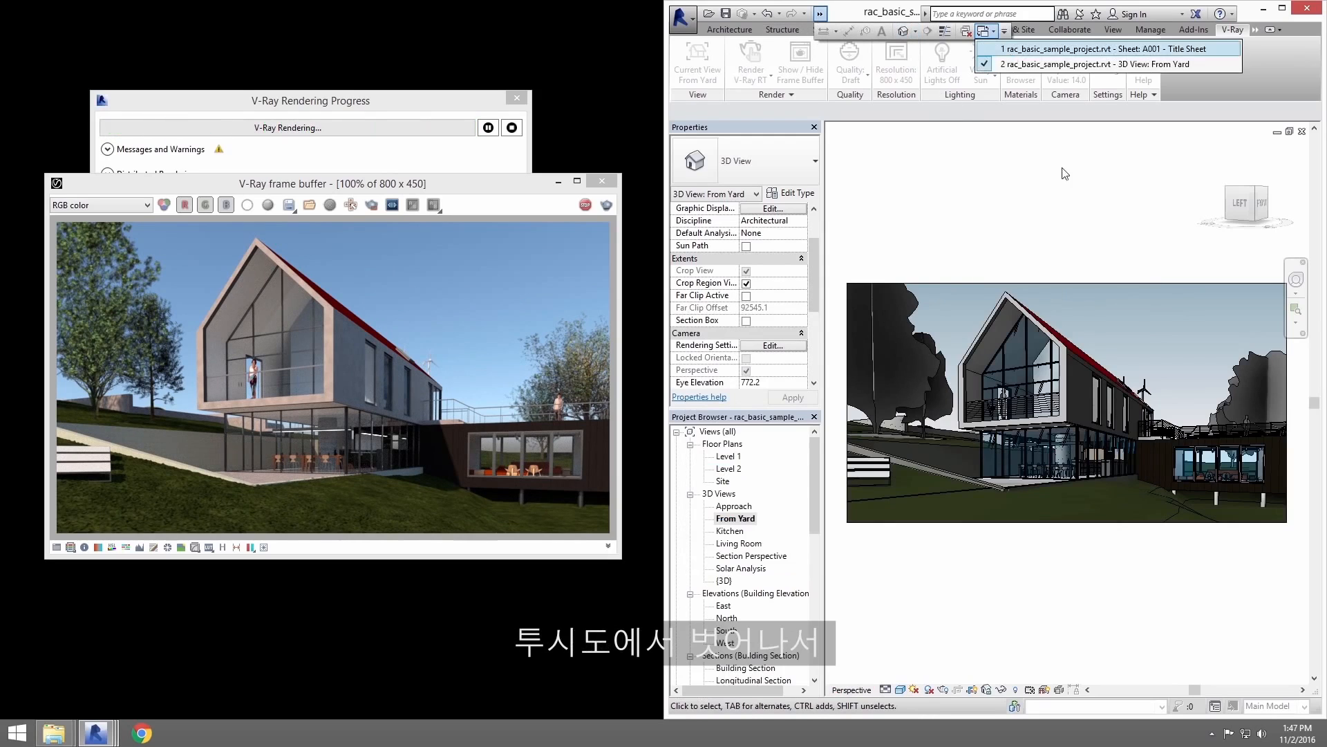
# Step: Return to the title sheet and switch V-Ray environment lighting to Dome Light, showing its settings
pyautogui.click(1105, 50)
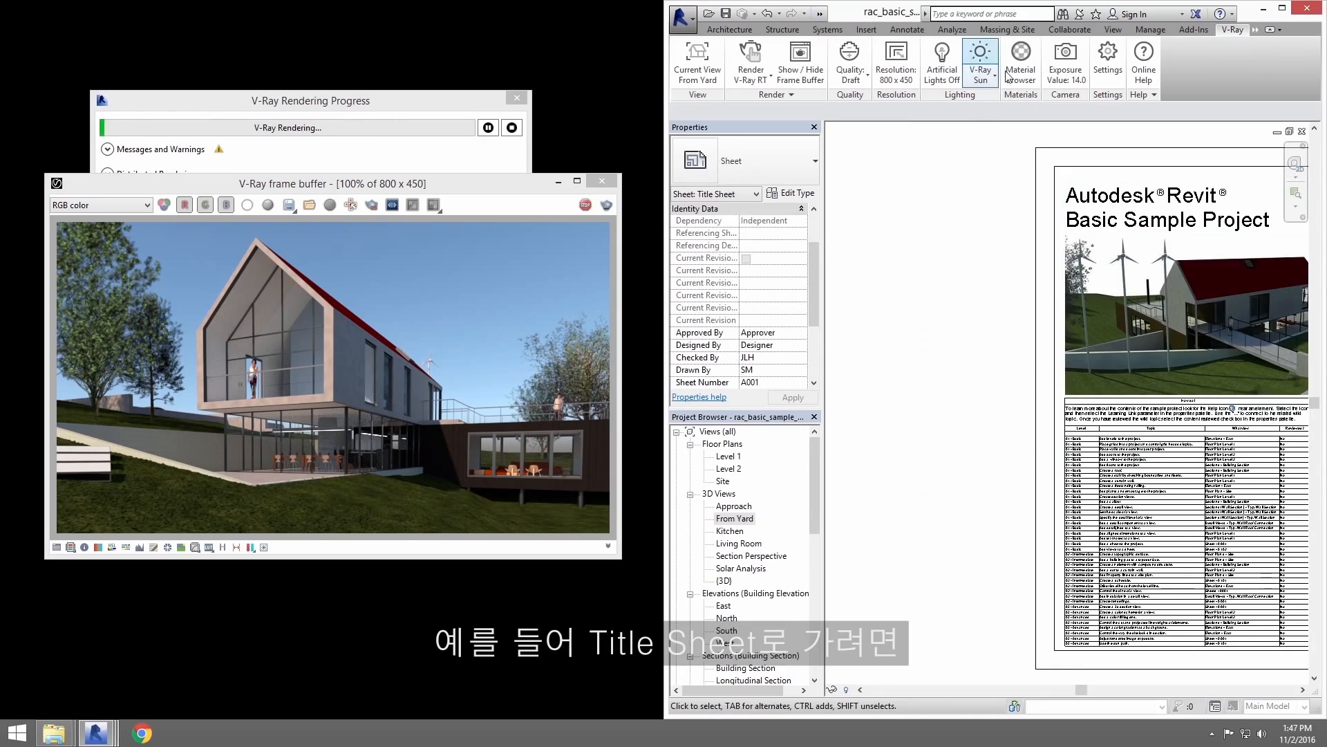
pyautogui.moveTo(972, 190)
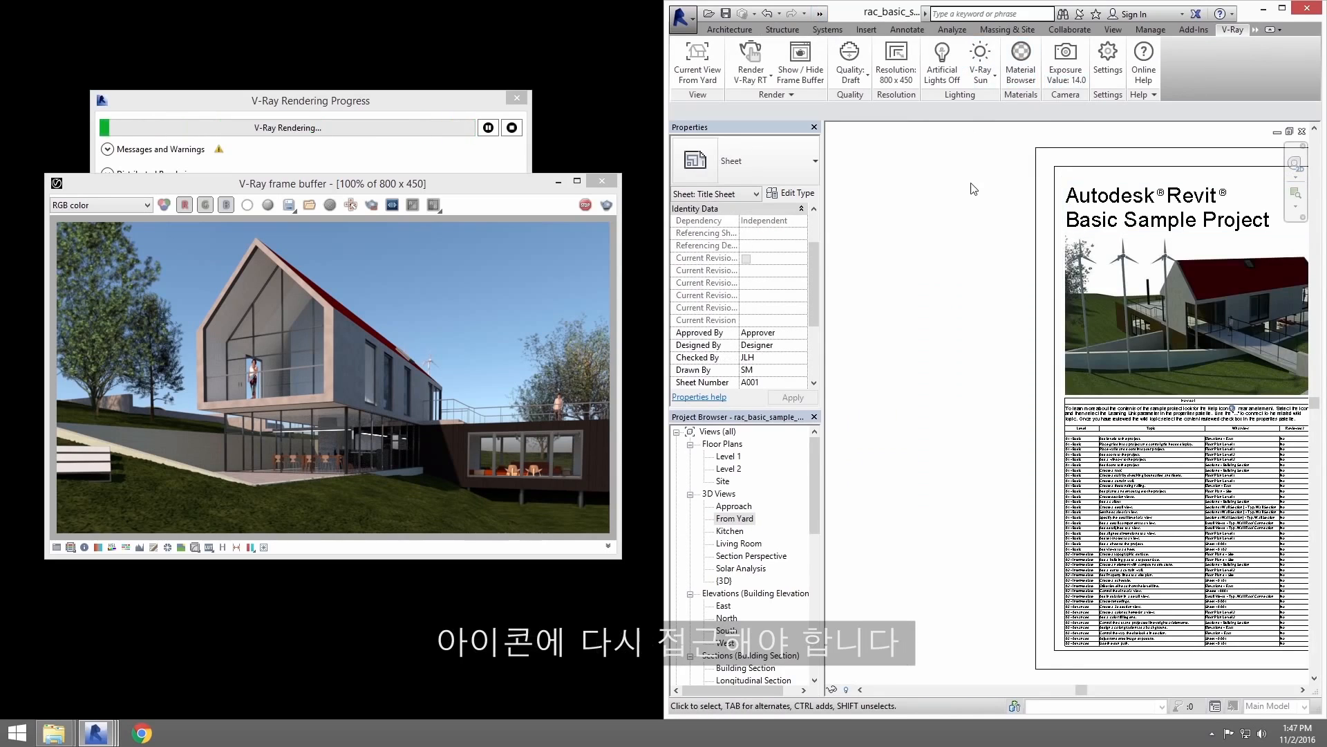
pyautogui.moveTo(984, 100)
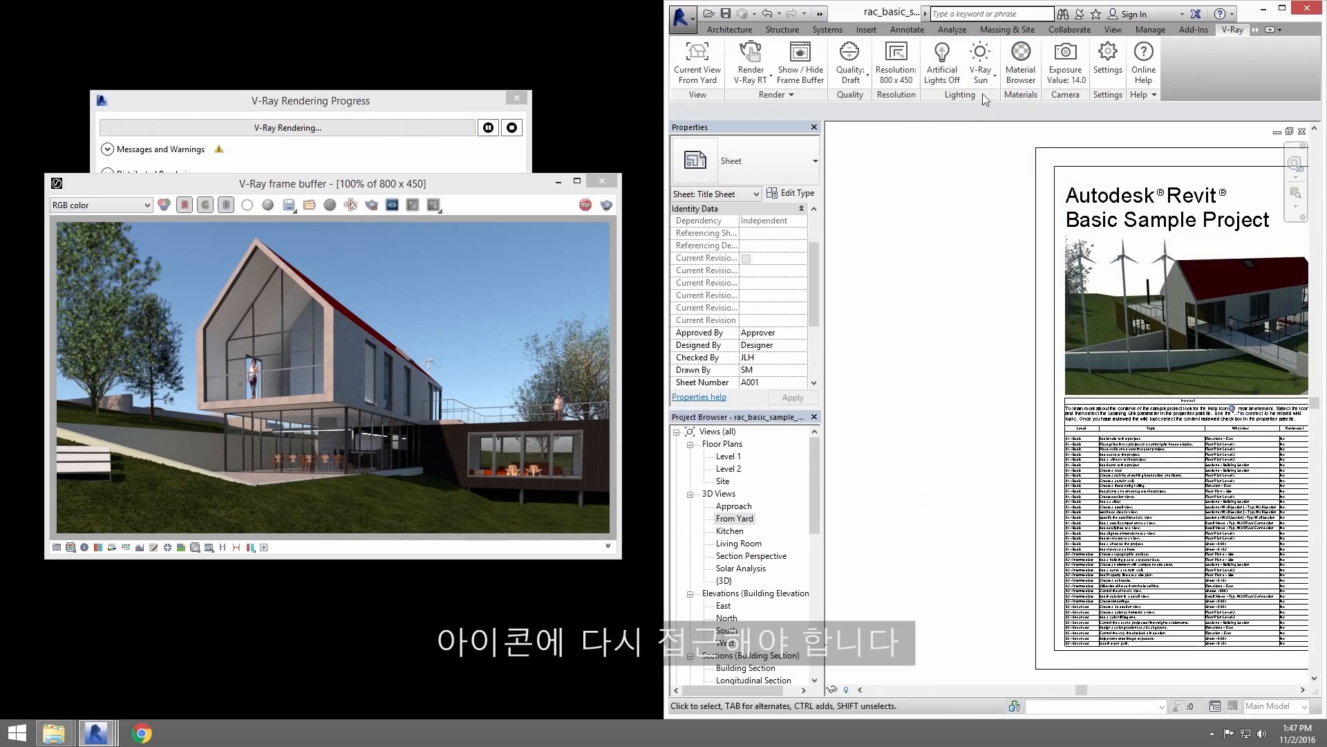
pyautogui.click(979, 62)
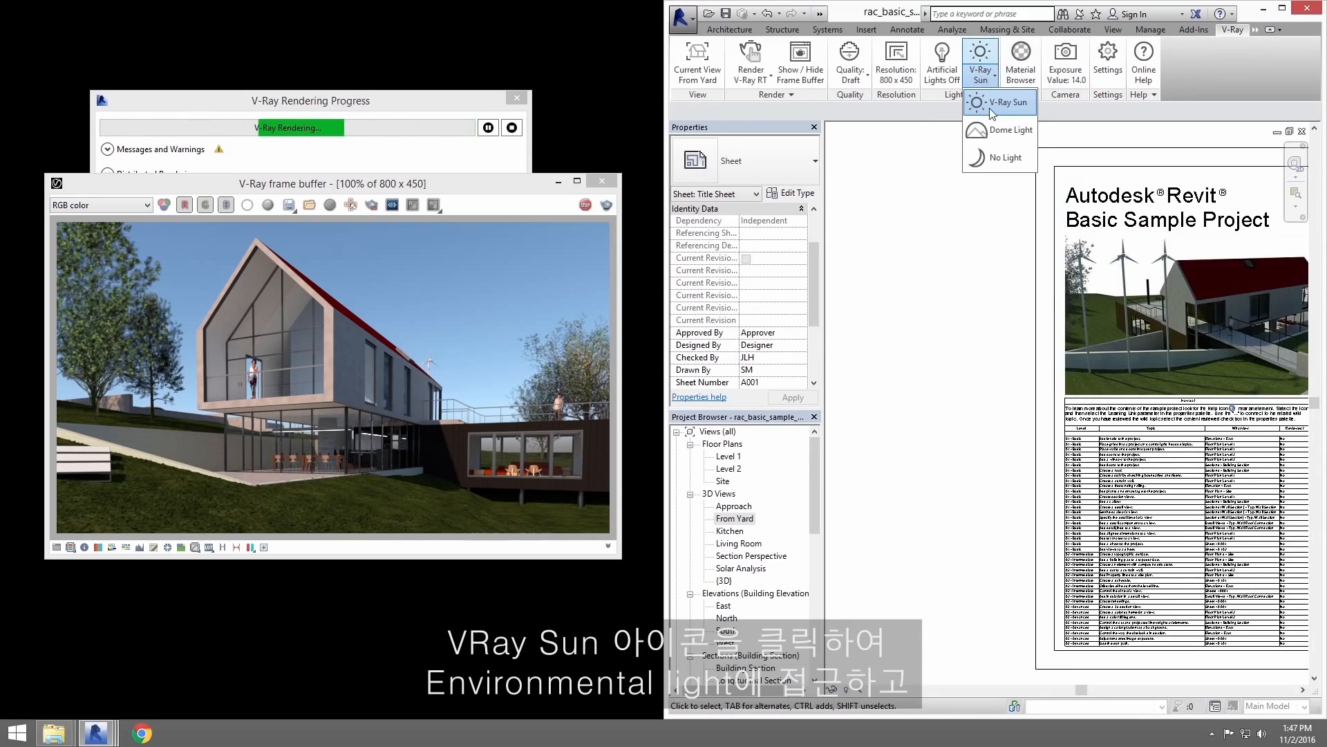
pyautogui.moveTo(1000, 130)
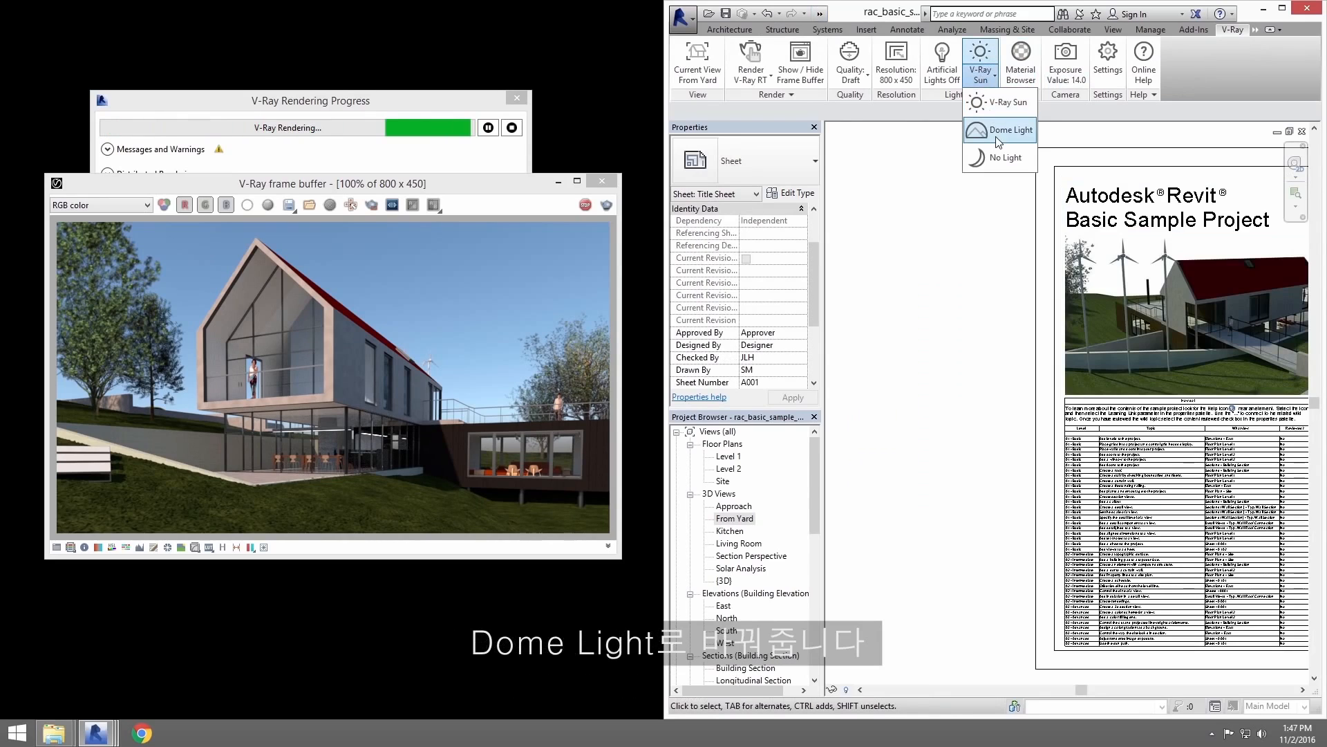
pyautogui.click(1012, 130)
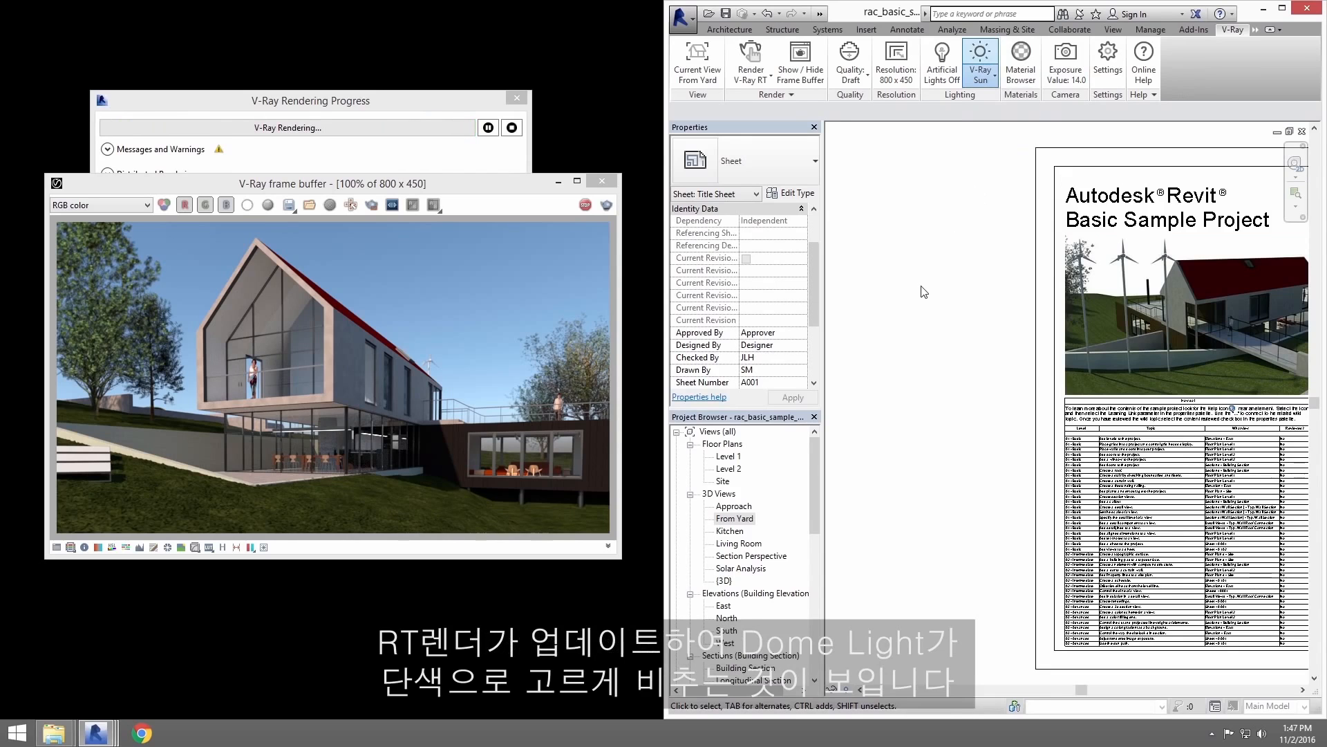
pyautogui.click(979, 59)
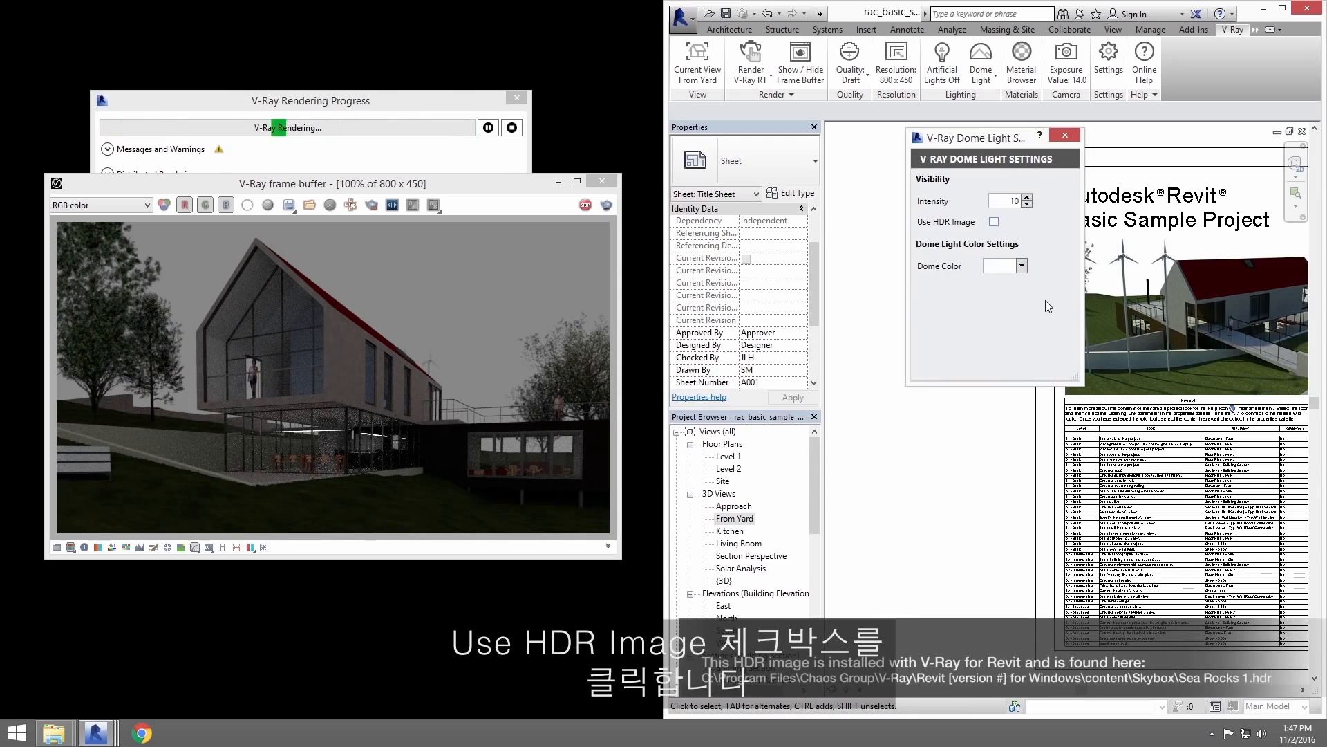
# Step: Enable the HDR image on the V-Ray dome light and set its rotation to 145
pyautogui.click(994, 221)
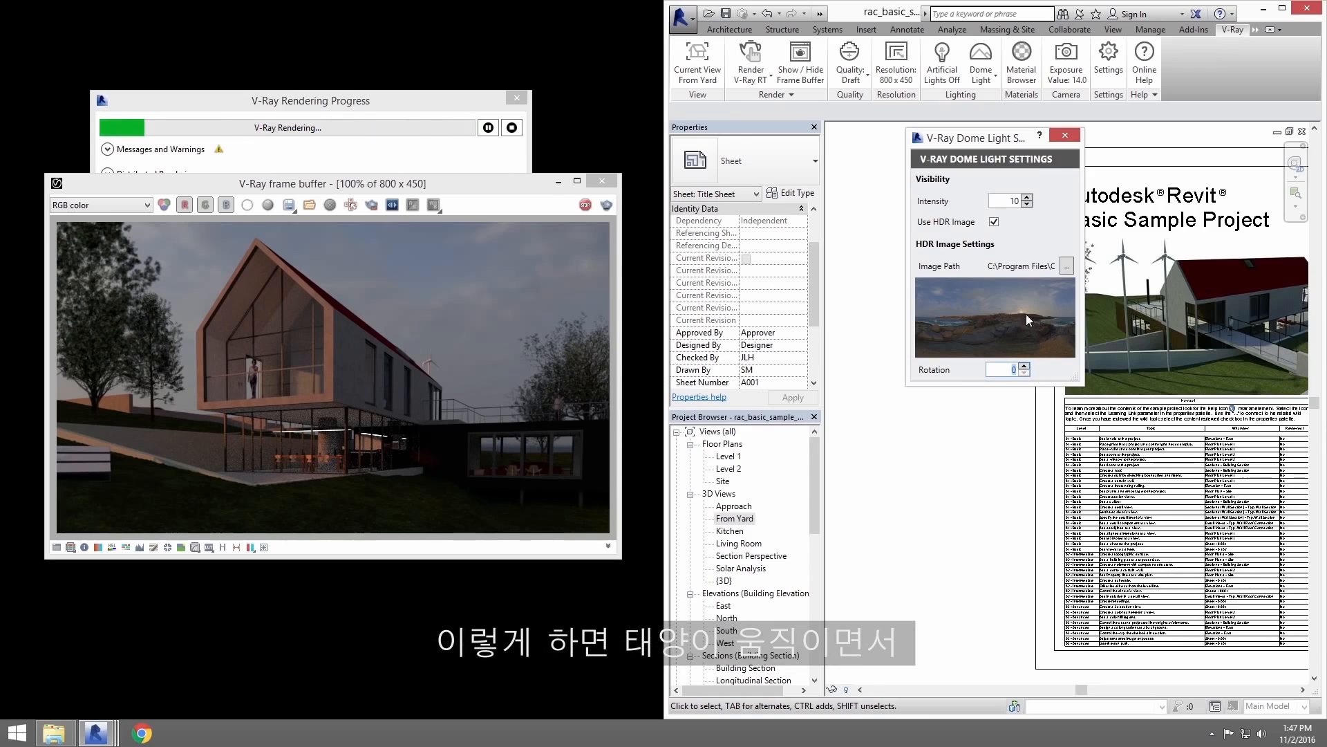
pyautogui.click(1023, 365)
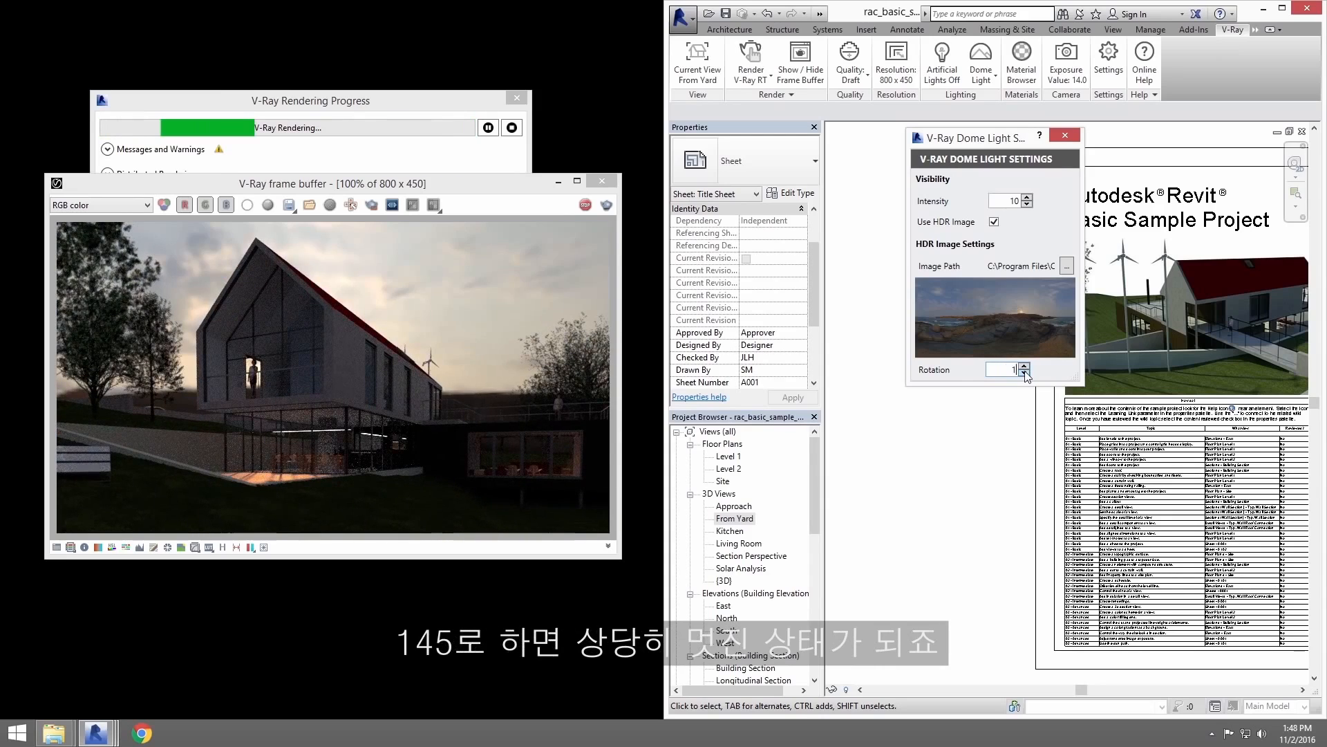
pyautogui.click(1024, 365)
pyautogui.write('45')
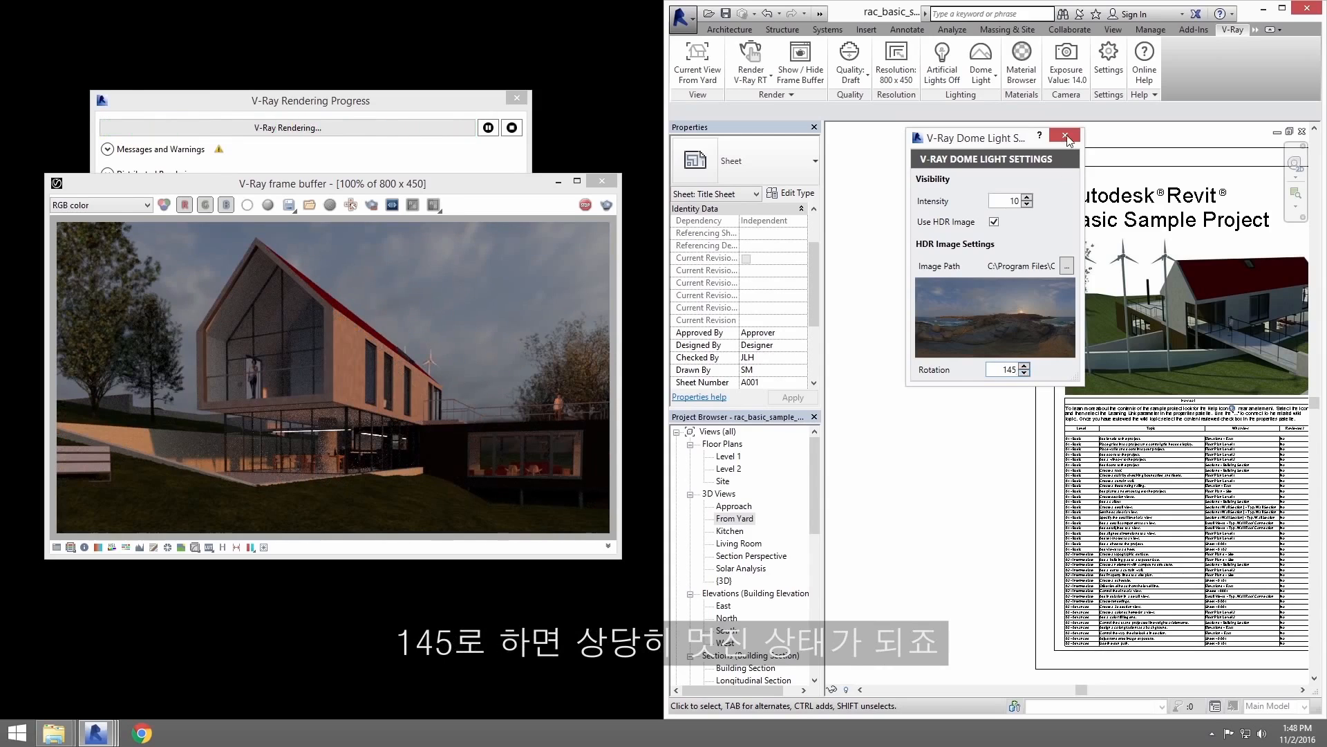
# Step: Leave the dome light settings and adjust the V-Ray camera exposure to 12.25, white balance about 6306 K
pyautogui.click(1065, 137)
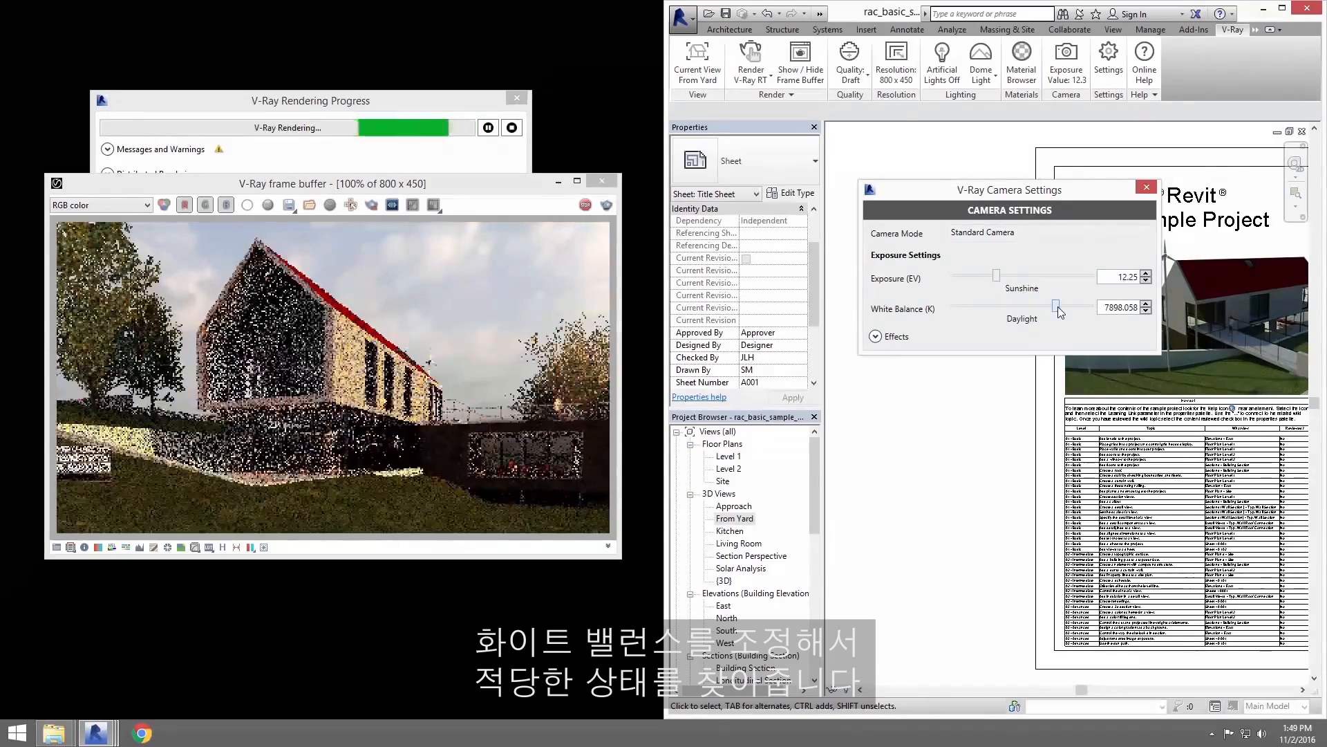
pyautogui.click(877, 336)
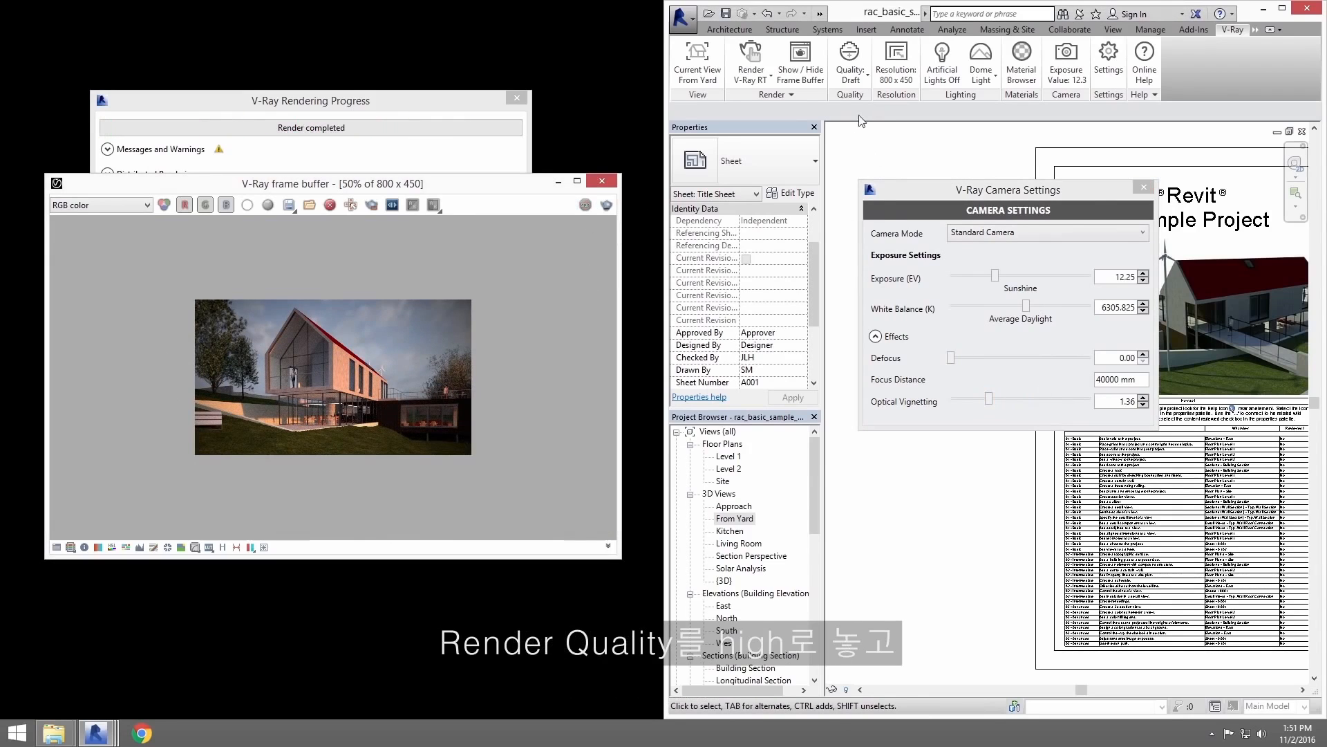
# Step: Set V-Ray quality to High, output resolution to the 1280 x 720 preset, and render mode to Render With V-Ray
pyautogui.click(849, 59)
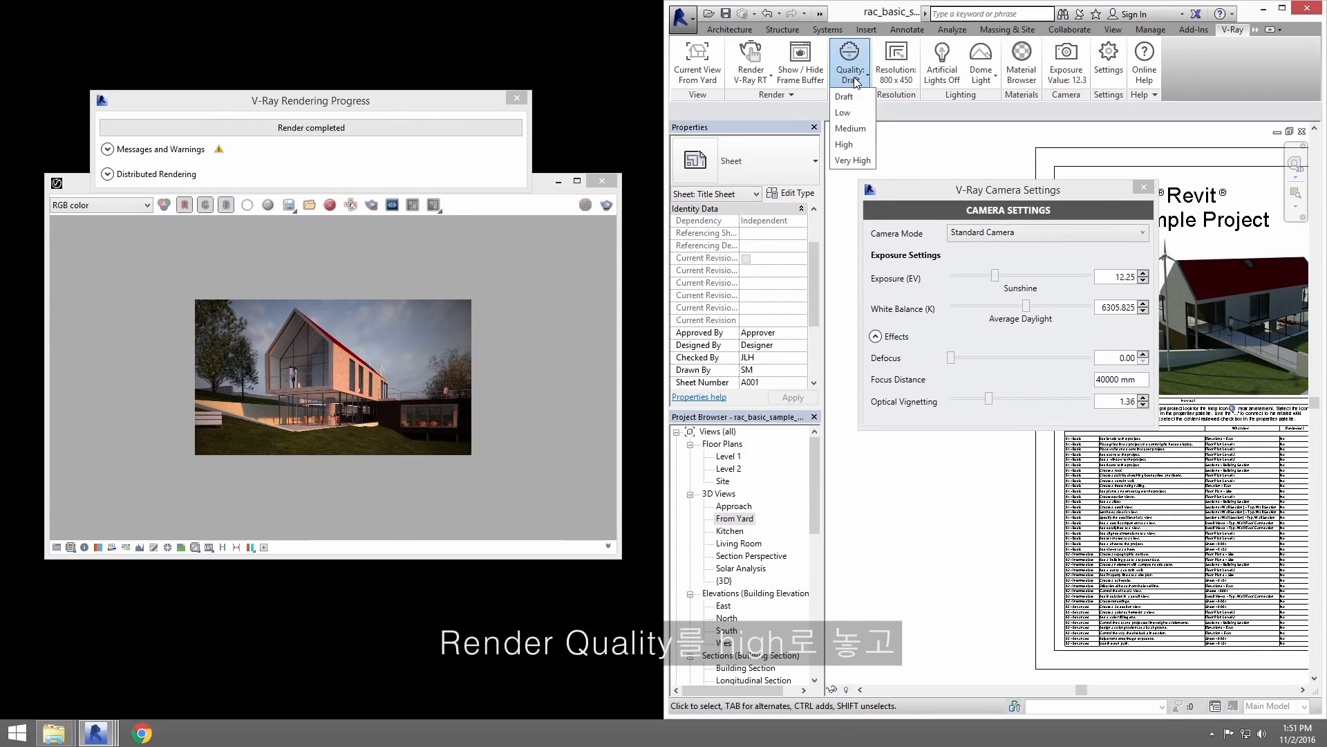
pyautogui.click(843, 143)
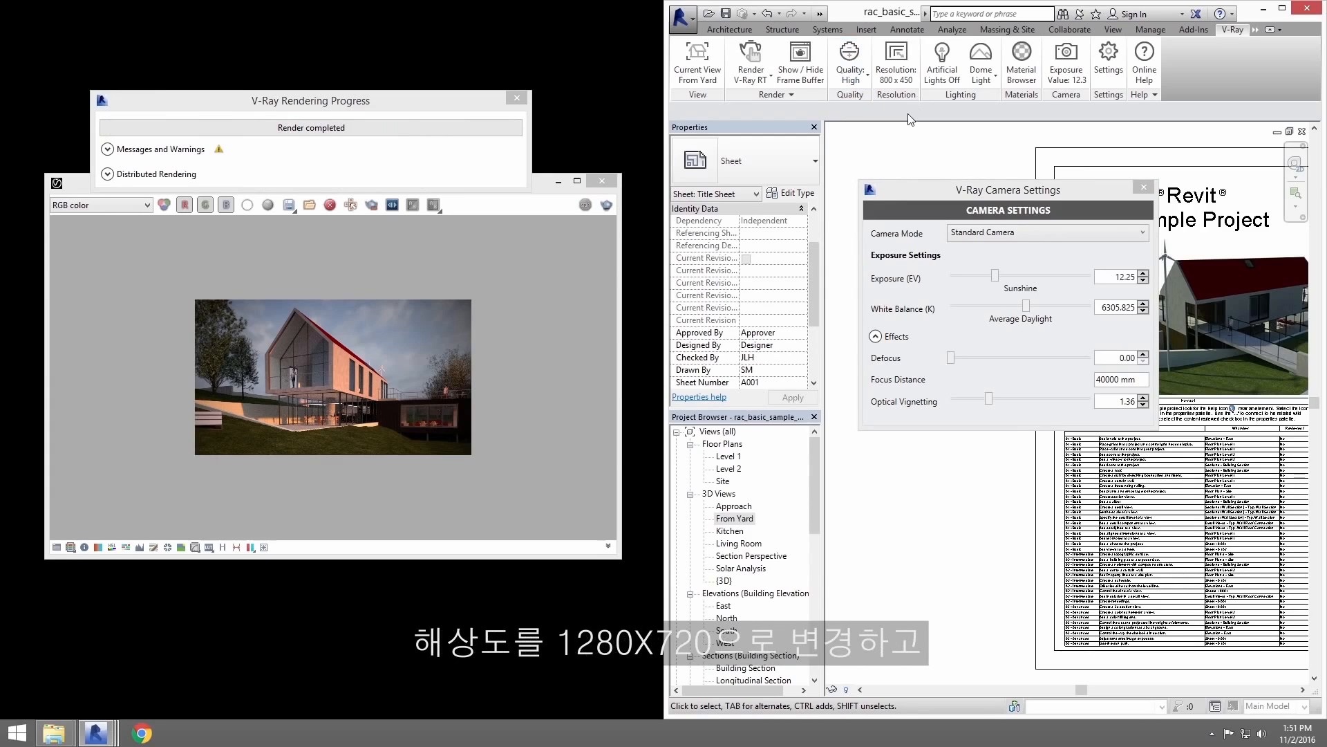
pyautogui.click(895, 62)
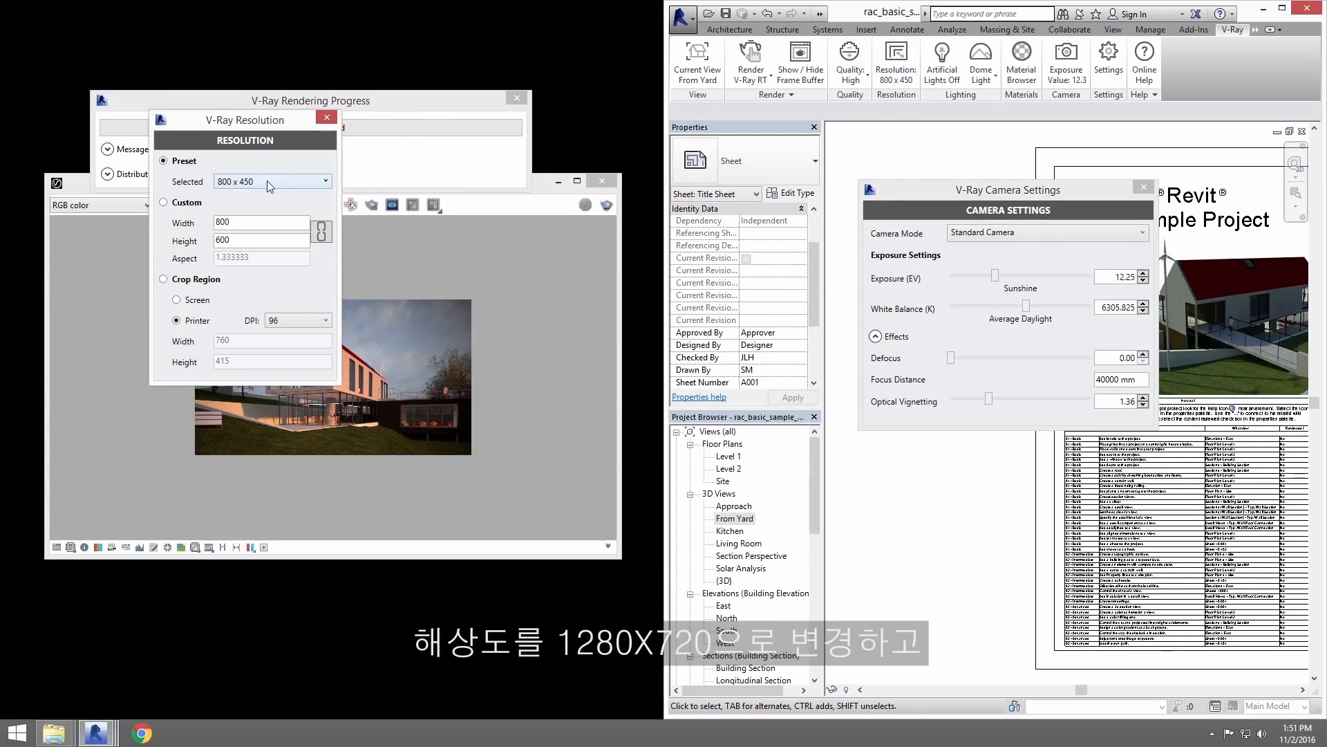
pyautogui.click(271, 181)
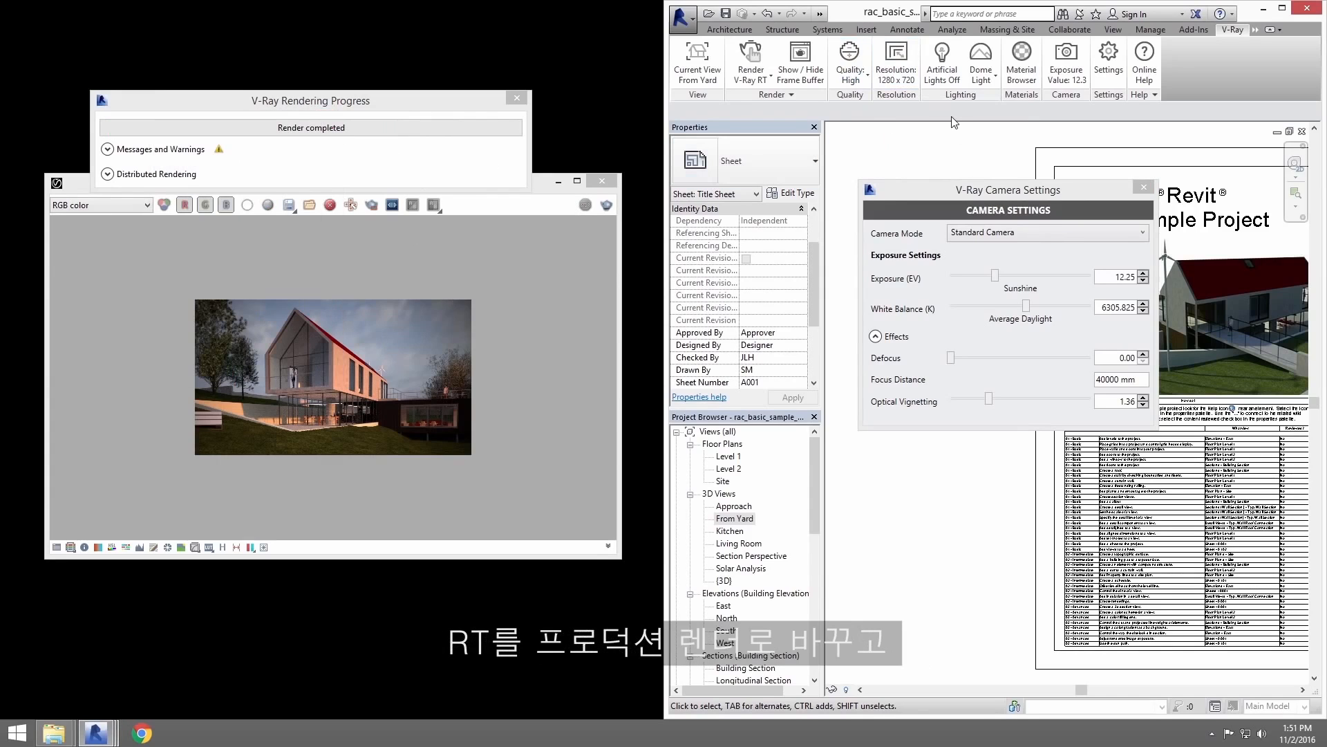
pyautogui.click(749, 54)
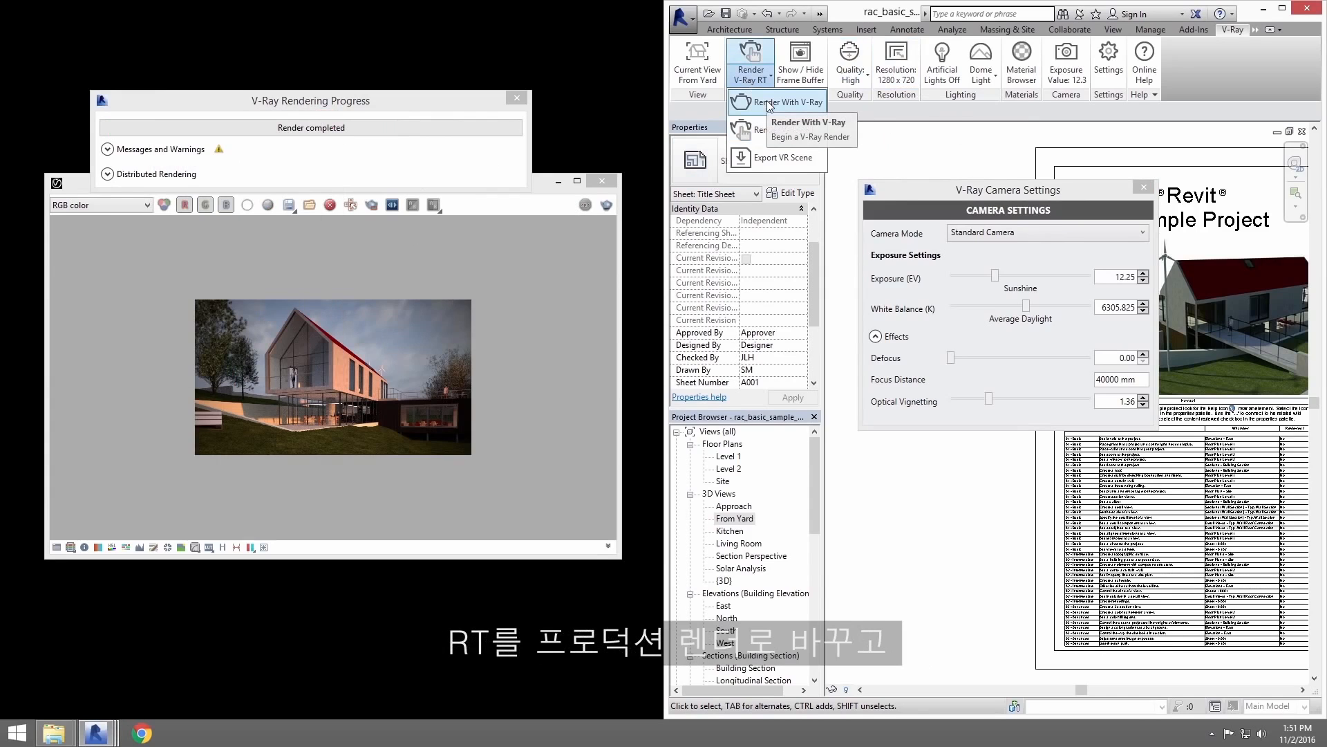
pyautogui.click(776, 101)
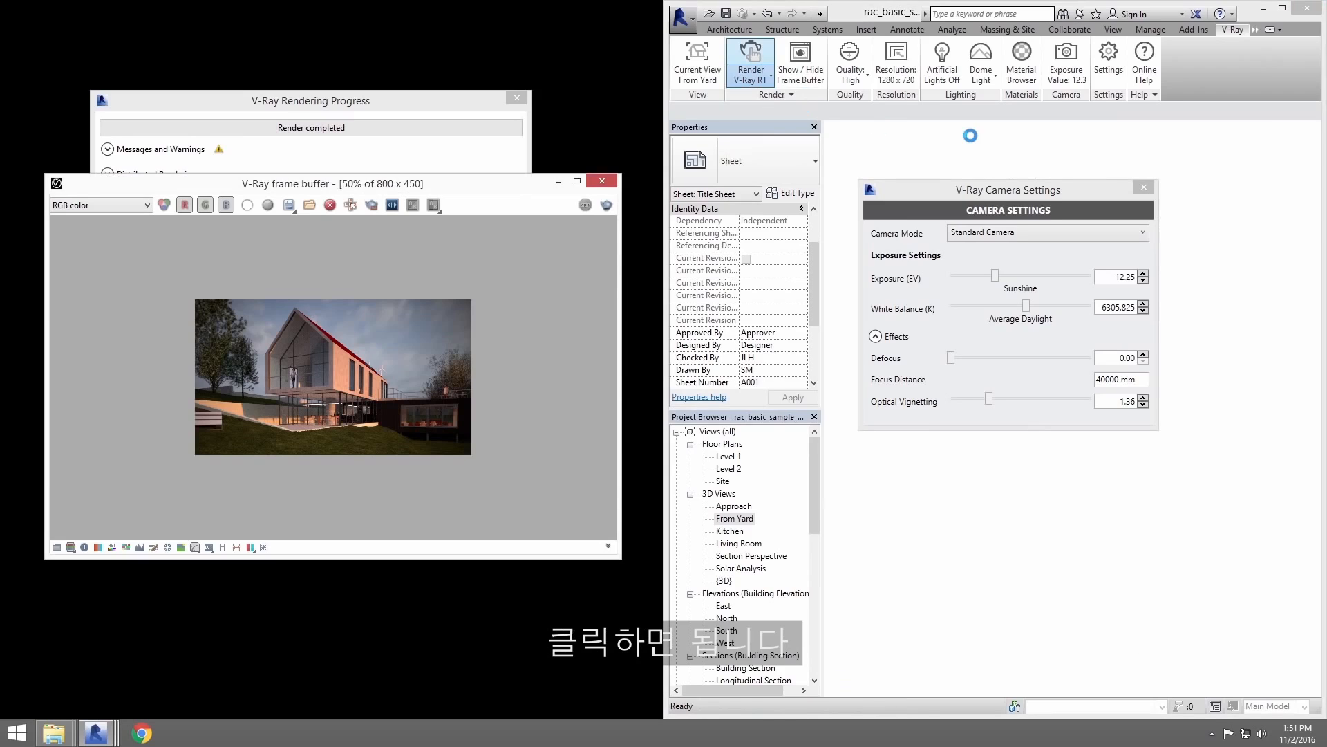
# Step: Start the production render and maximize the V-Ray frame buffer to view the 1280 x 720 result
pyautogui.click(750, 55)
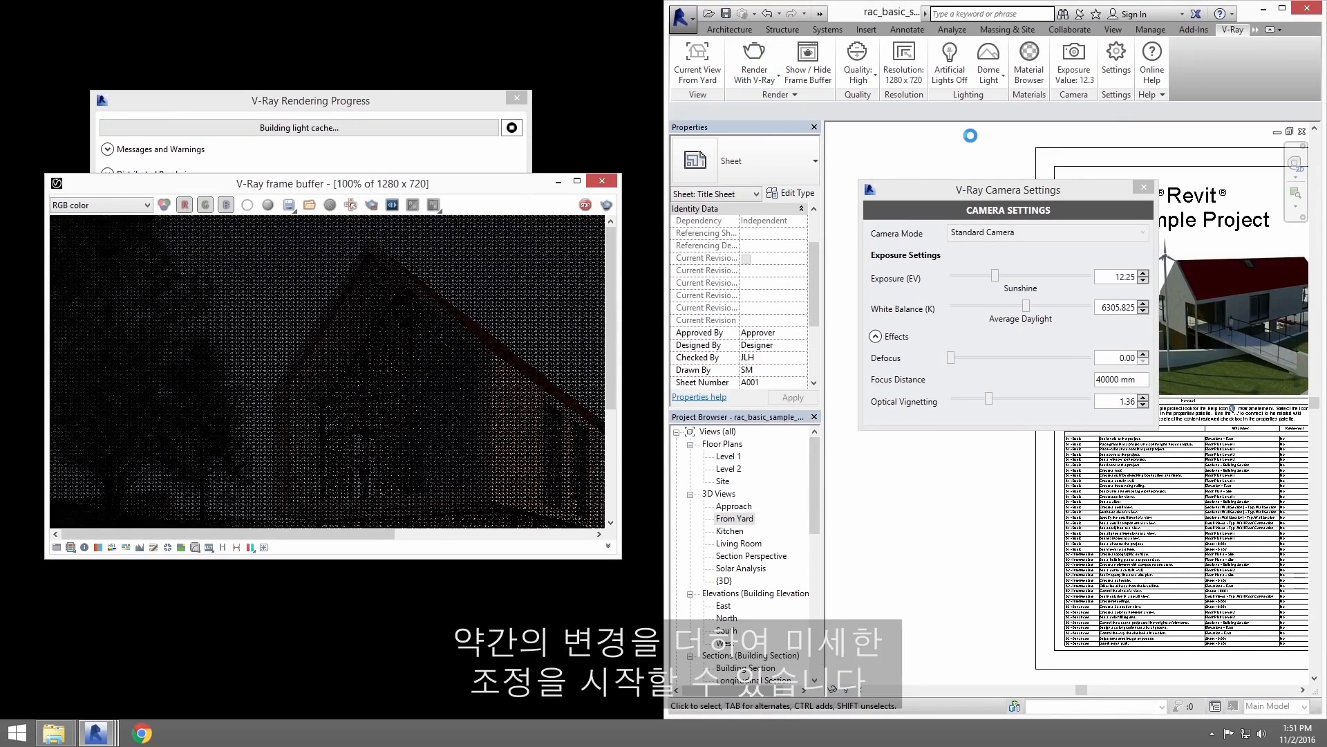
pyautogui.click(578, 182)
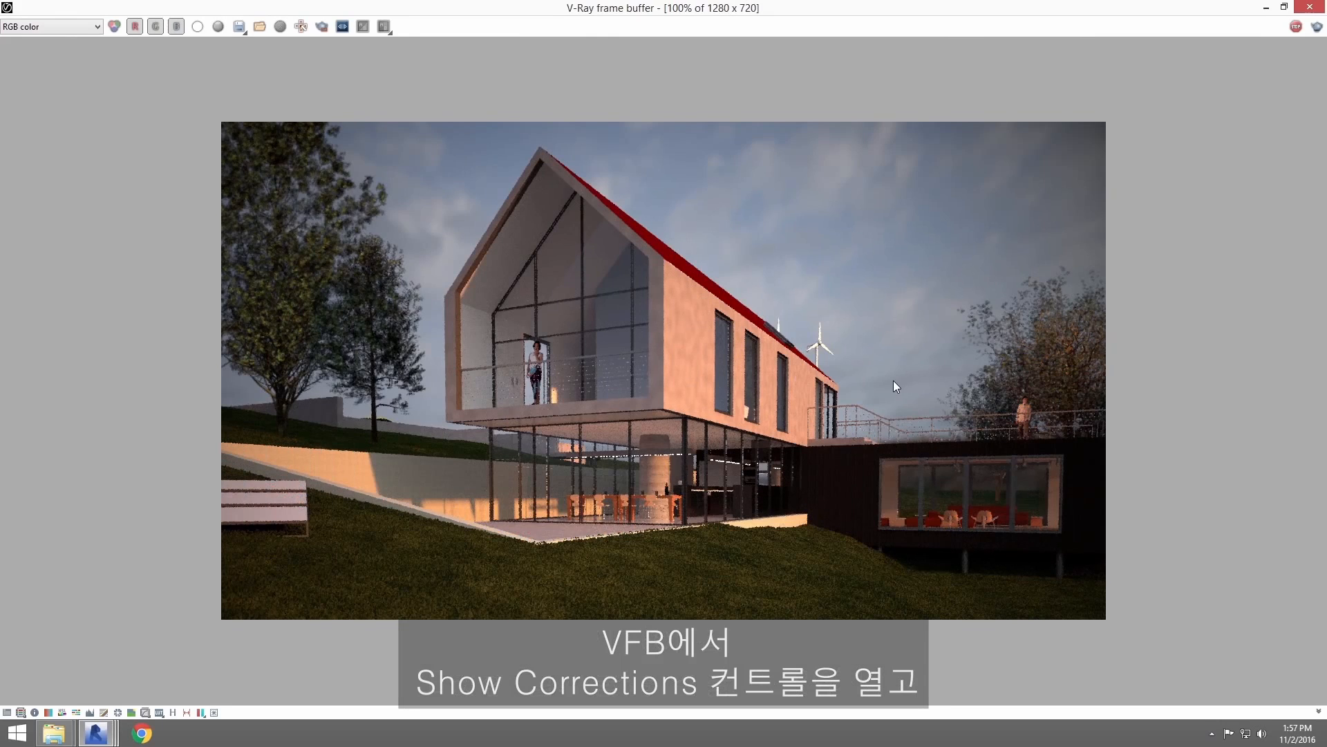
pyautogui.moveTo(858, 370)
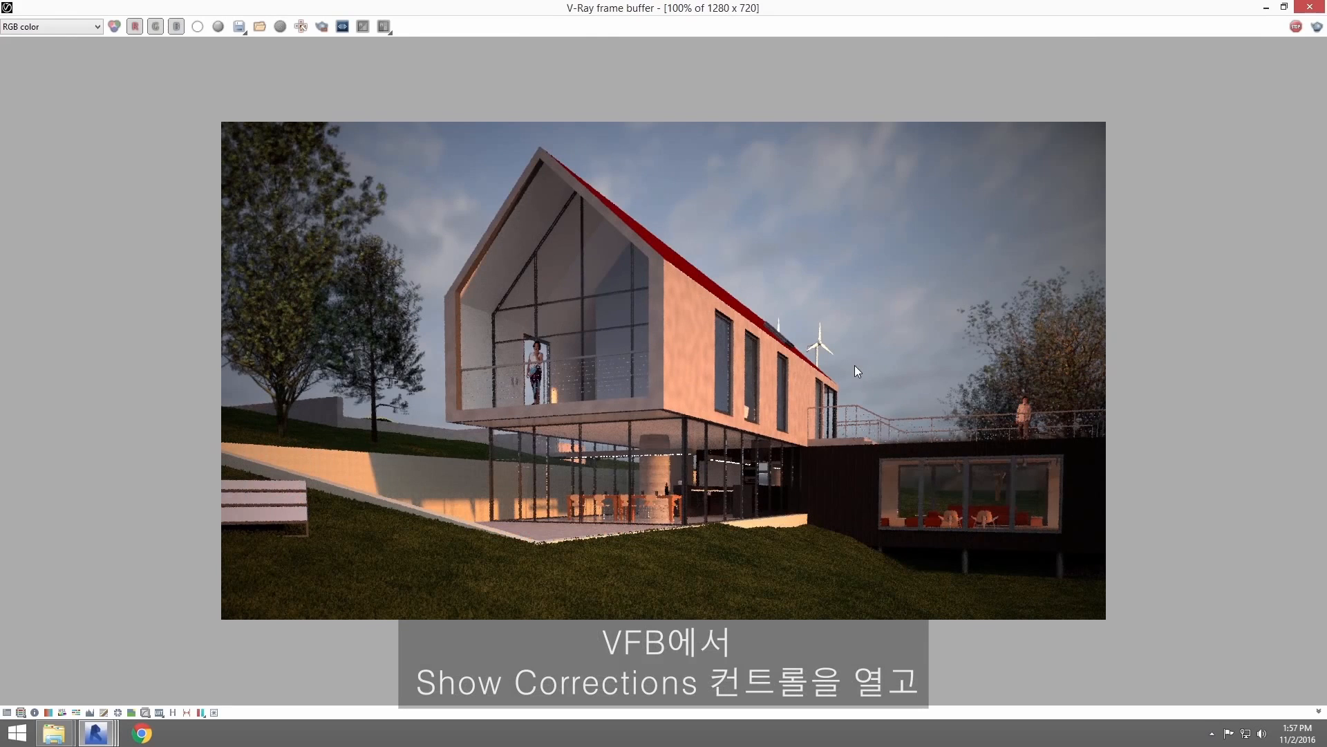
pyautogui.moveTo(7, 726)
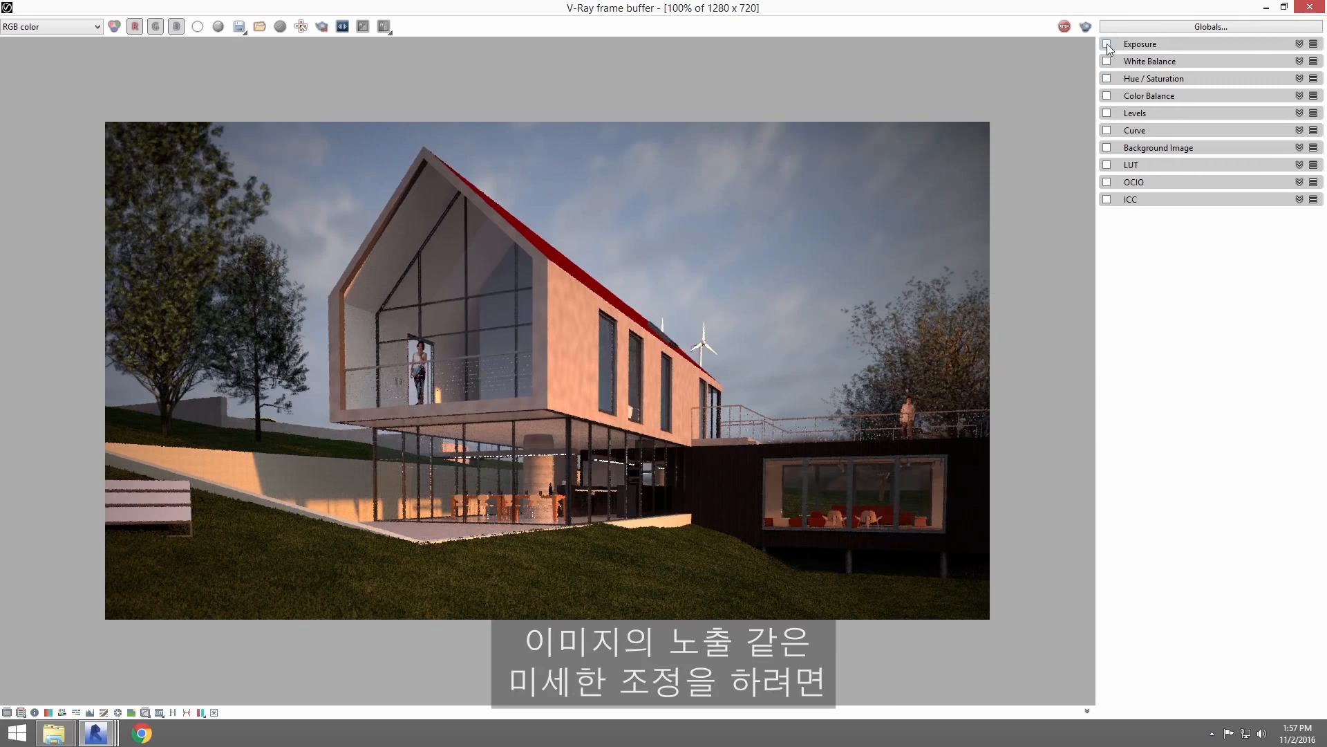
# Step: Apply exposure correction to the render and compare the hue/saturation adjustment on and off
pyautogui.click(1108, 44)
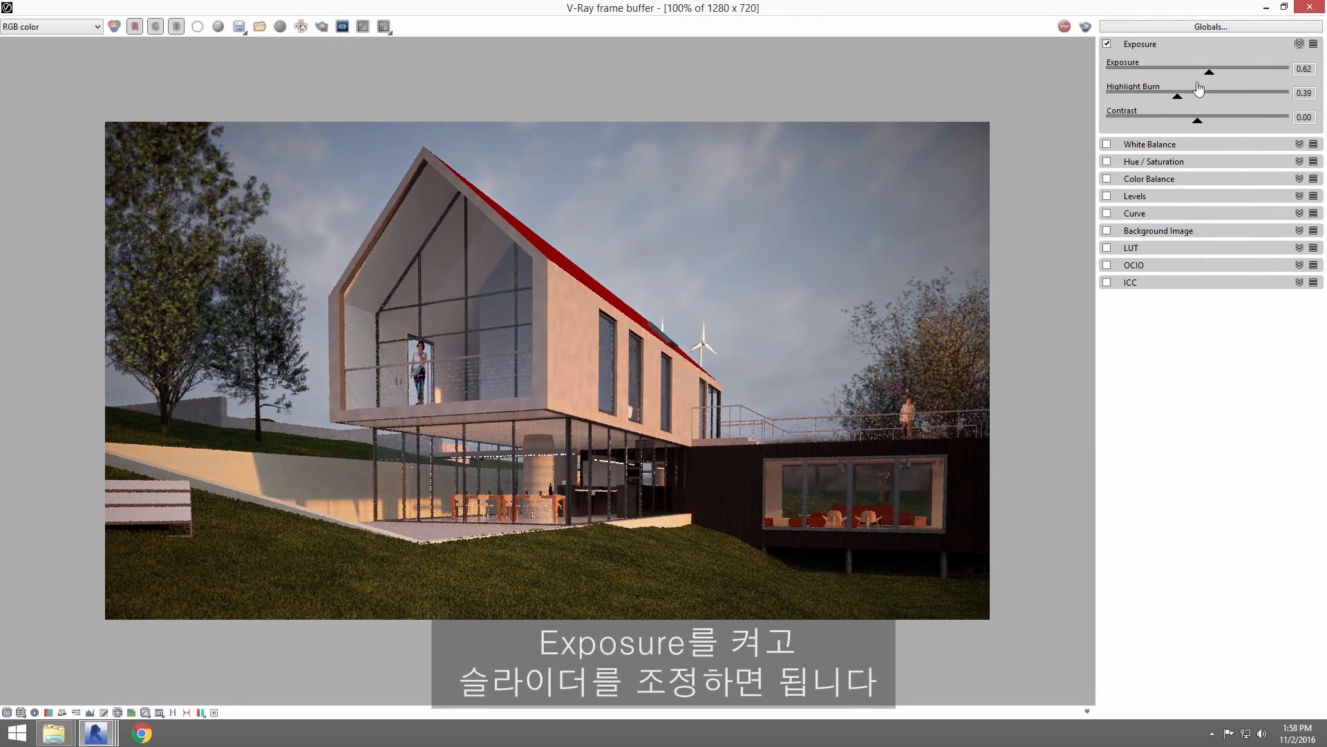
pyautogui.click(1108, 144)
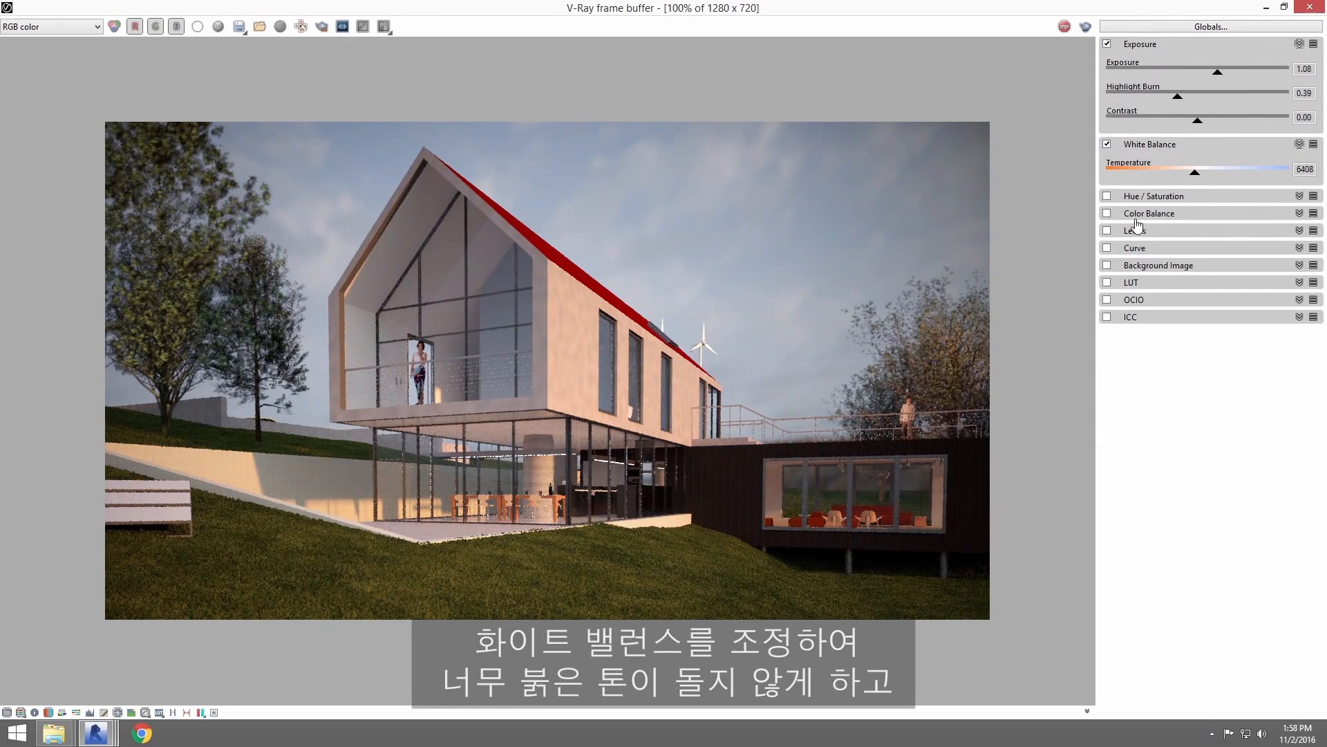
pyautogui.click(1108, 195)
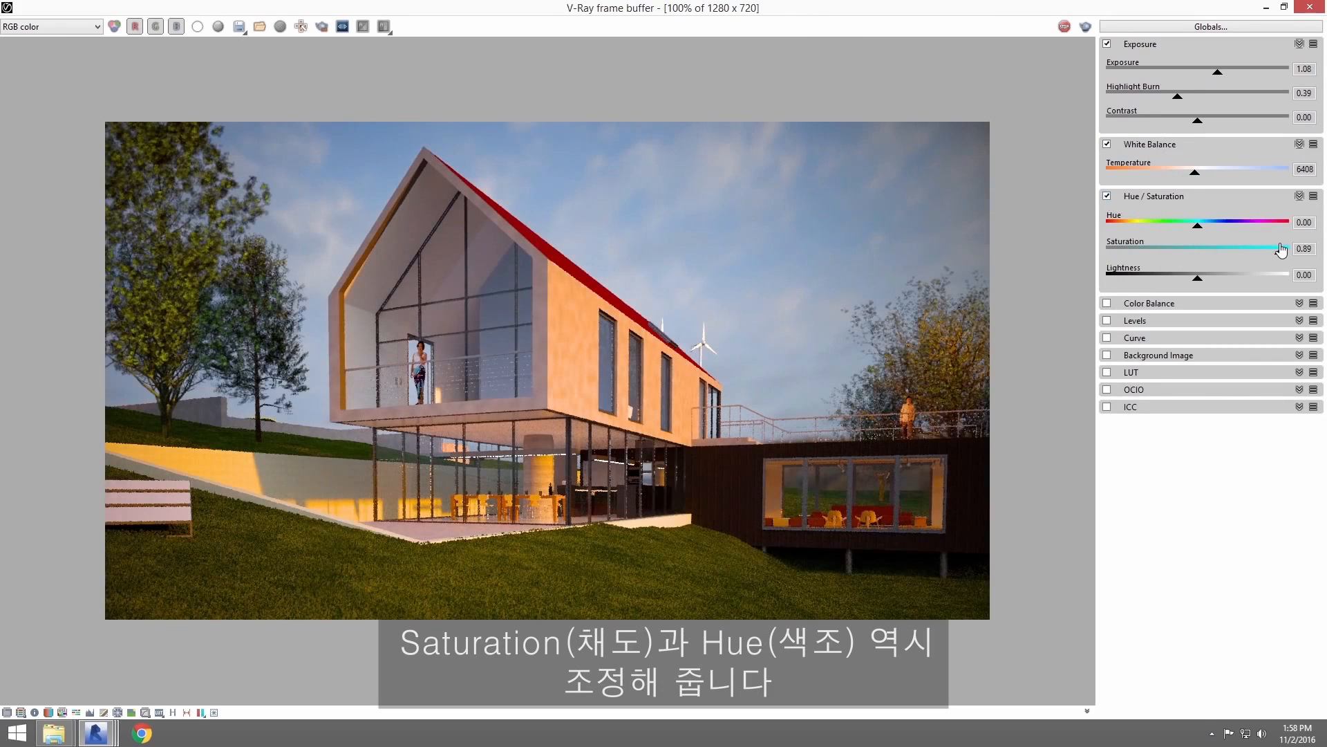
pyautogui.click(1108, 195)
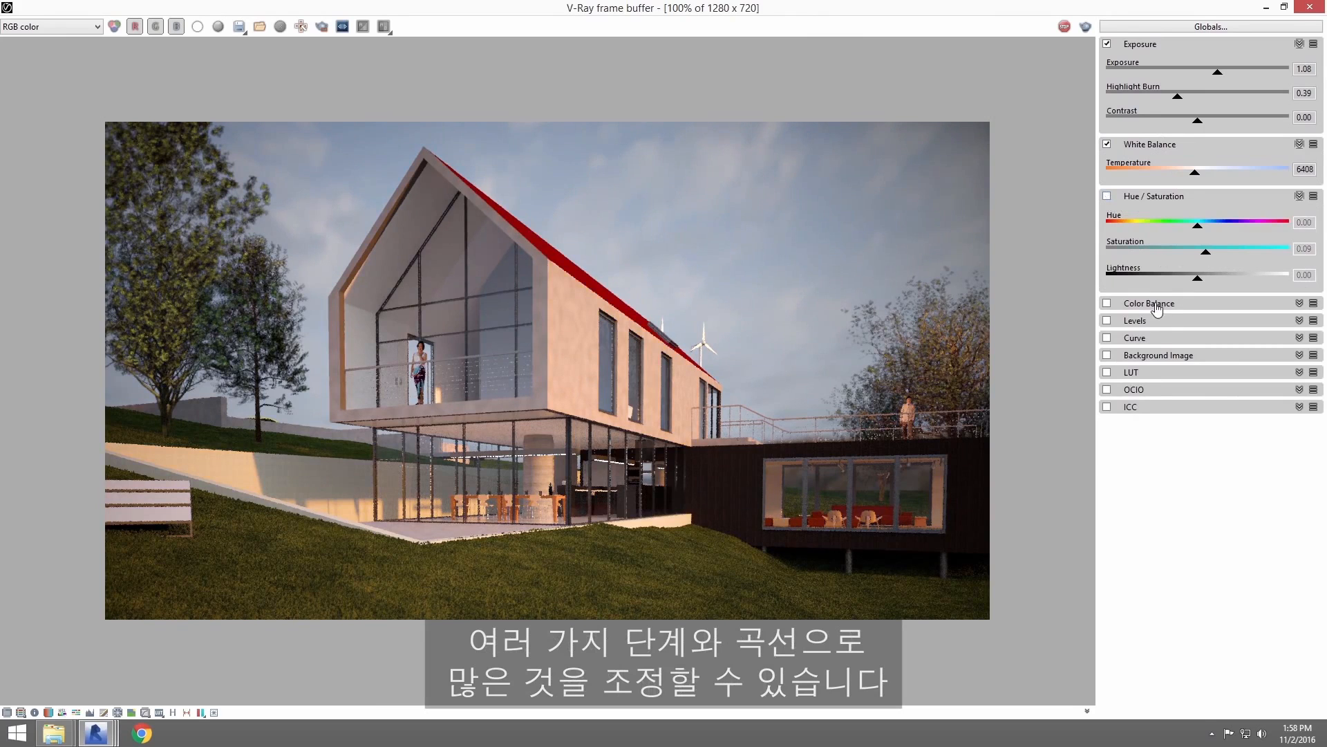
# Step: Reveal the colour balance settings and compare the curve adjustment on and off, leaving it enabled
pyautogui.click(1149, 303)
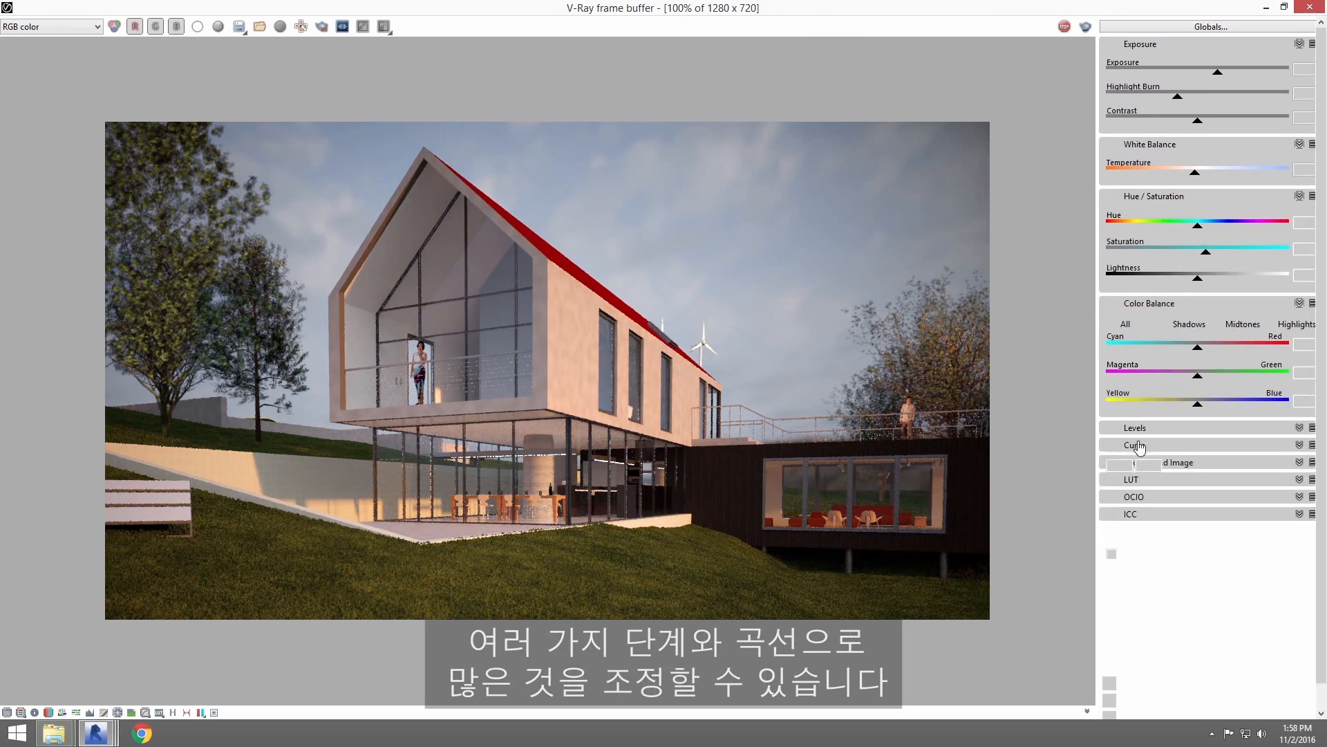
pyautogui.click(1134, 444)
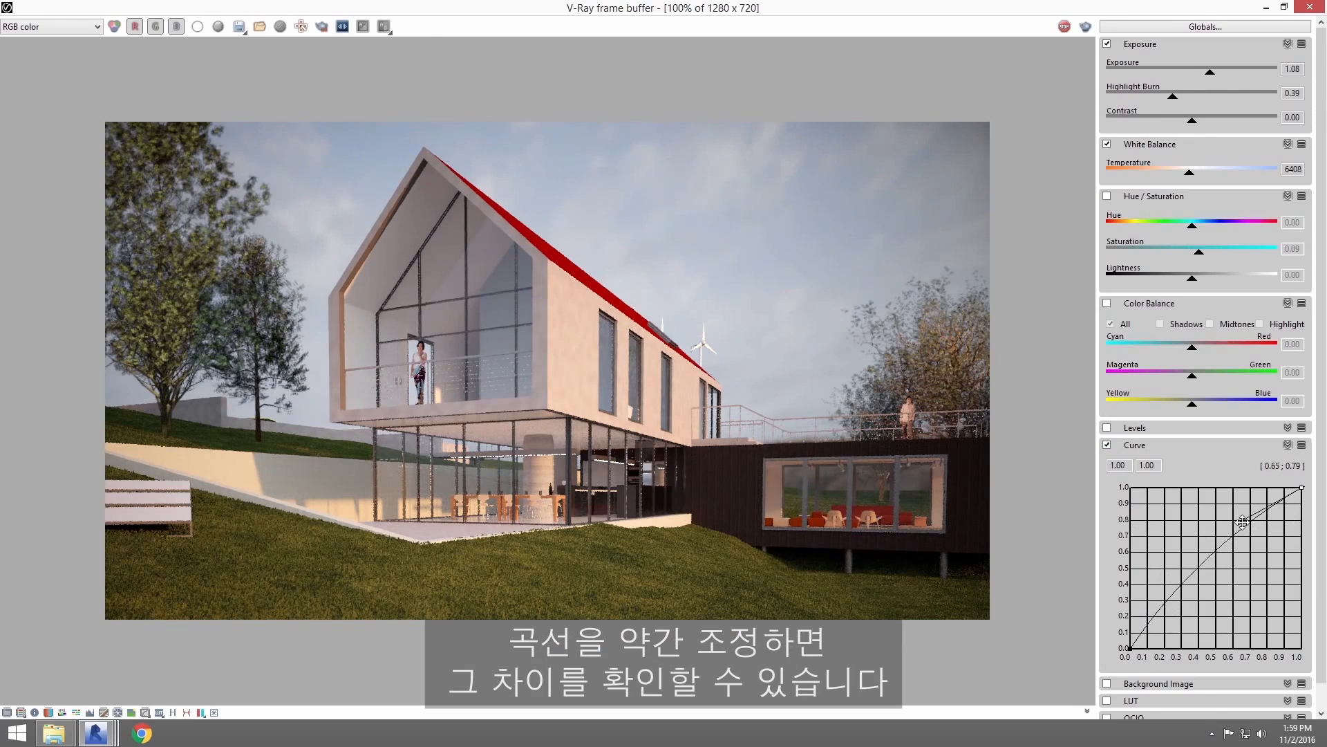
pyautogui.click(1107, 443)
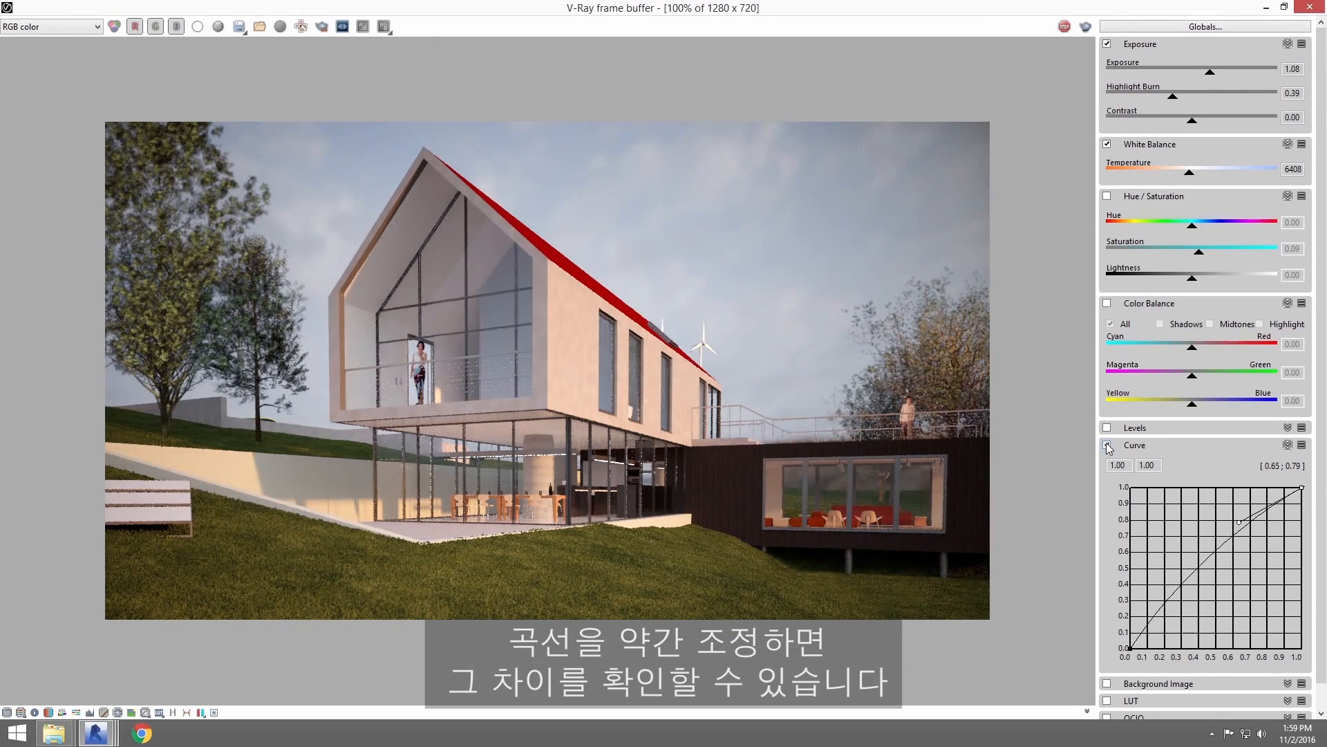
pyautogui.click(1108, 447)
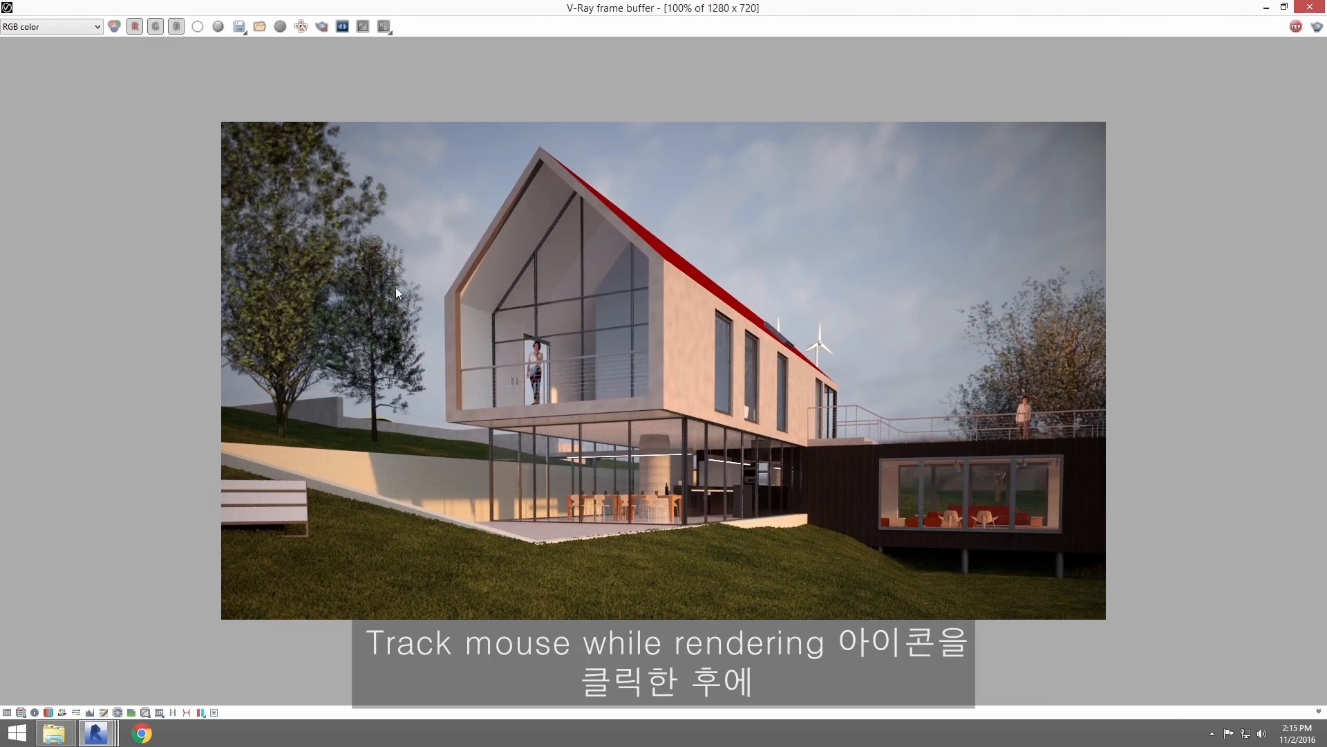
pyautogui.moveTo(298, 26)
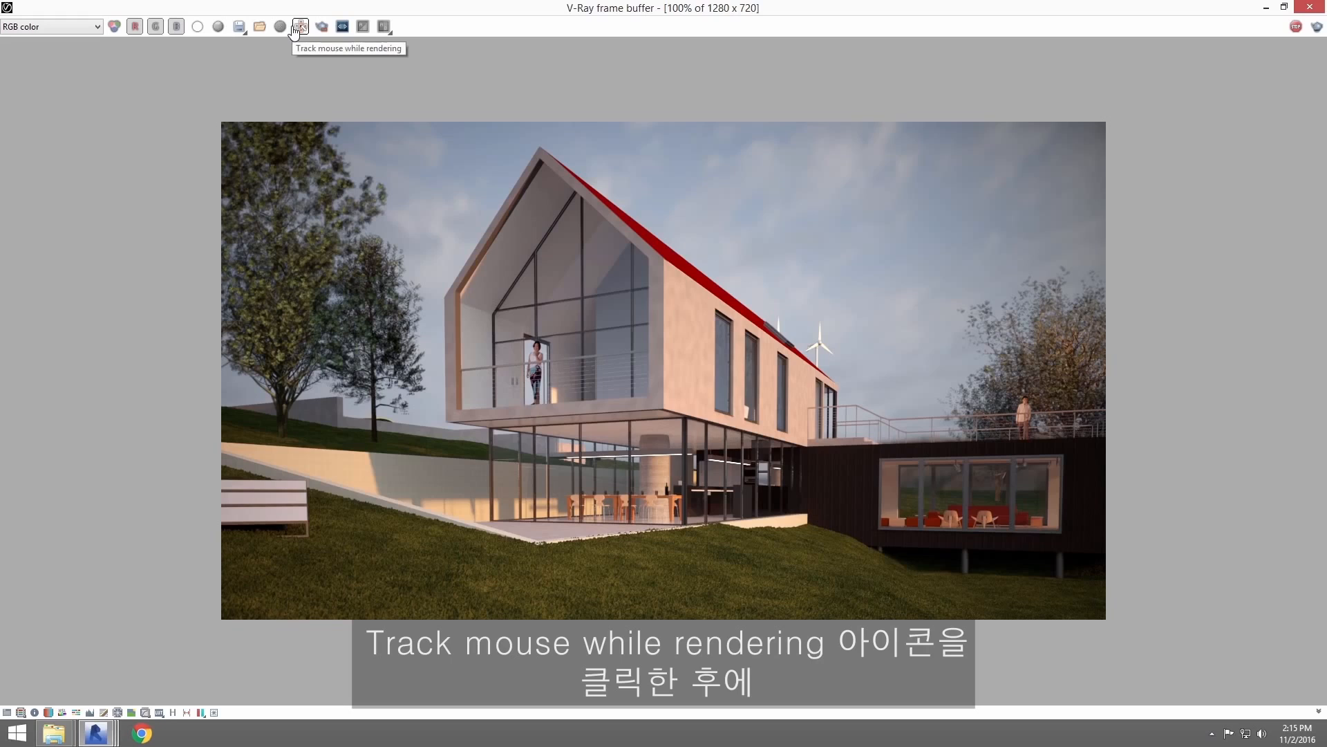
# Step: Turn on Track mouse while rendering so refinement follows the cursor around the railing
pyautogui.click(300, 27)
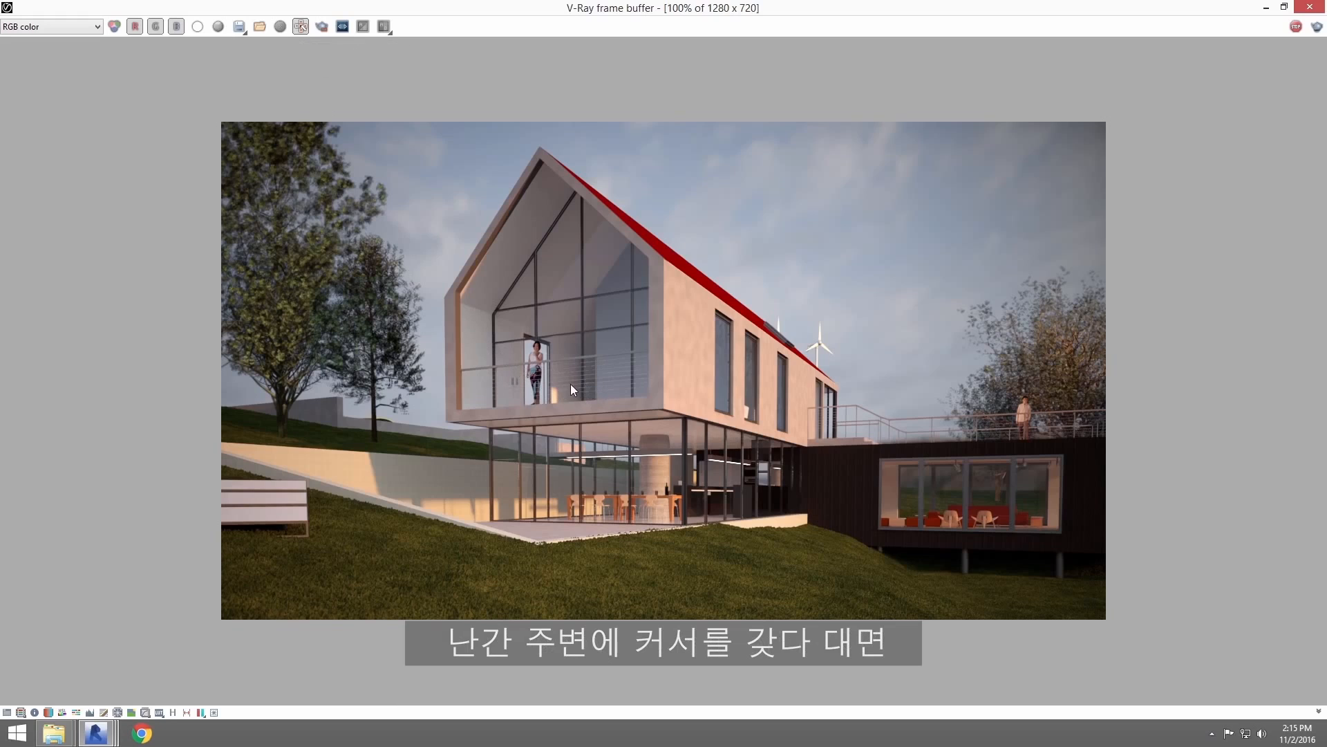
pyautogui.moveTo(605, 381)
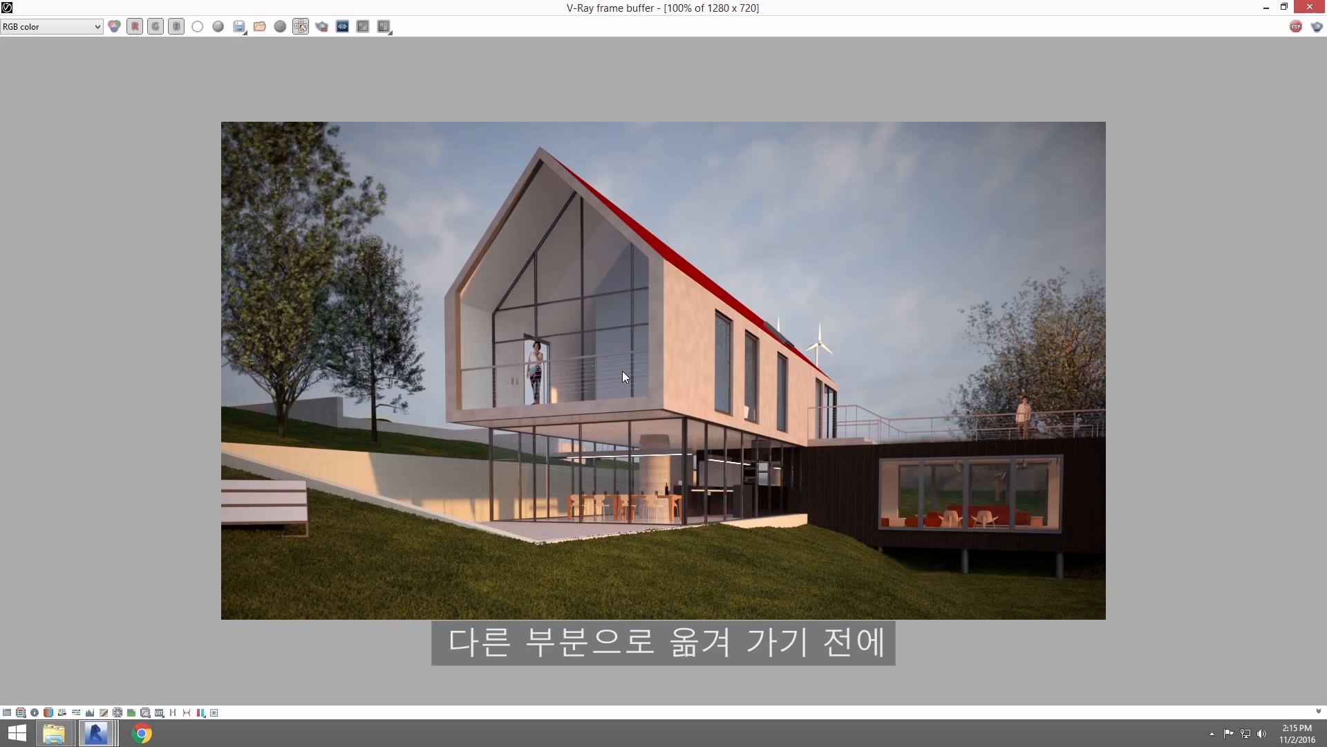
pyautogui.moveTo(559, 382)
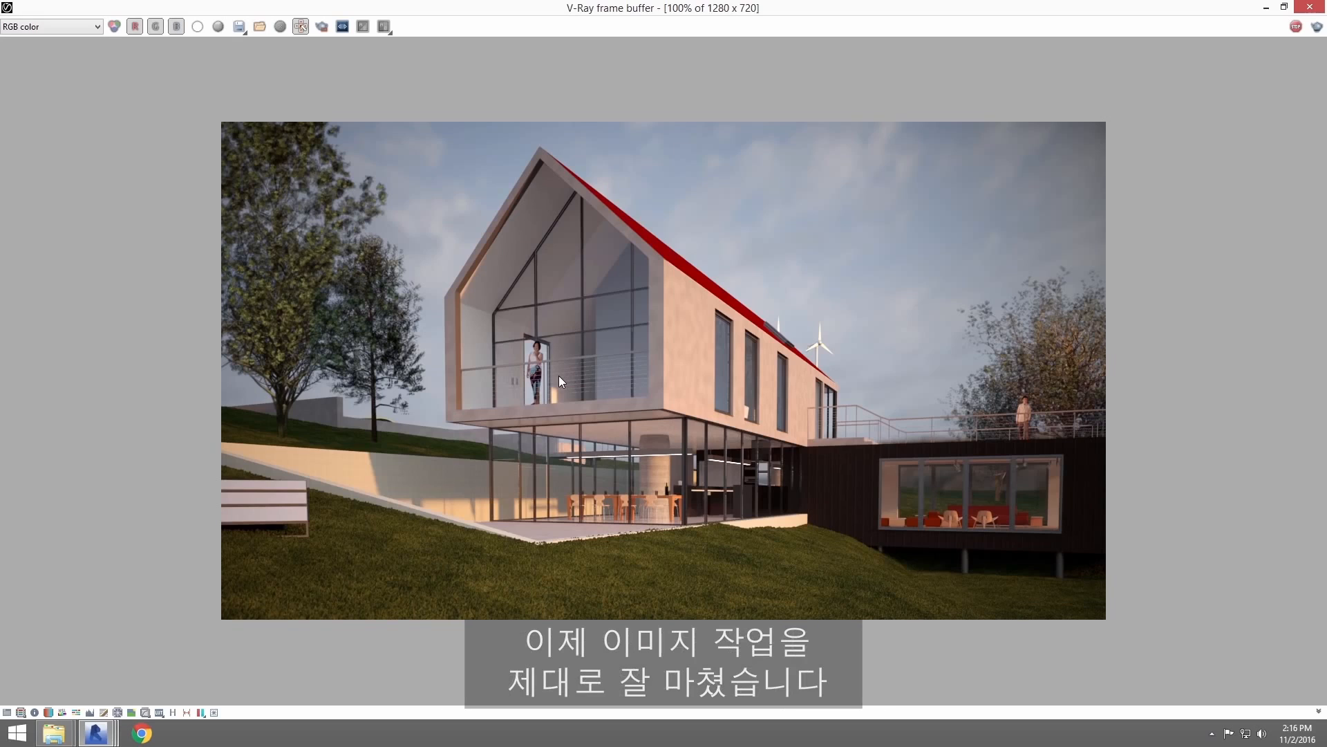
pyautogui.moveTo(1257, 75)
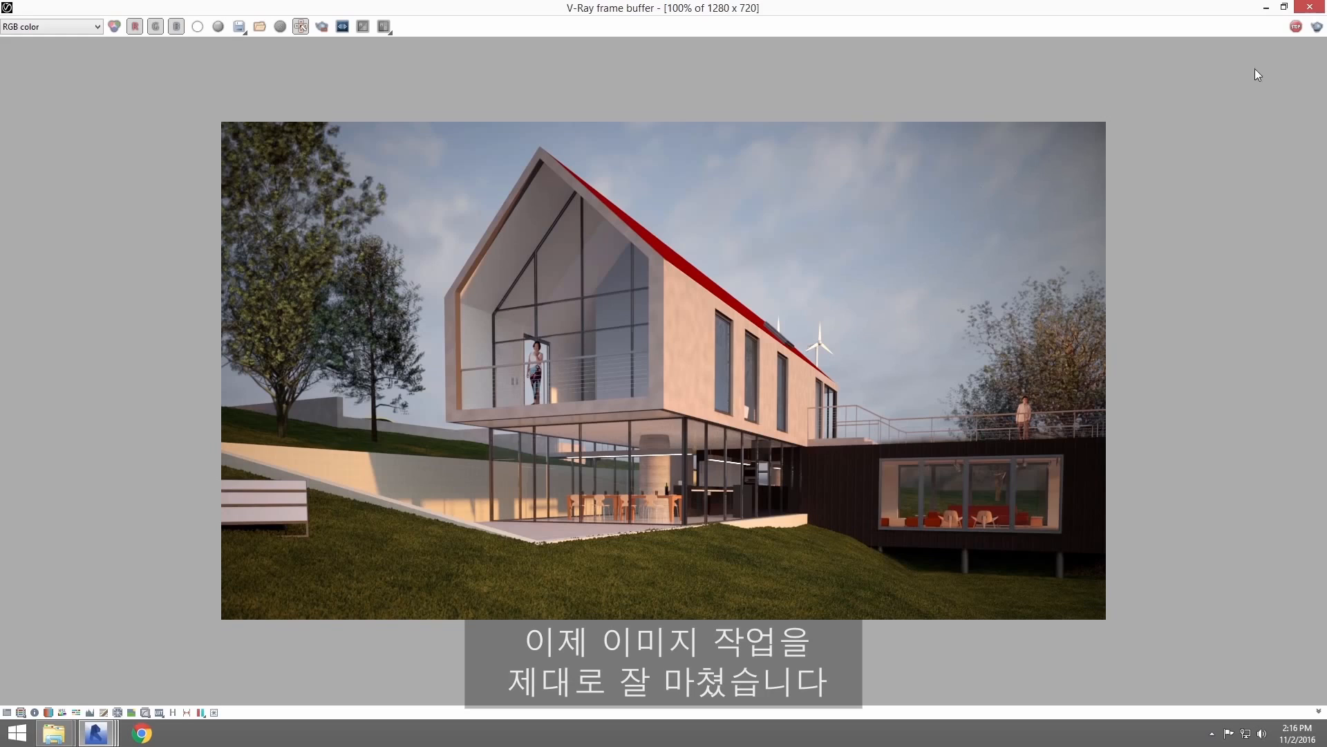
pyautogui.moveTo(1296, 26)
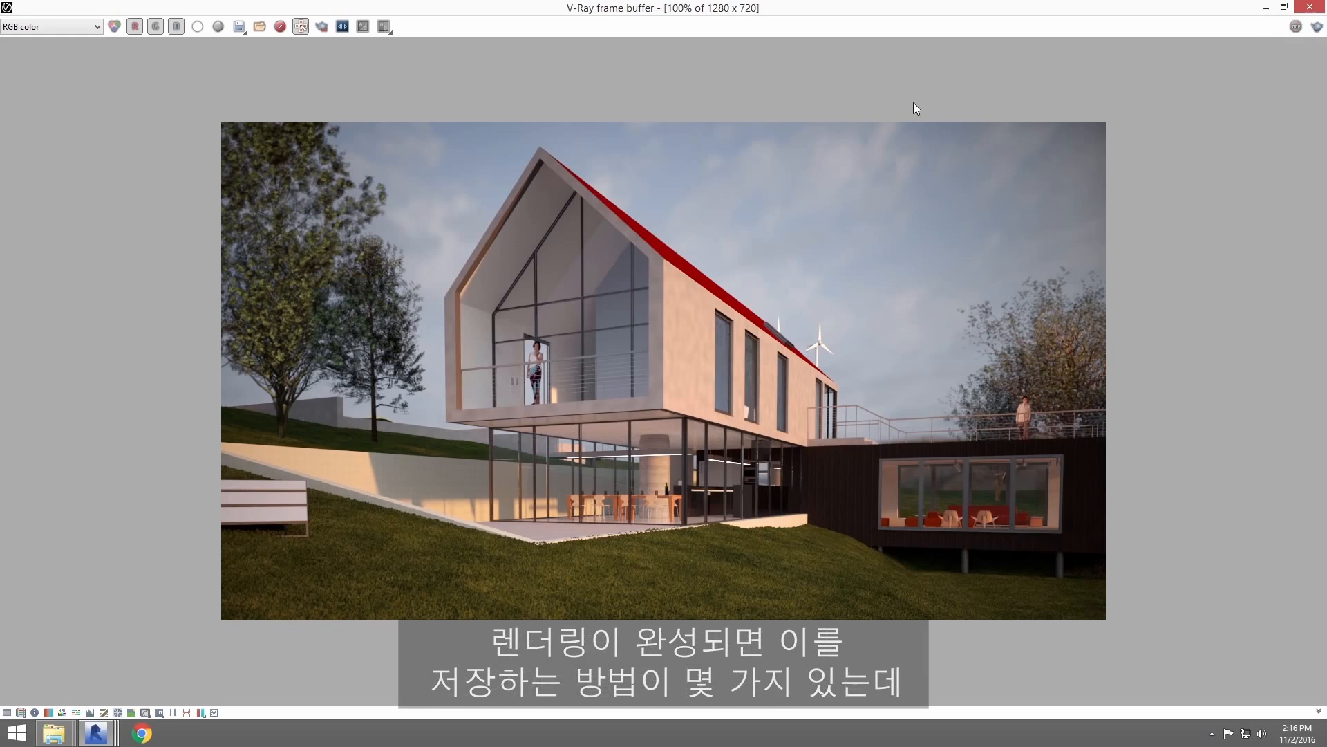
pyautogui.moveTo(906, 110)
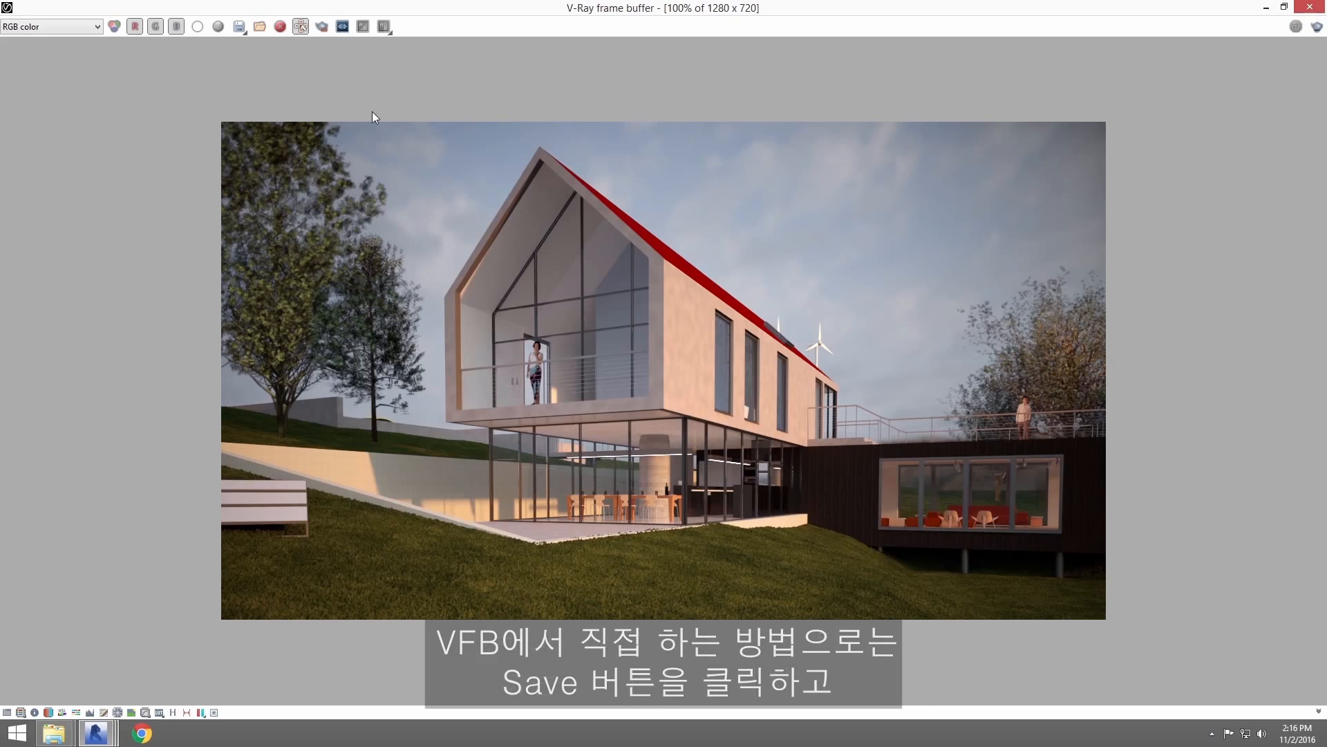
pyautogui.moveTo(239, 84)
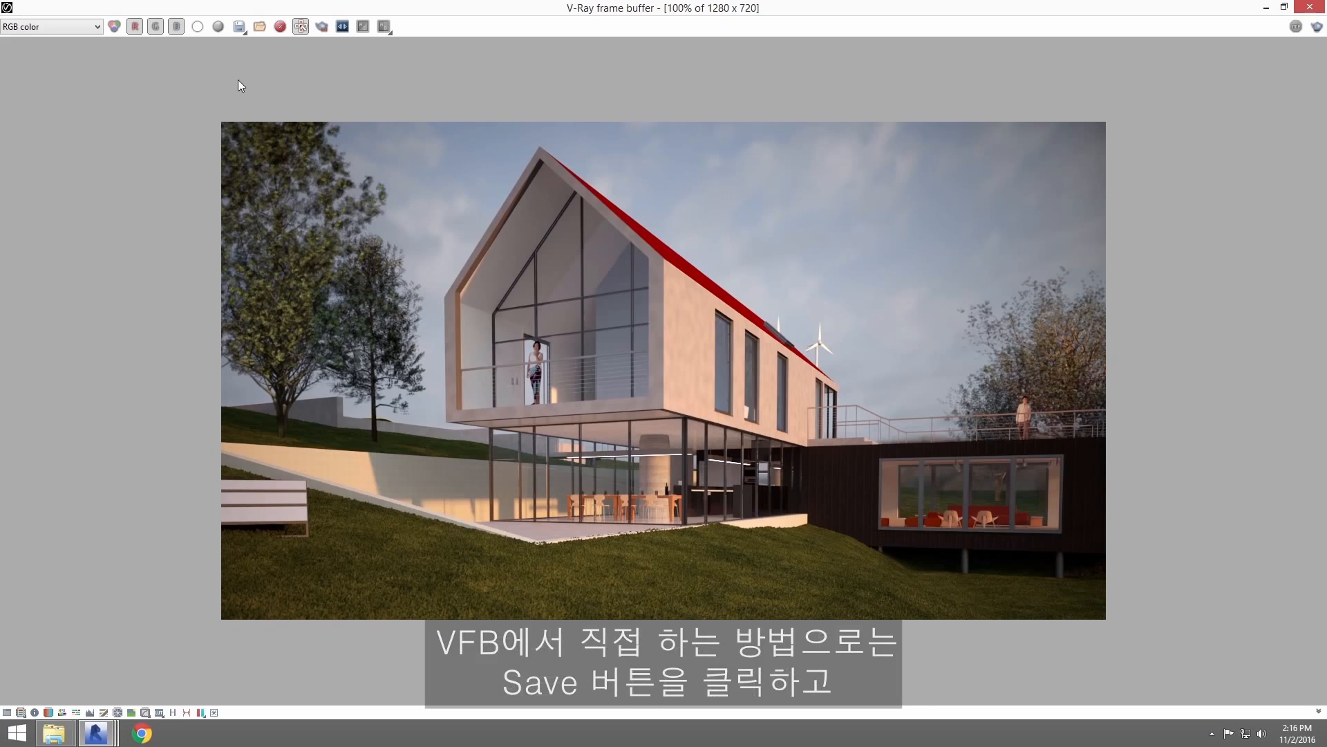
pyautogui.click(240, 26)
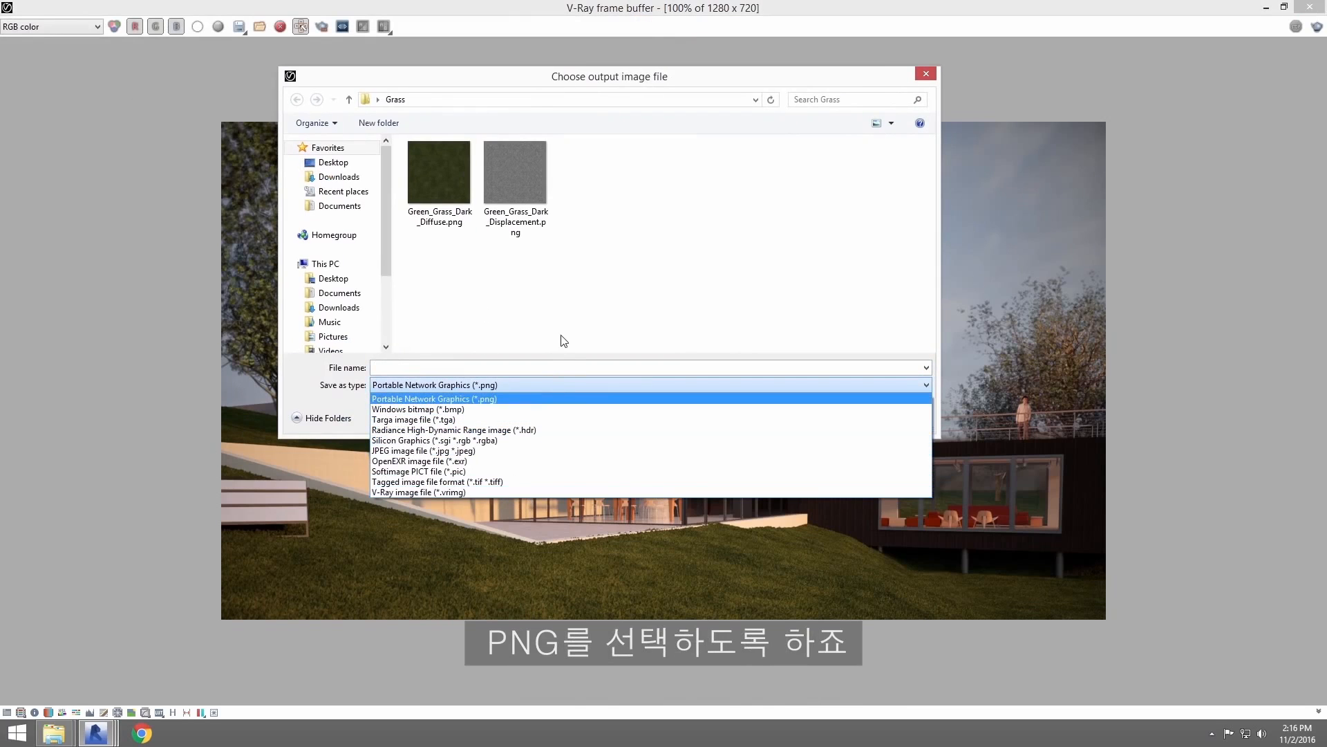
pyautogui.click(435, 398)
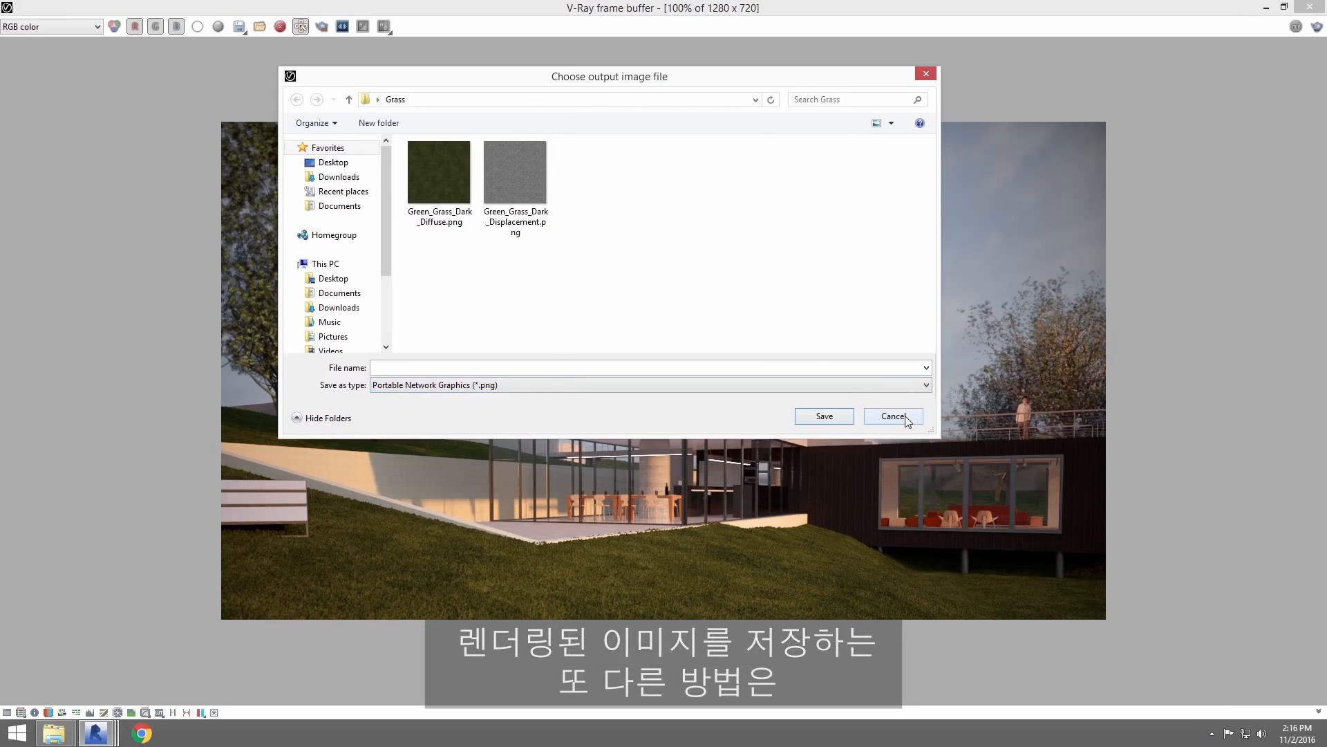
pyautogui.click(892, 416)
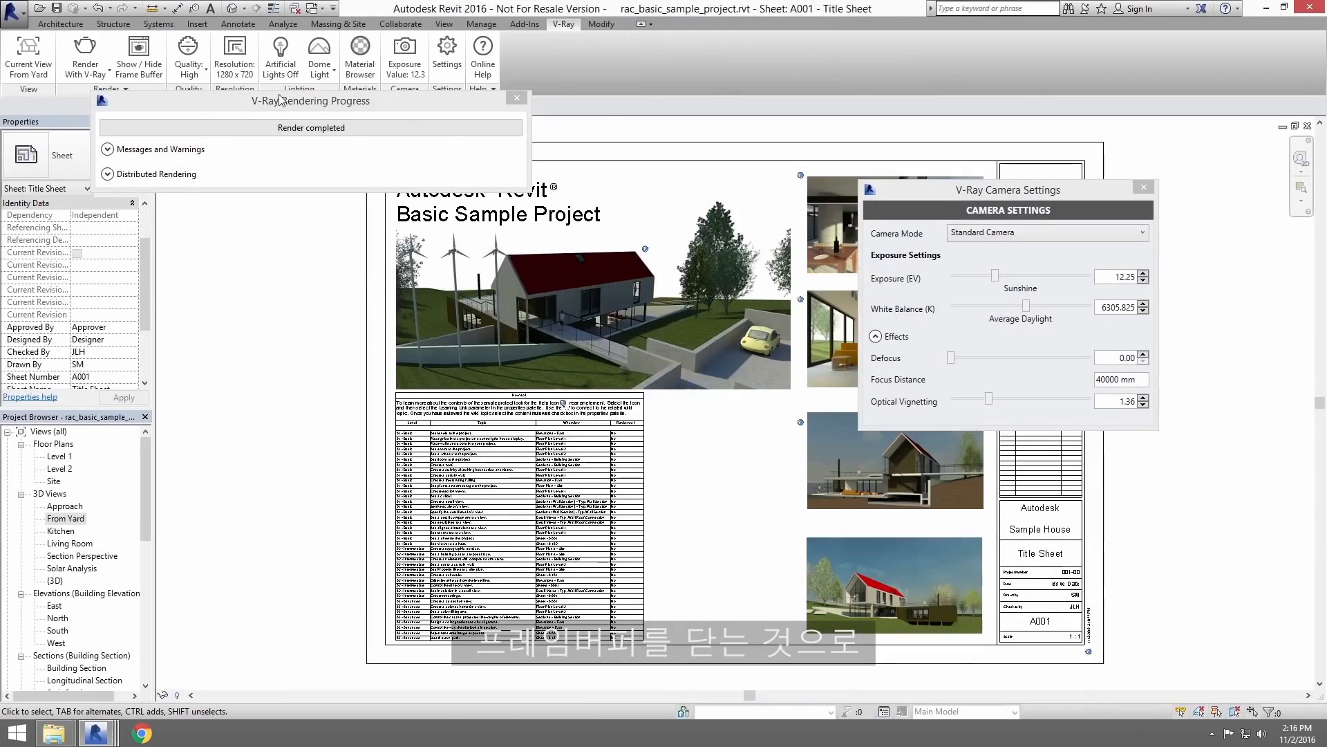
# Step: Show the From Yard render history in the V-Ray Project Gallery and save the latest render to disk as a bitmap
pyautogui.moveTo(308, 101); pyautogui.dragTo(569, 169)
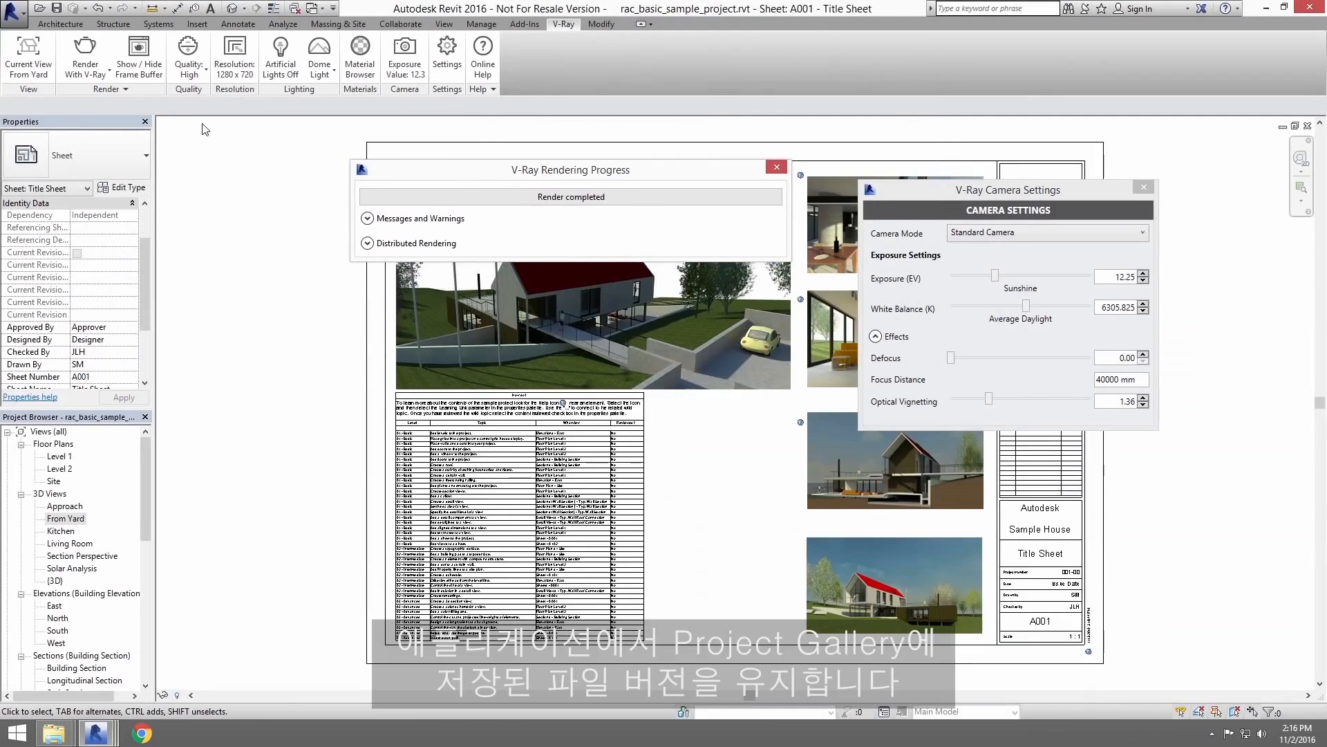
pyautogui.click(110, 88)
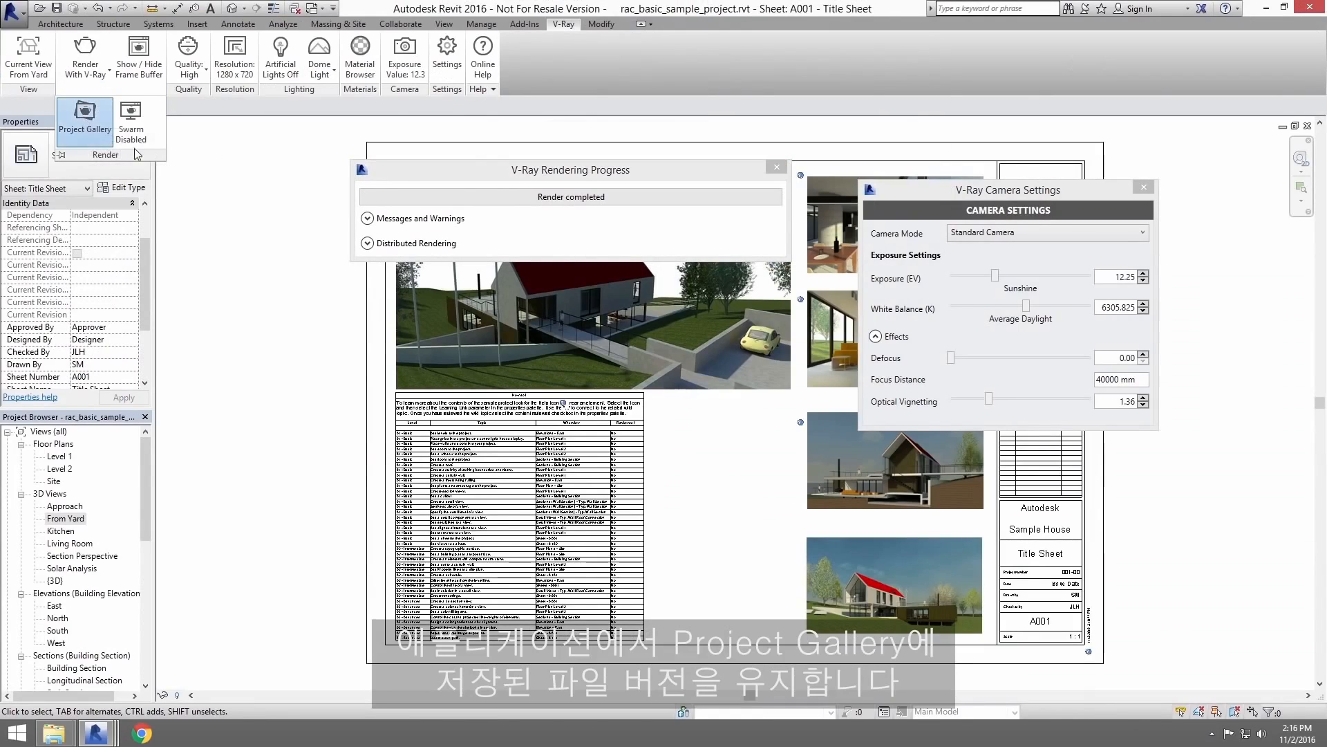
pyautogui.click(85, 119)
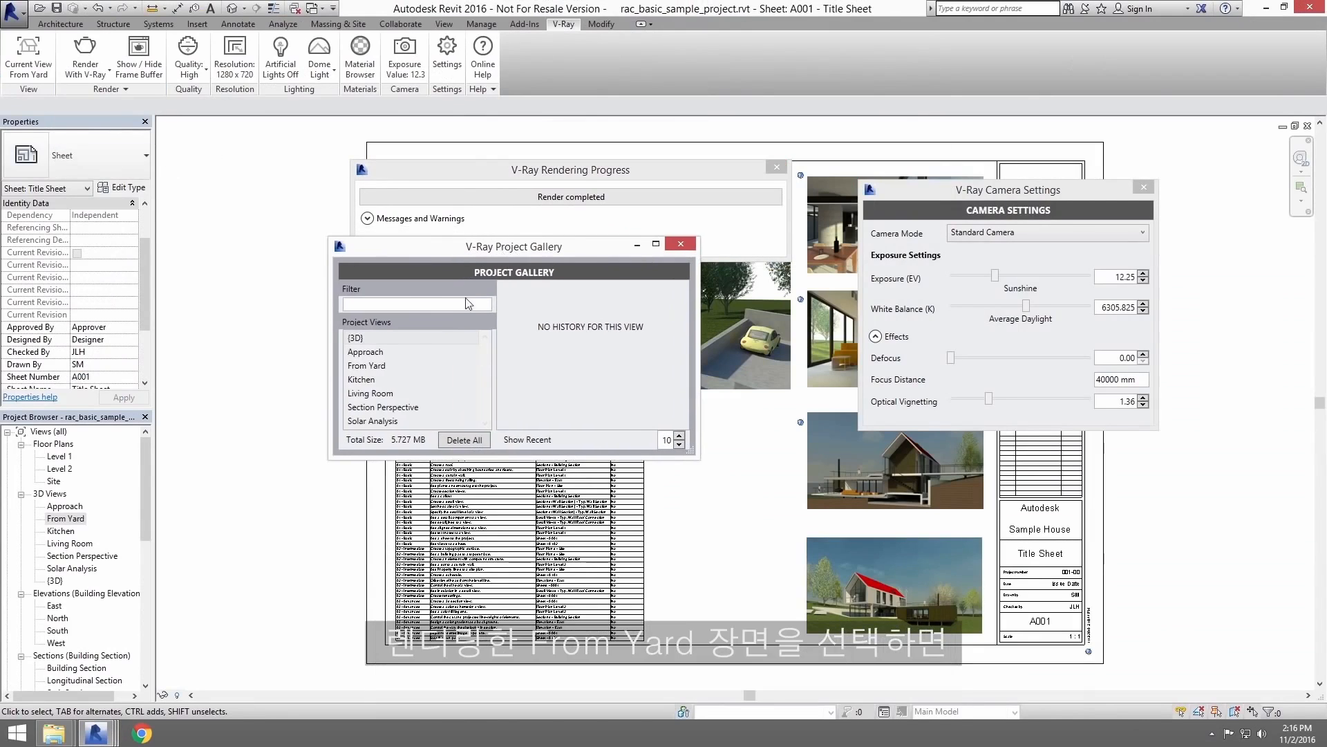
pyautogui.click(368, 365)
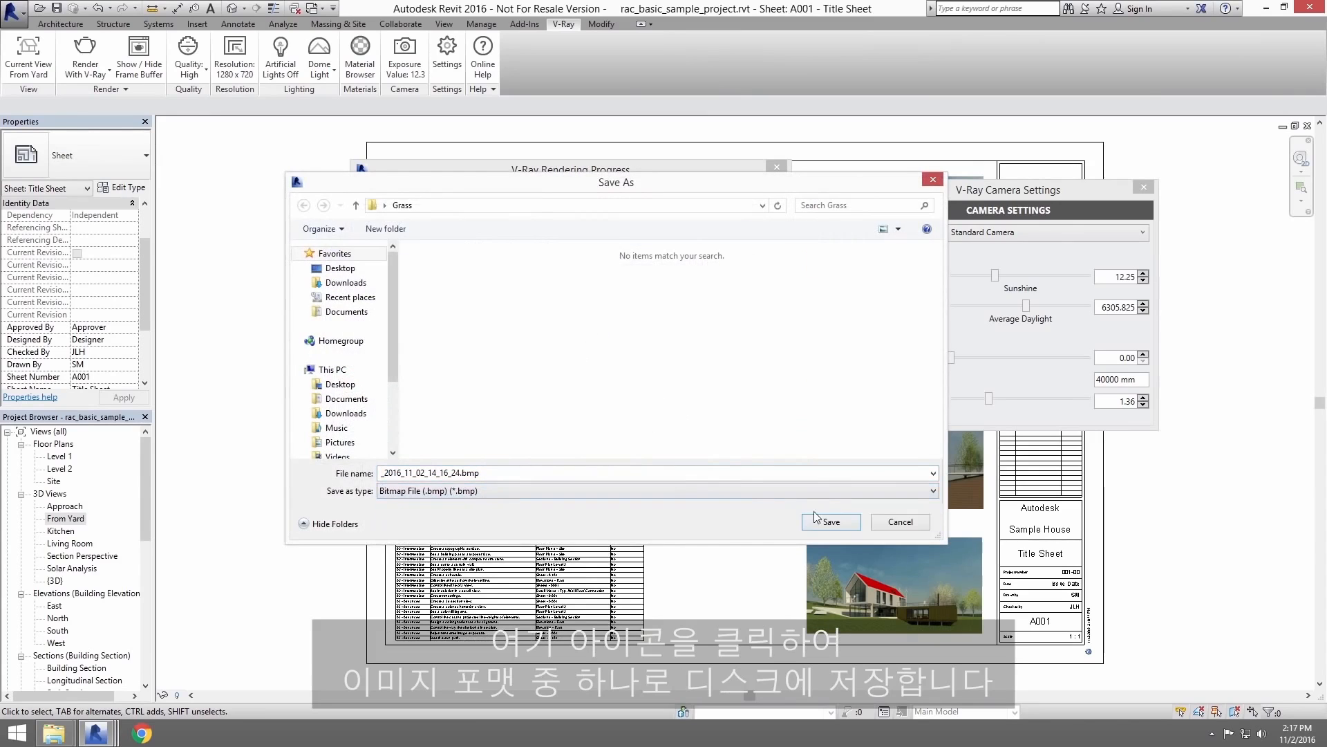
pyautogui.click(830, 522)
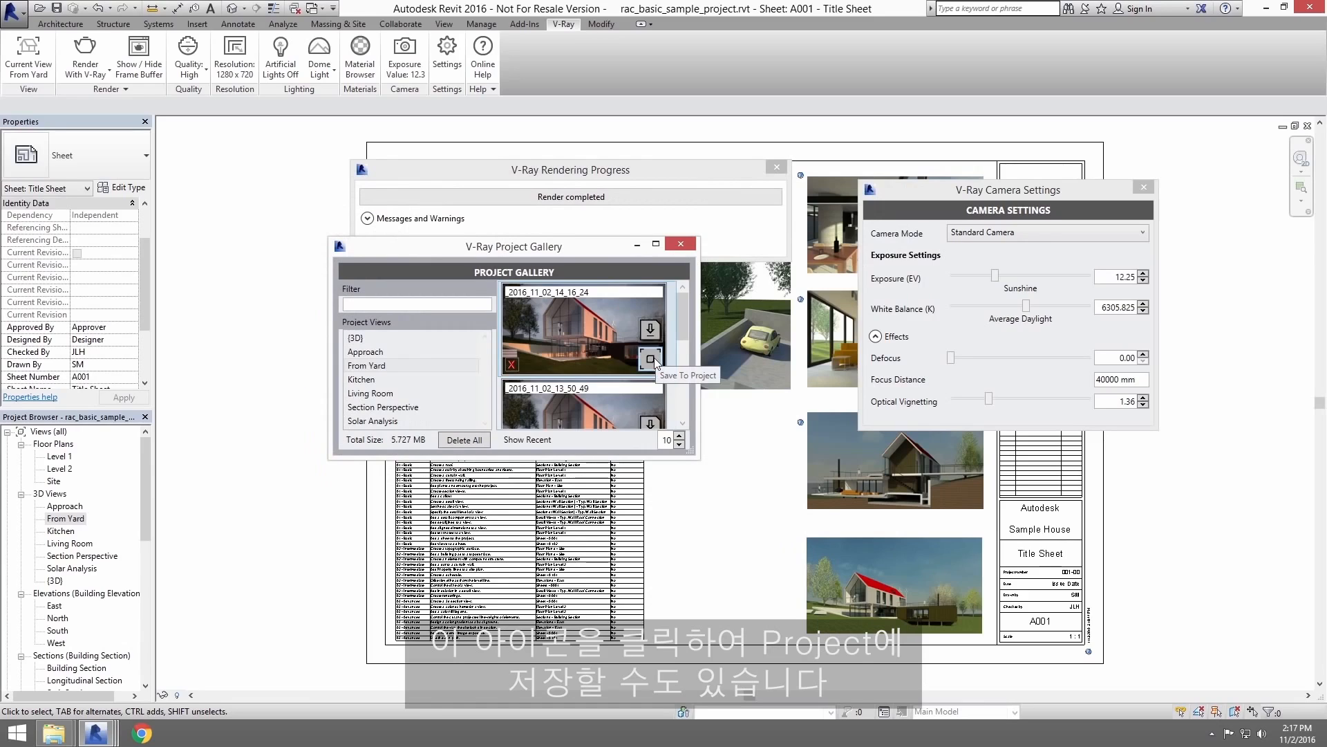
# Step: Save the render to the project as a new From Yard rendering view without replacing the existing one, and view it
pyautogui.click(650, 360)
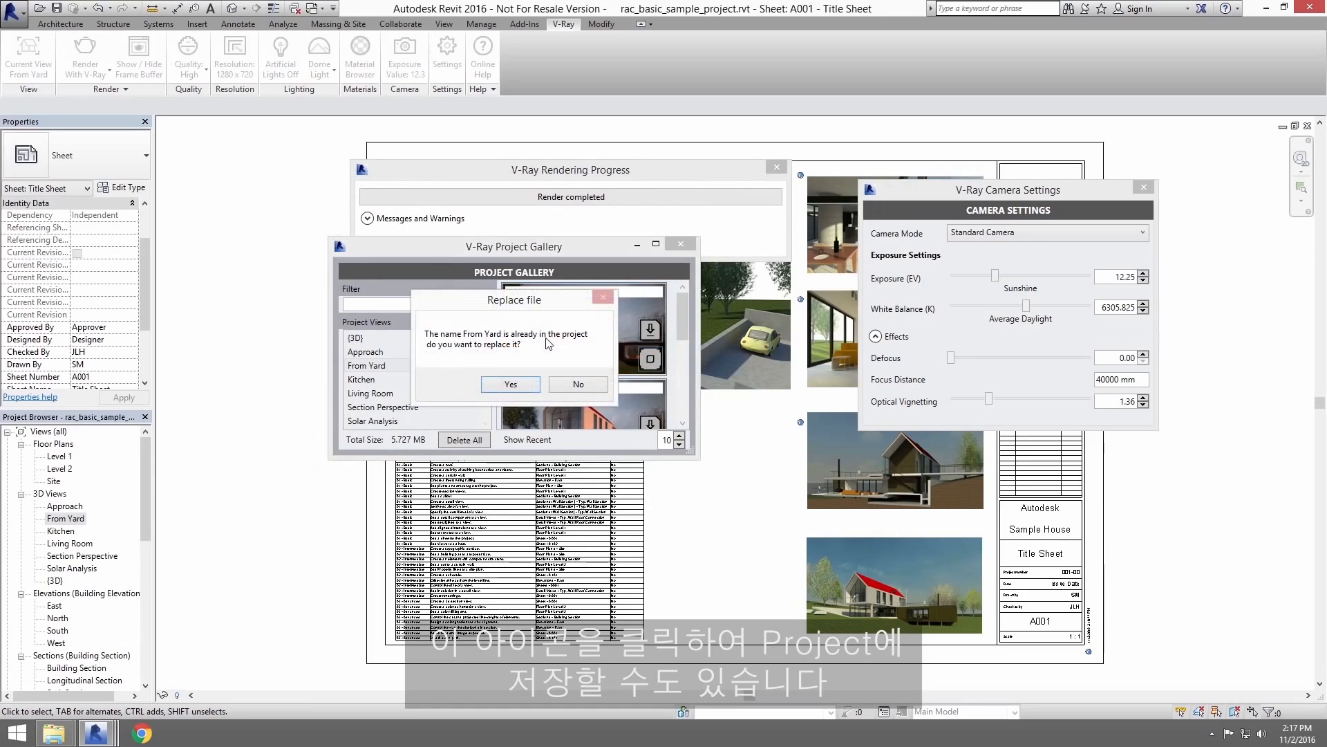
pyautogui.moveTo(149, 514)
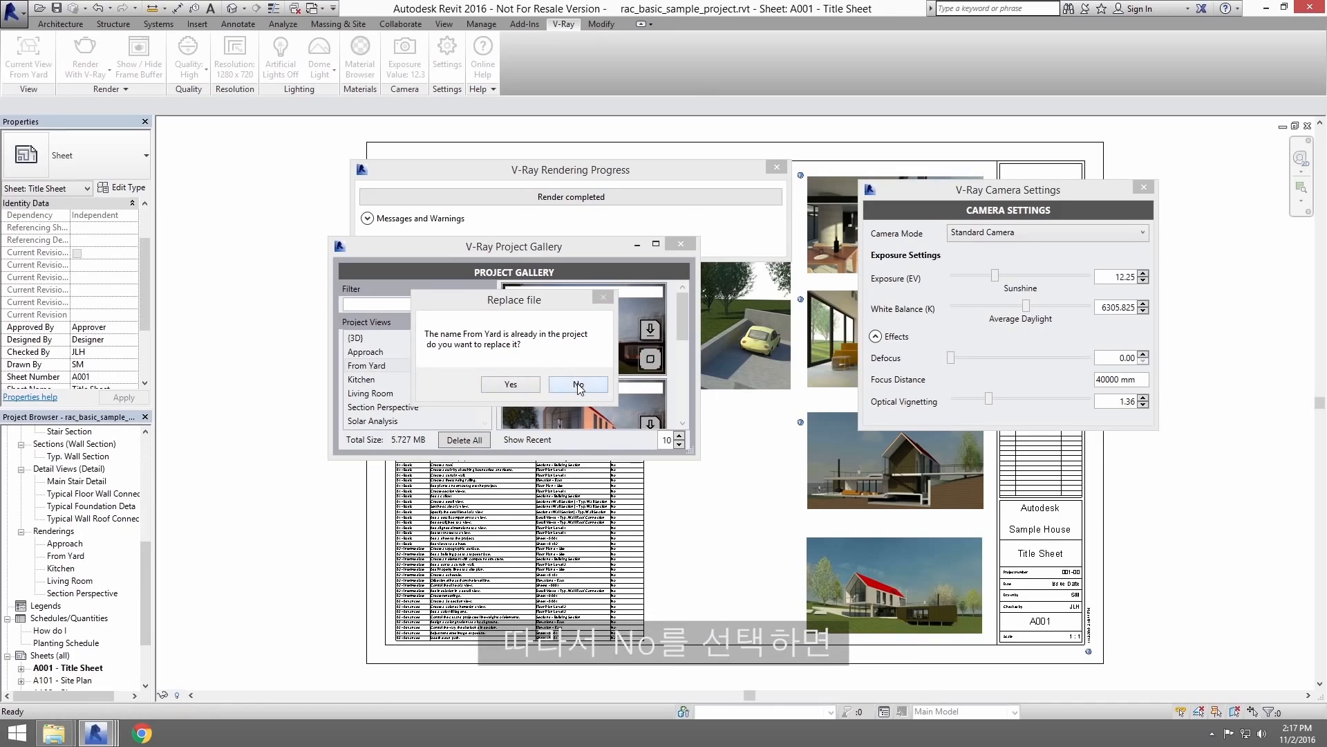
pyautogui.click(578, 384)
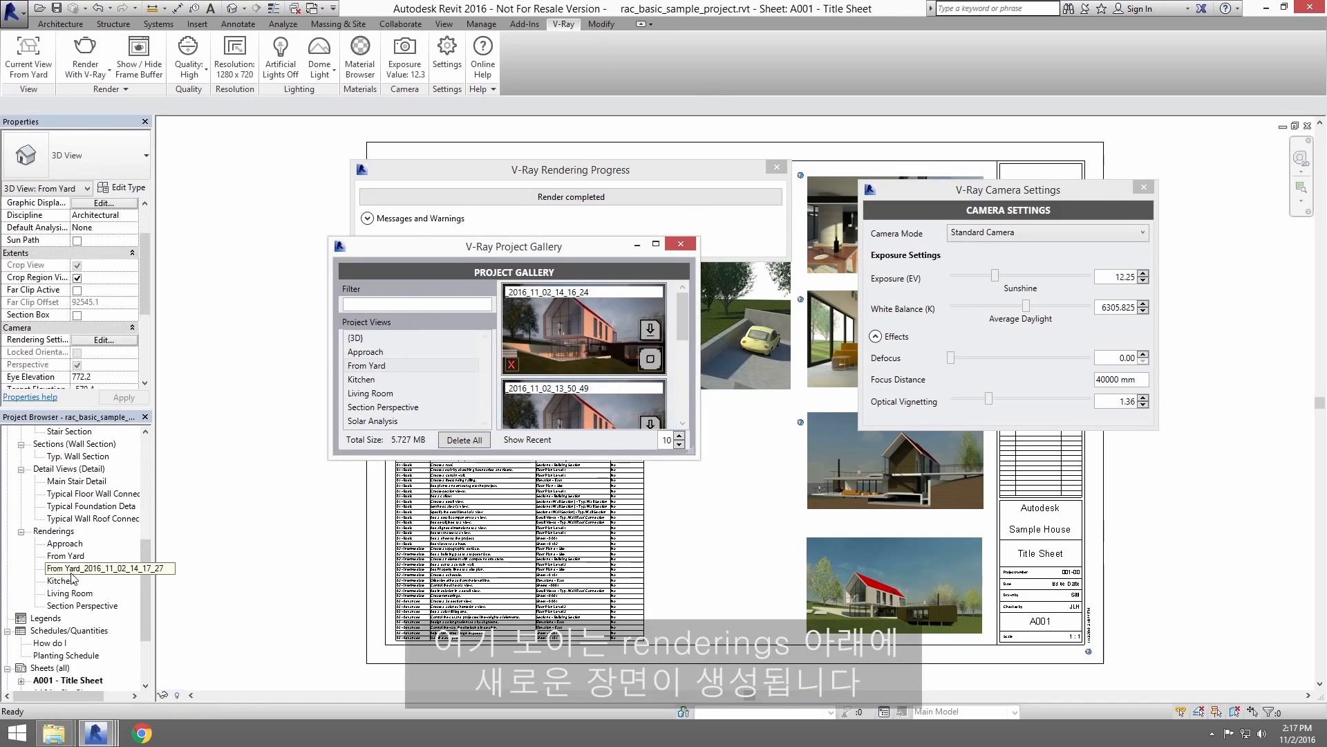
pyautogui.doubleClick(107, 569)
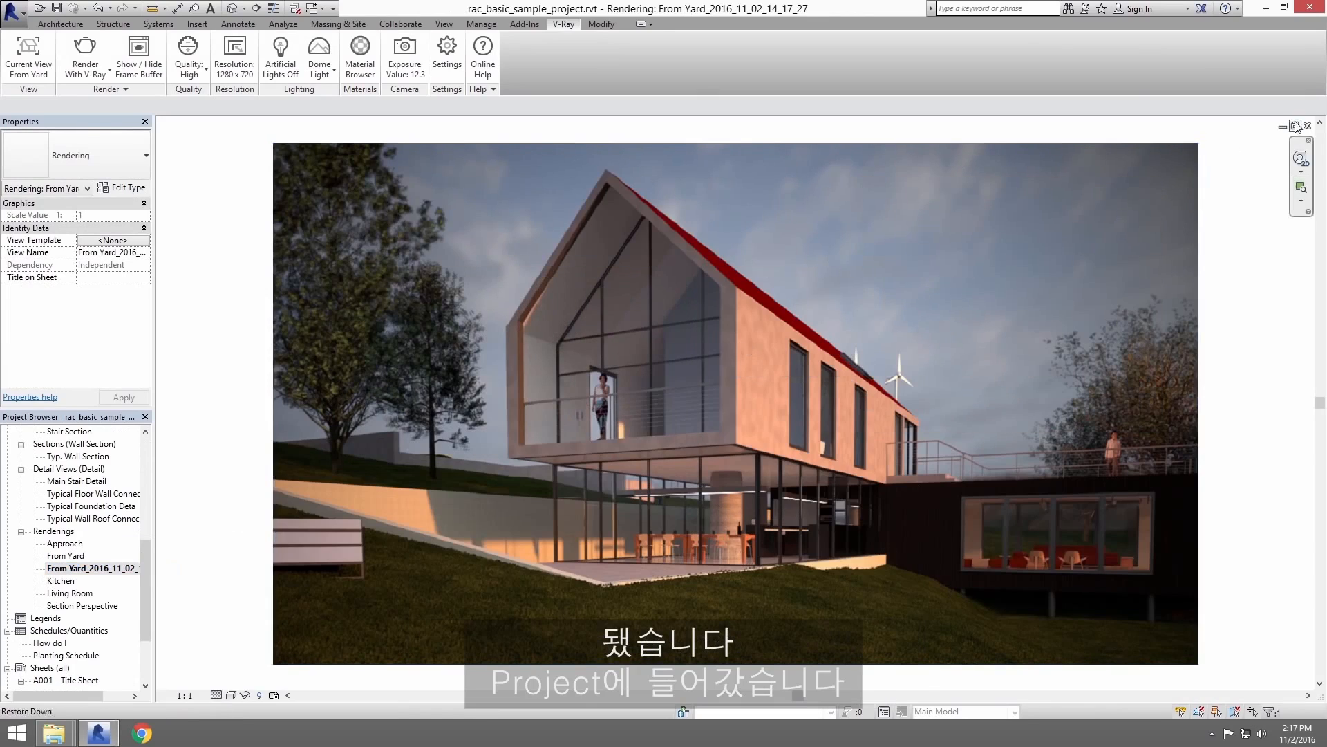
# Step: Return to the A001 Title Sheet view to place the new From Yard rendering
pyautogui.click(1293, 126)
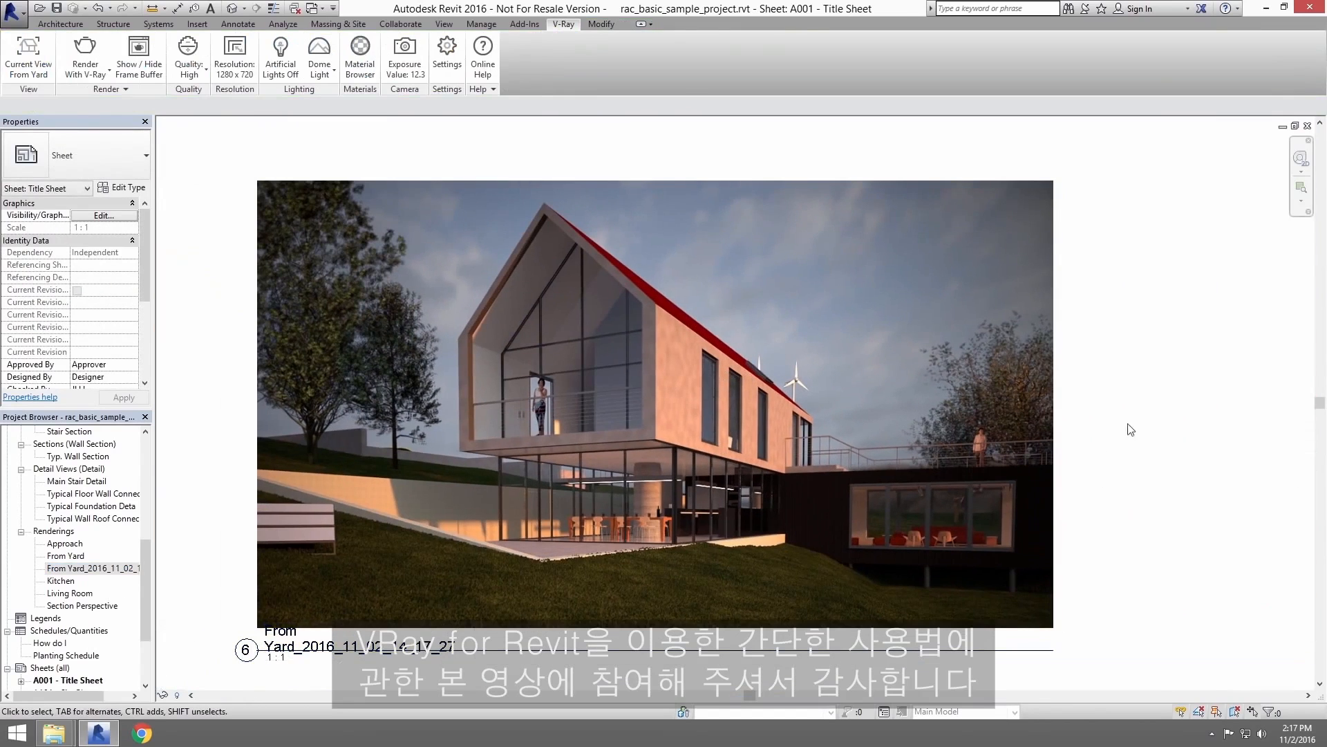
pyautogui.moveTo(200, 523)
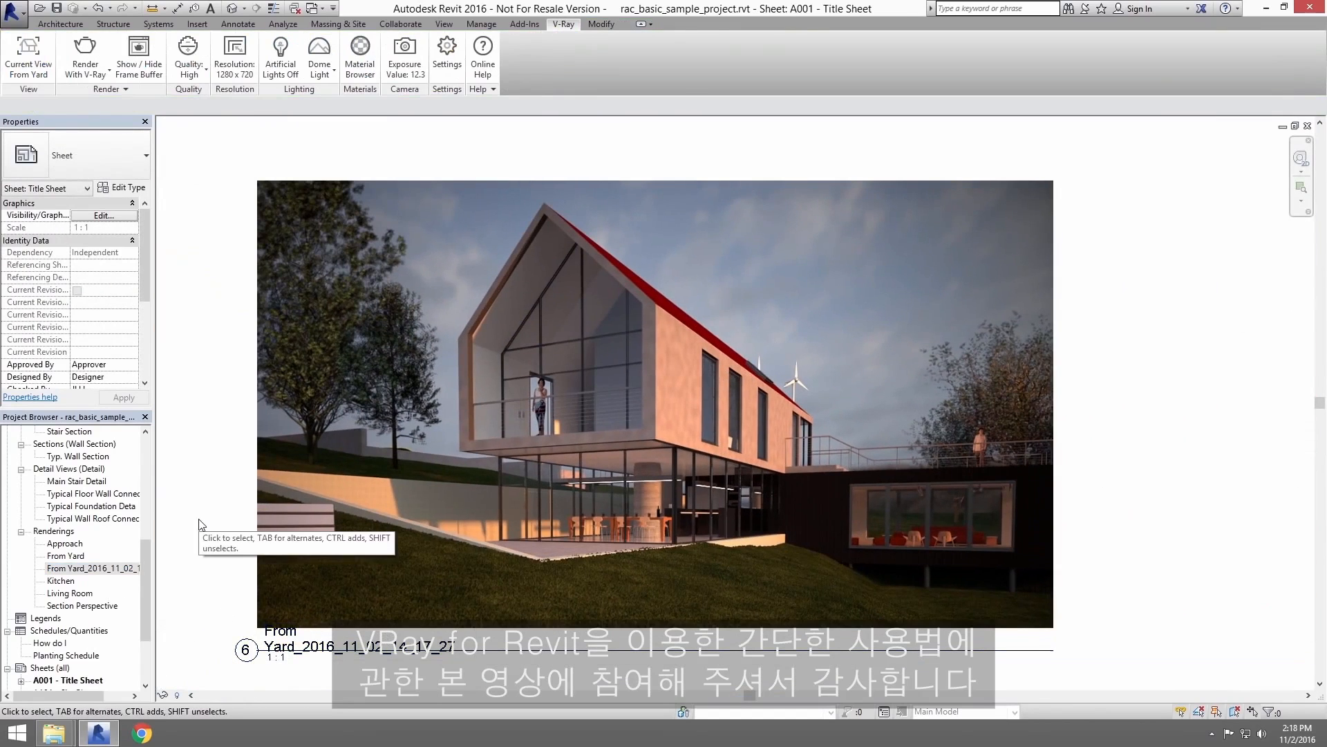